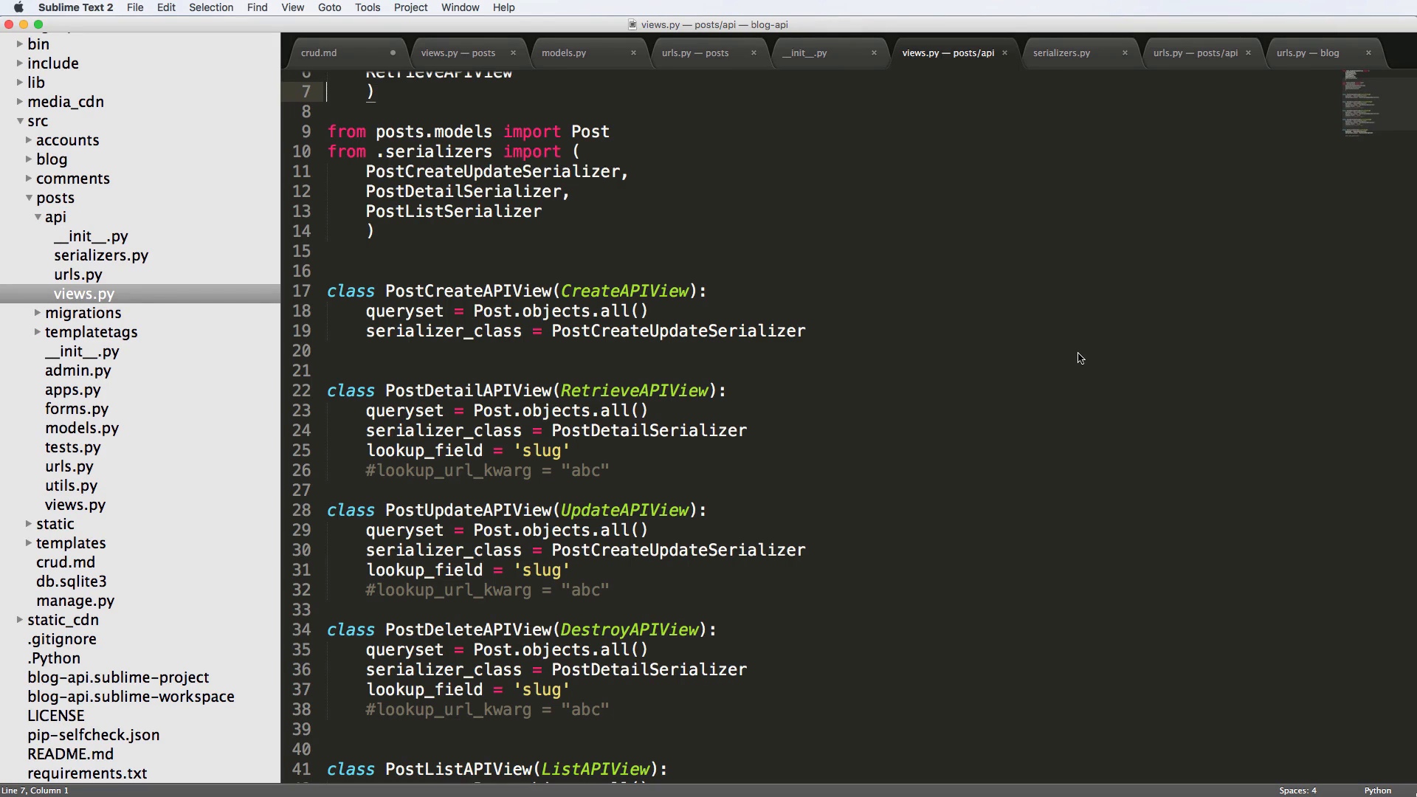
{"action": "mouse_move", "coordinate": [506, 418]}
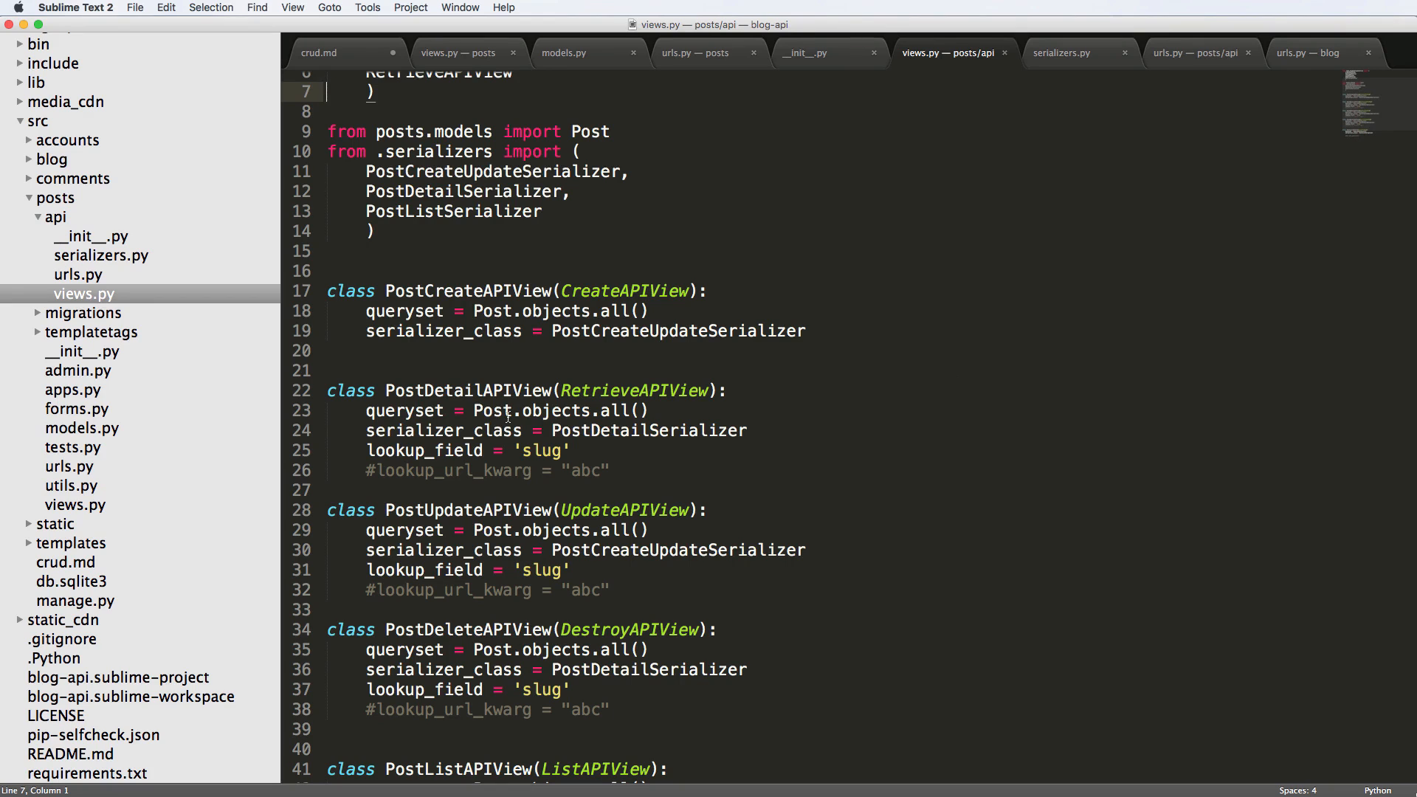
- View the Post model in models.py, where the user ForeignKey has default=1
{"action": "left_click", "coordinate": [563, 52]}
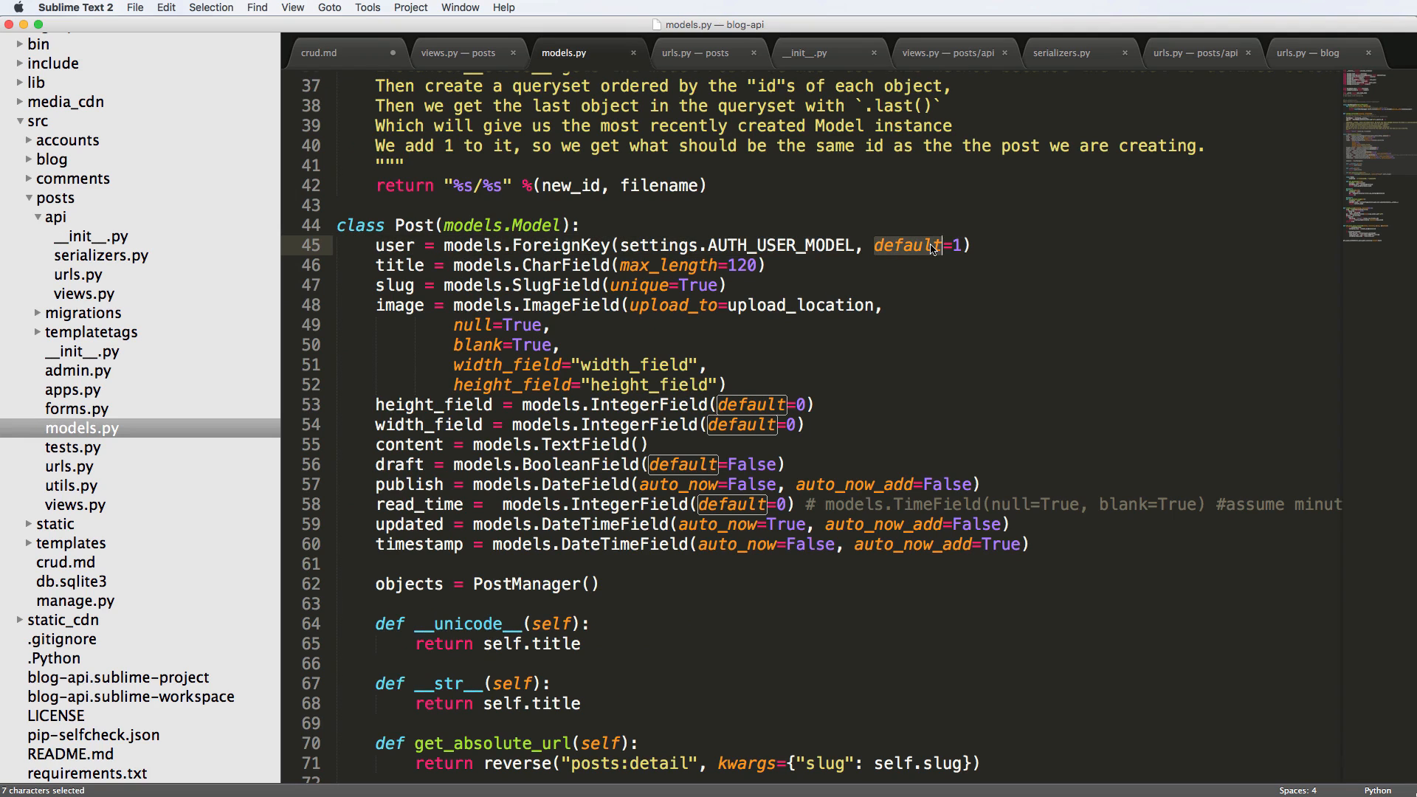
{"action": "mouse_move", "coordinate": [761, 281]}
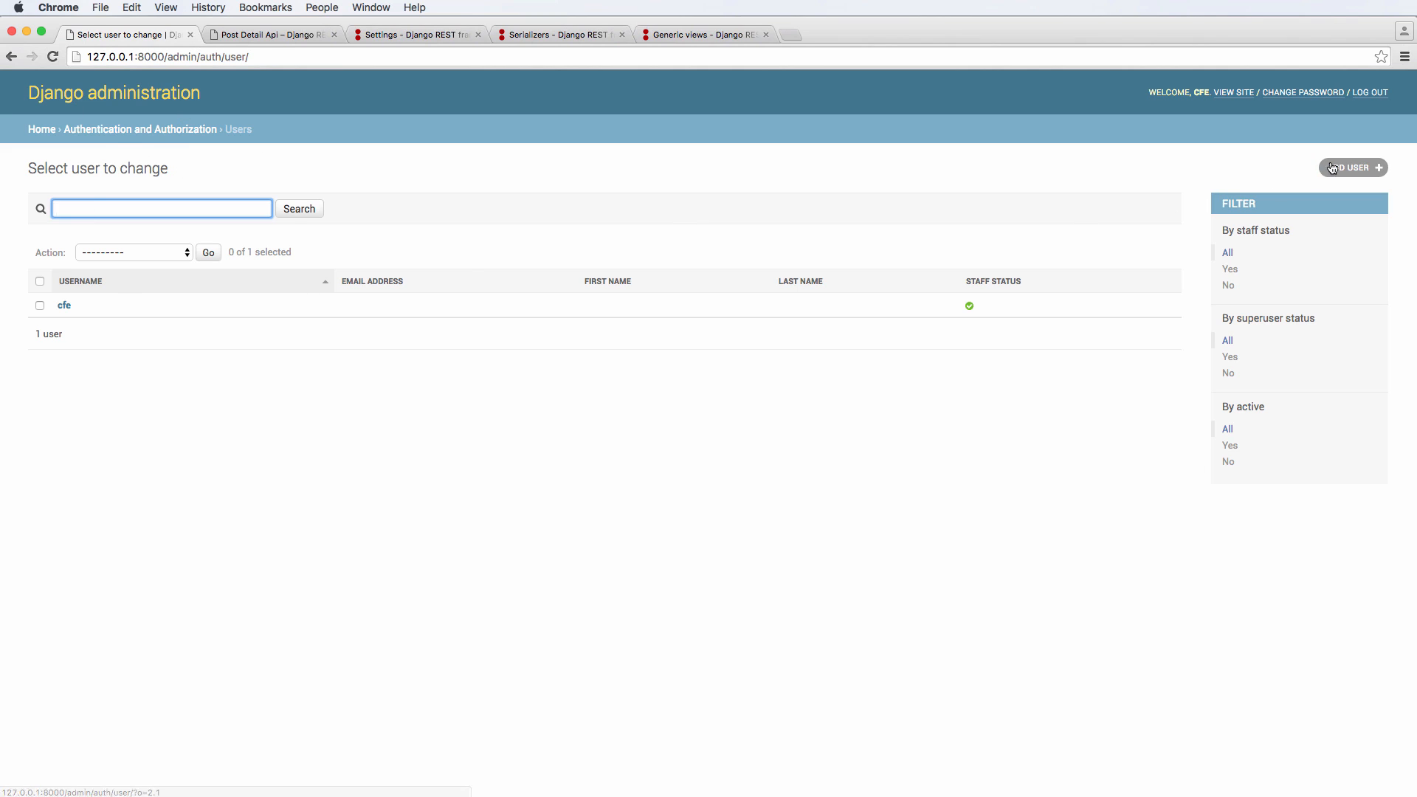
- Add a Django admin user named abc with a password and save it
{"action": "left_click", "coordinate": [1353, 167]}
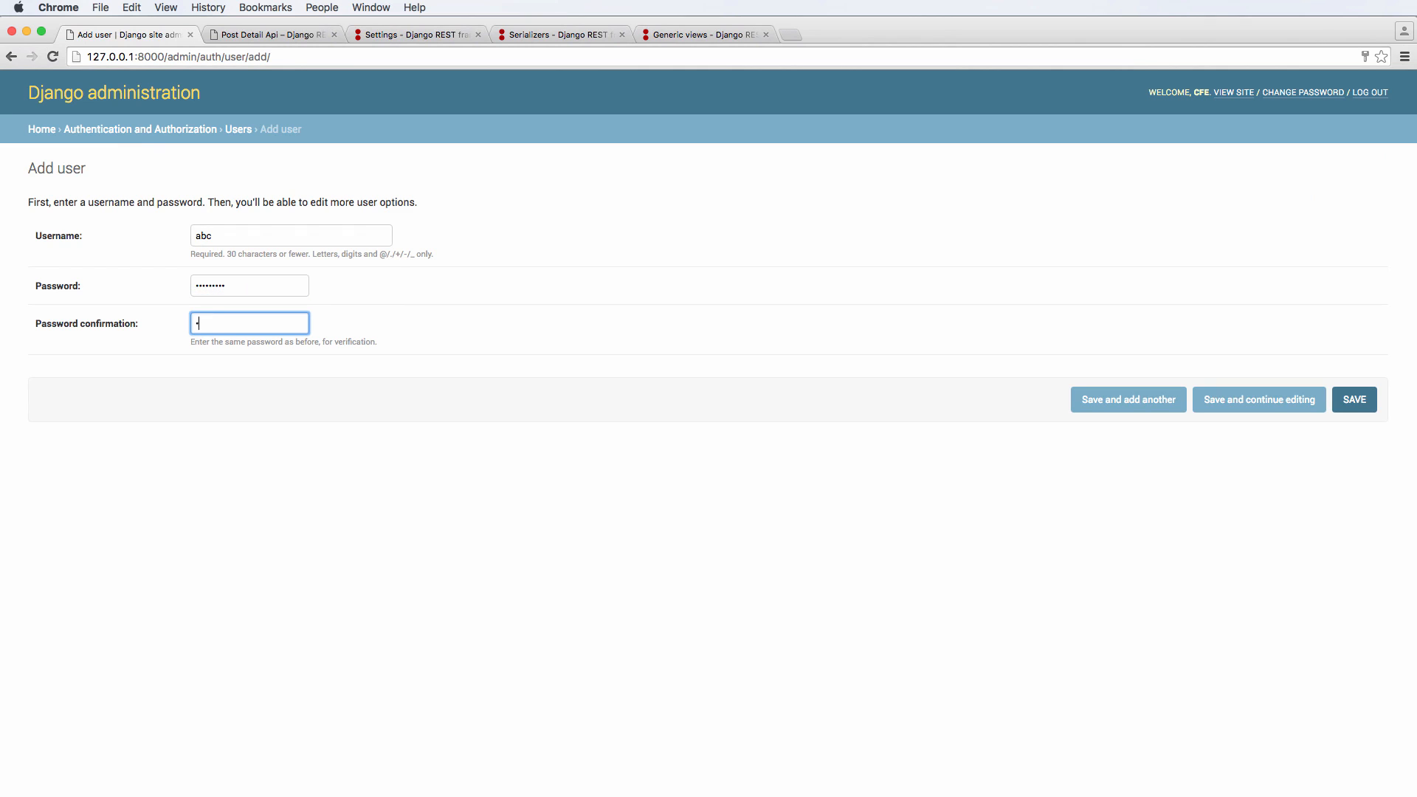
{"action": "left_click", "coordinate": [1353, 400]}
{"action": "type", "text": "ab"}
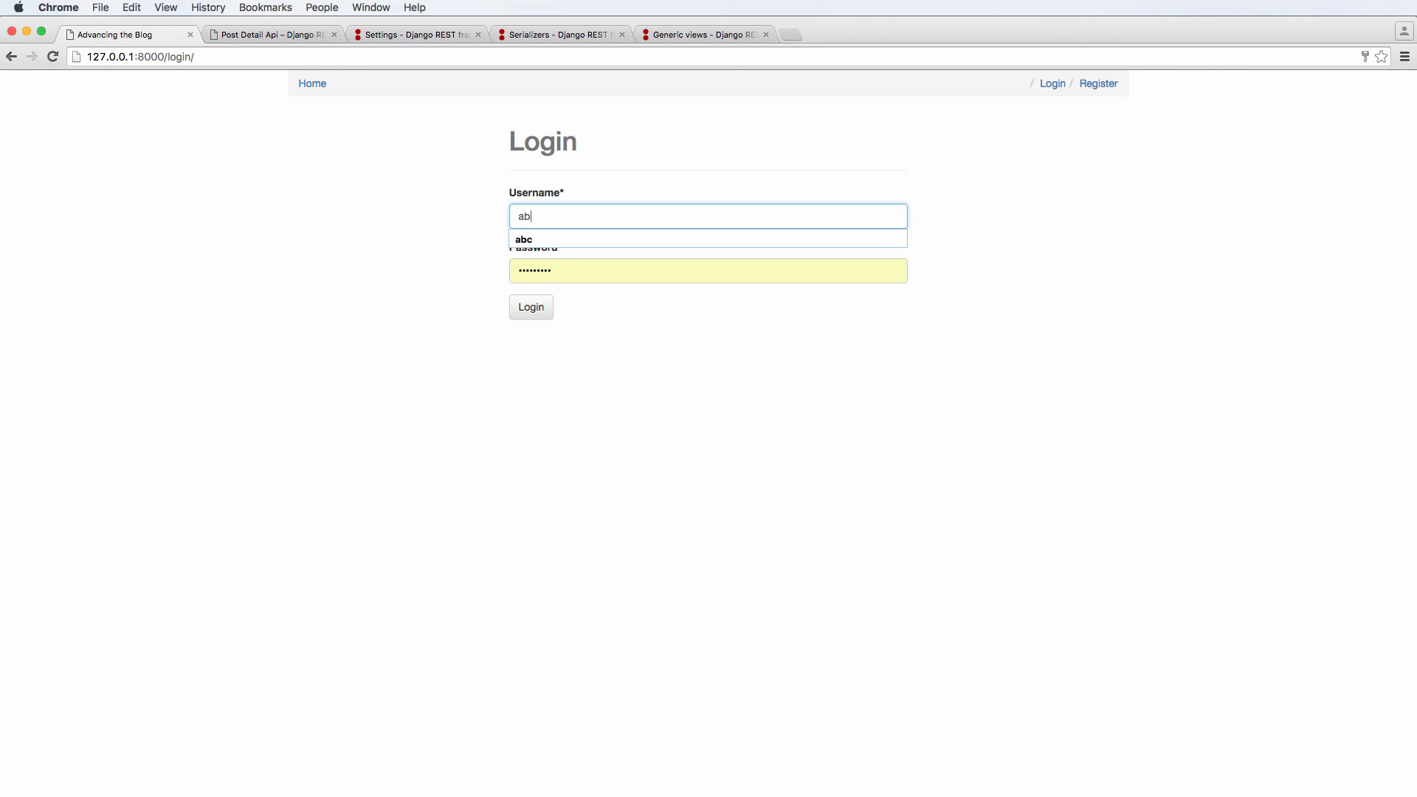
- Log in to the blog as abc and start entering /api/posts/ in the address bar
{"action": "left_click", "coordinate": [524, 239]}
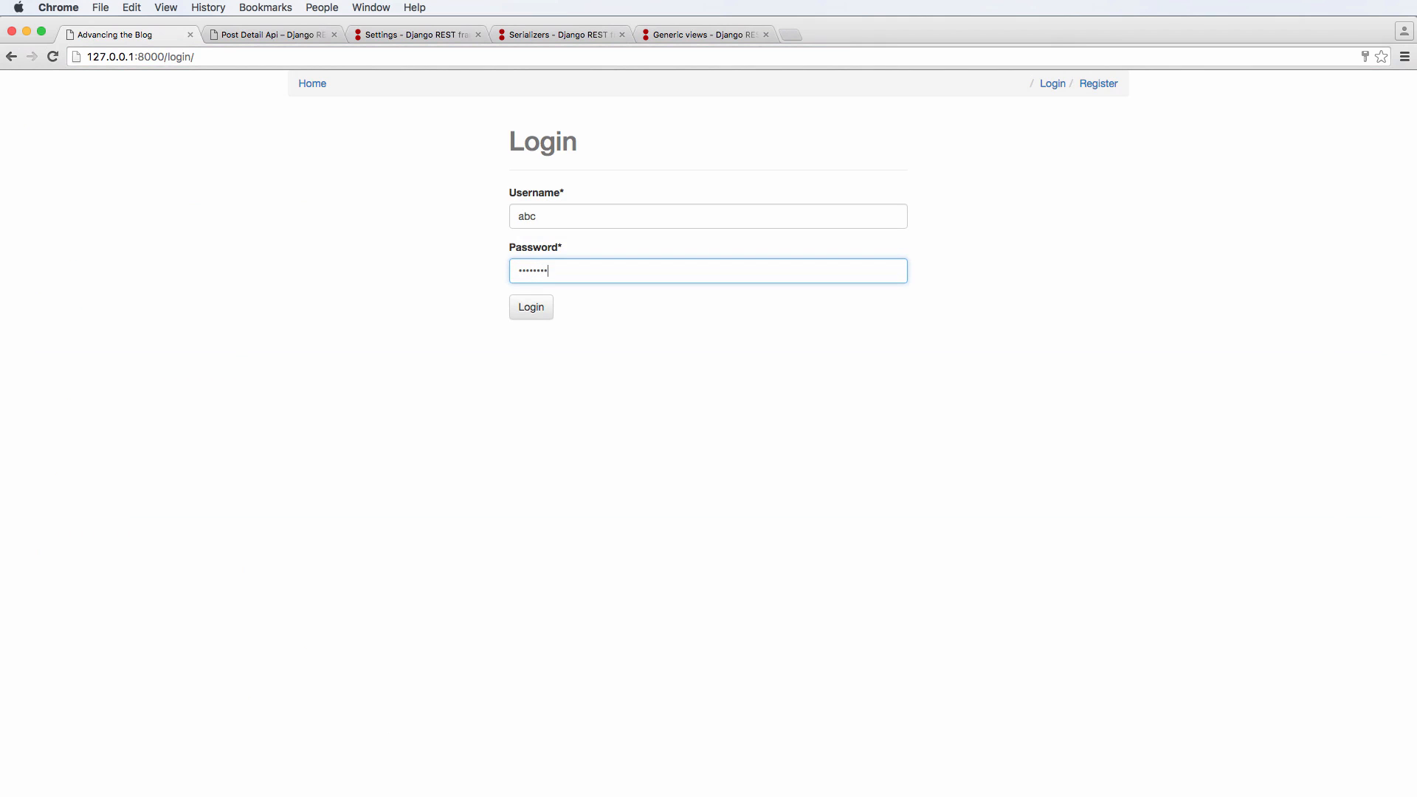
{"action": "left_click", "coordinate": [531, 307]}
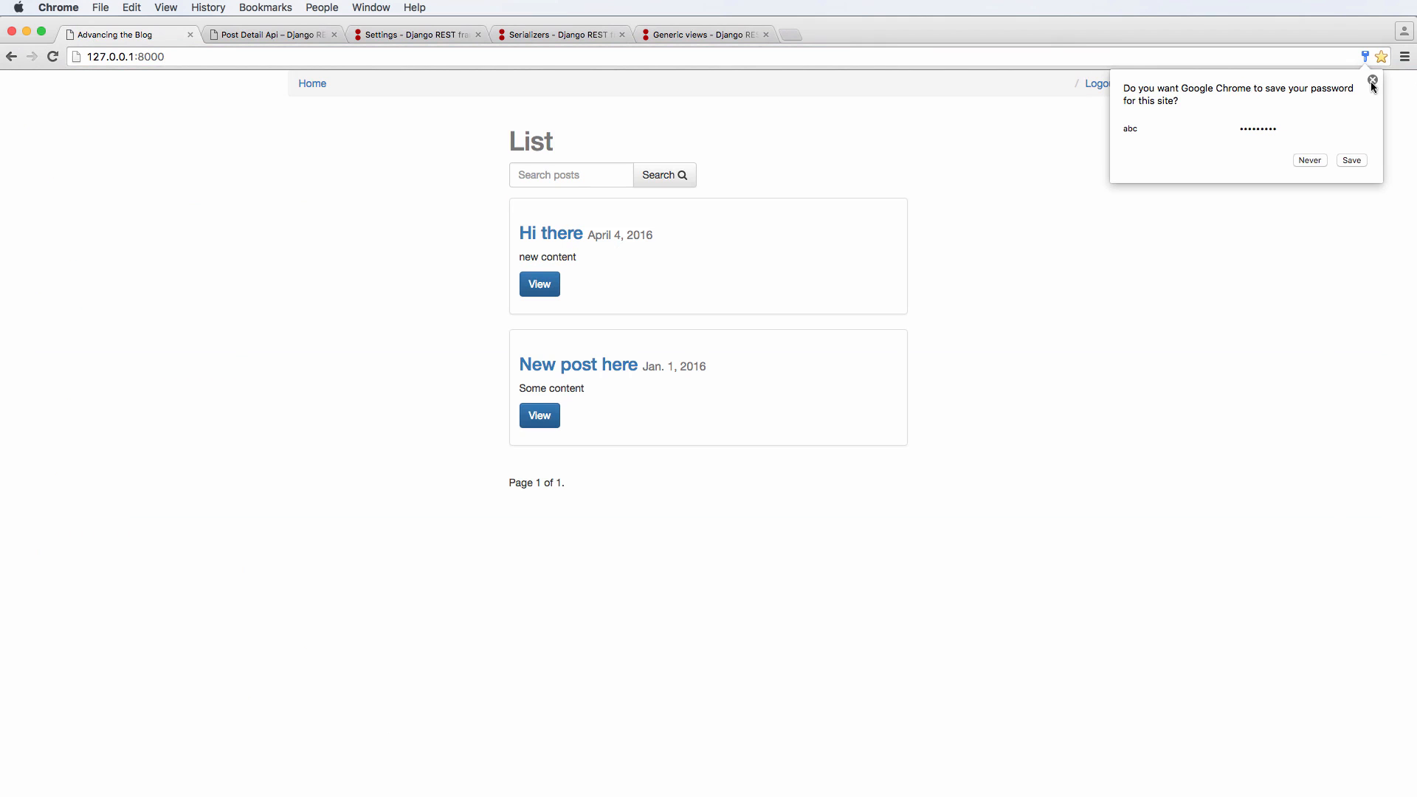
{"action": "left_click", "coordinate": [1373, 87]}
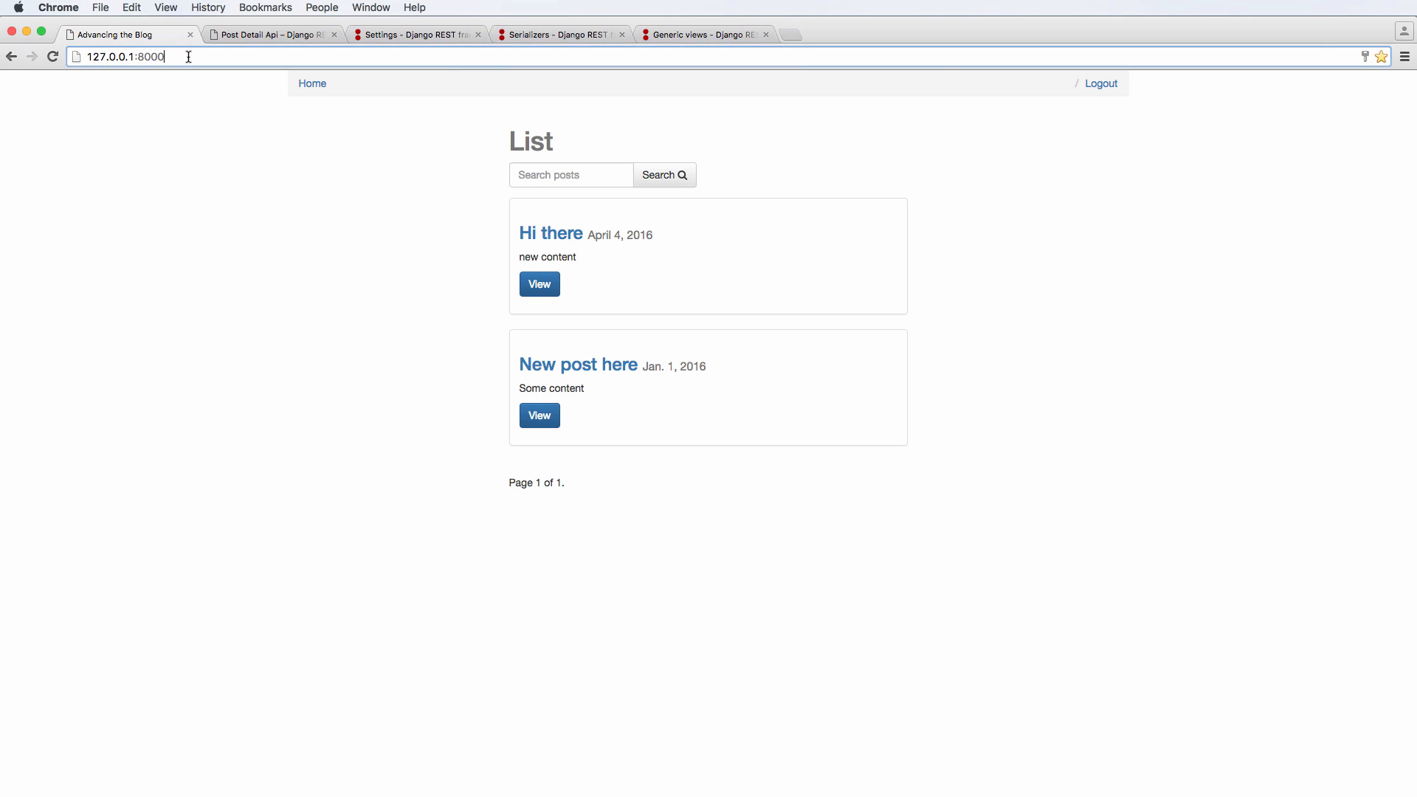
{"action": "type", "text": "/api/posts/"}
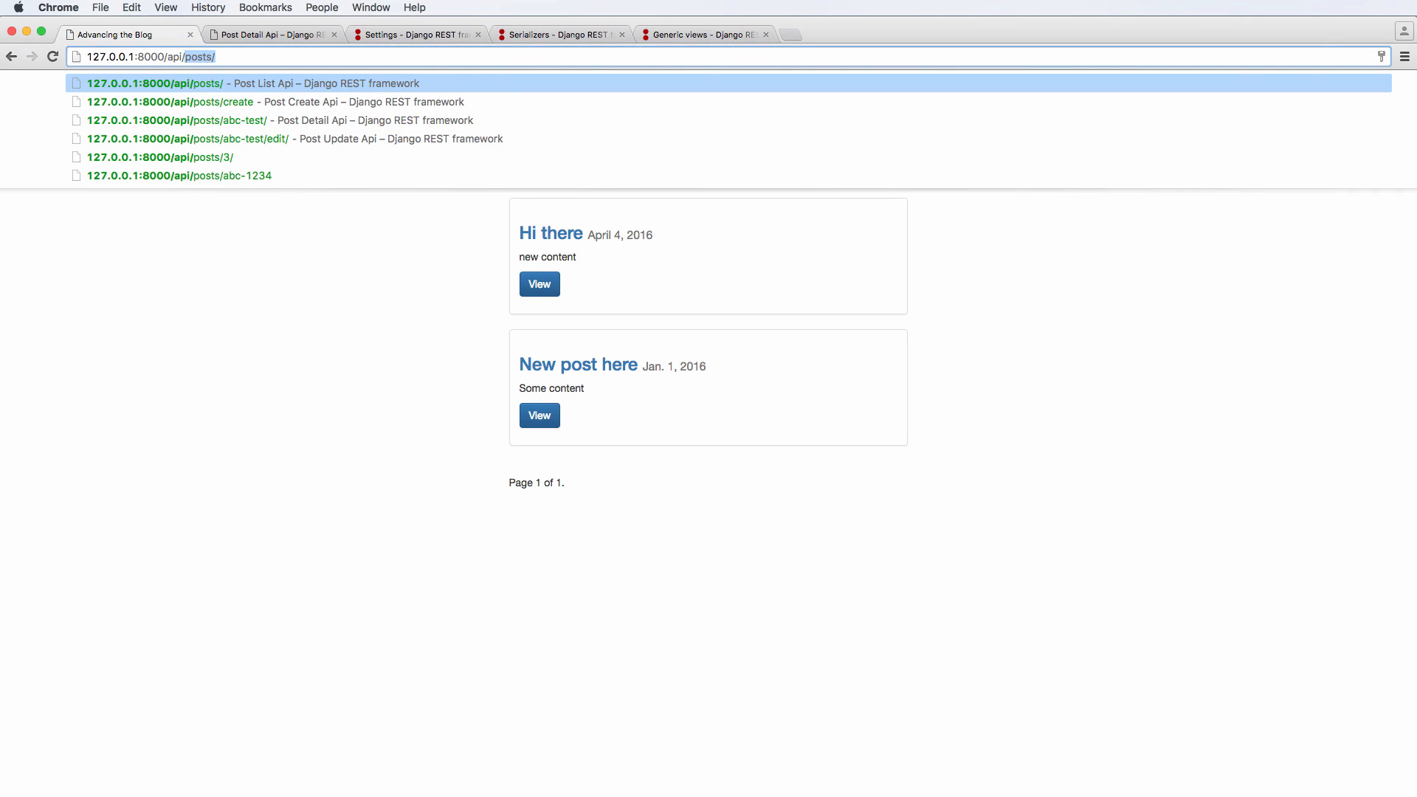
- Submit 'New post item' with publish date 04/01/2016 through the posts/create form
{"action": "left_click", "coordinate": [170, 101]}
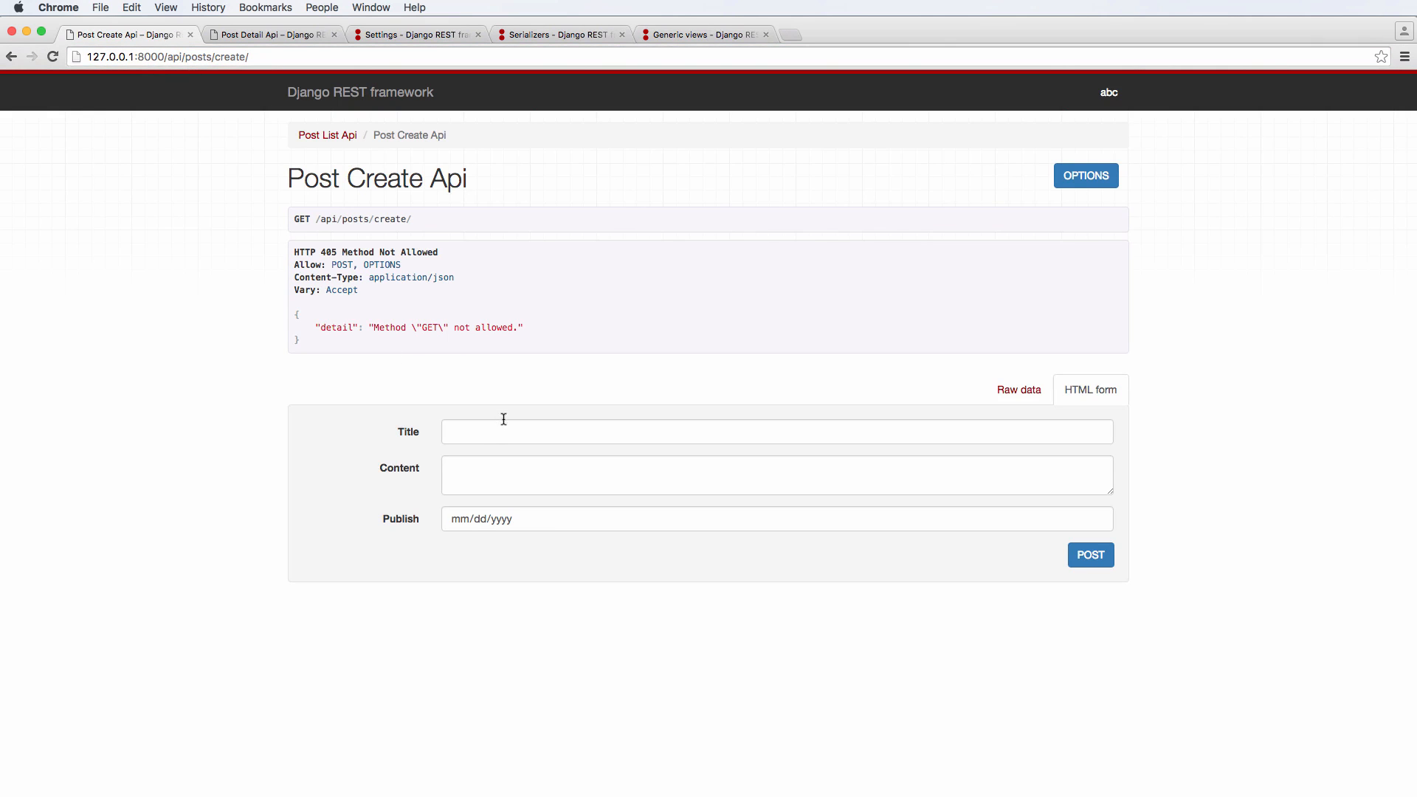
{"action": "type", "text": "New post item"}
{"action": "type", "text": "asdfasdf"}
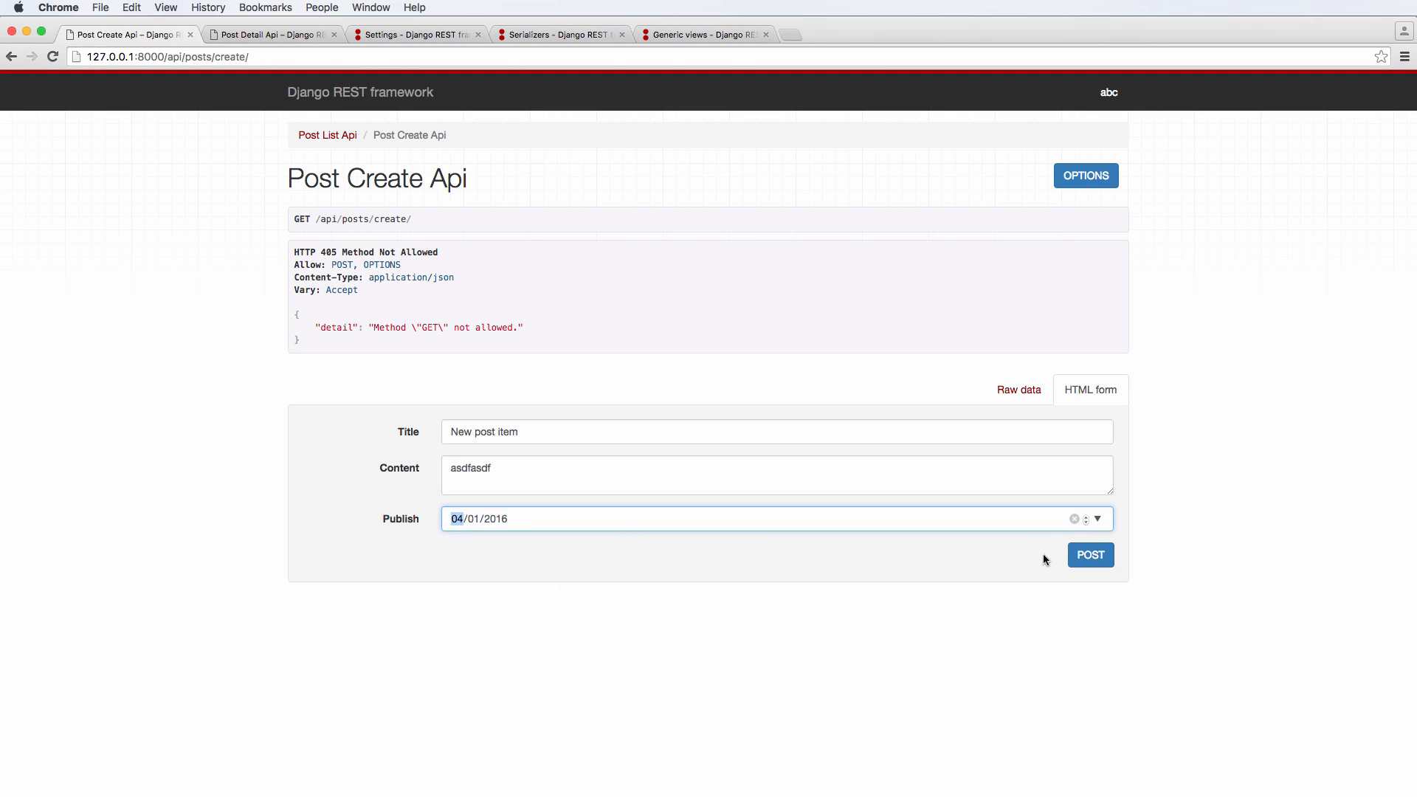
{"action": "left_click", "coordinate": [1090, 555]}
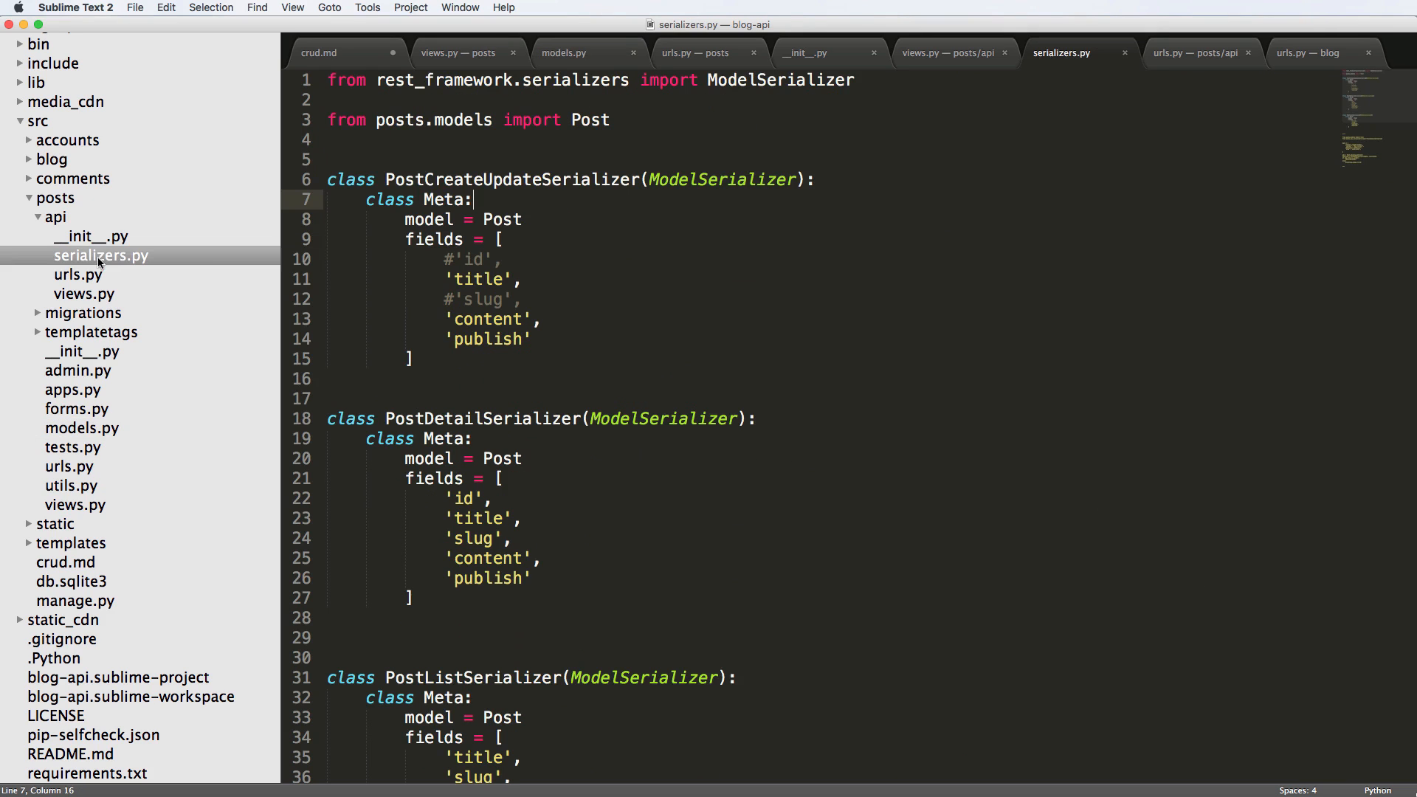
- Confirm /api/posts/ lists user 1, then add 'user' to PostListSerializer fields
{"action": "scroll", "scroll_direction": "down", "scroll_amount": 3}
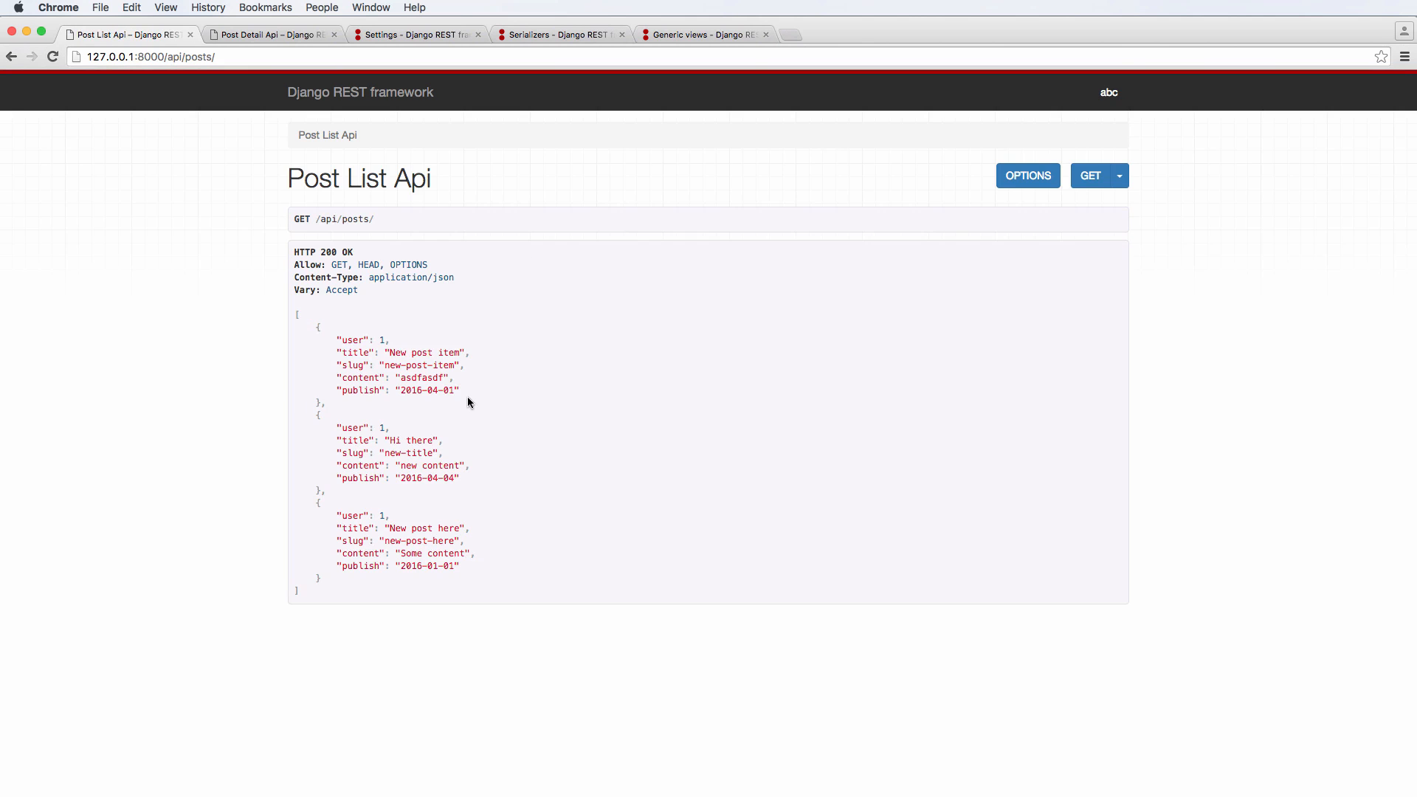
{"action": "mouse_move", "coordinate": [414, 531]}
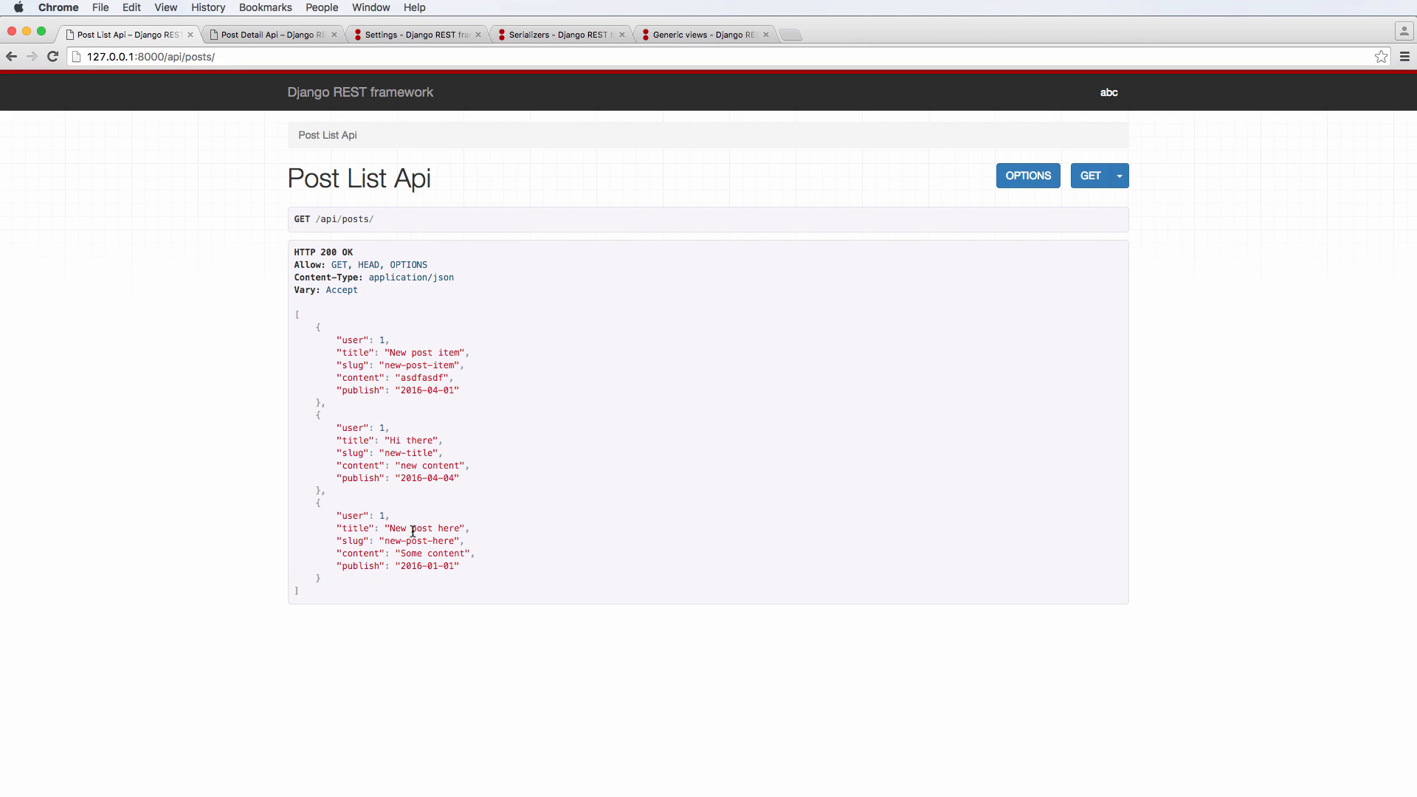
{"action": "left_click", "coordinate": [1109, 92]}
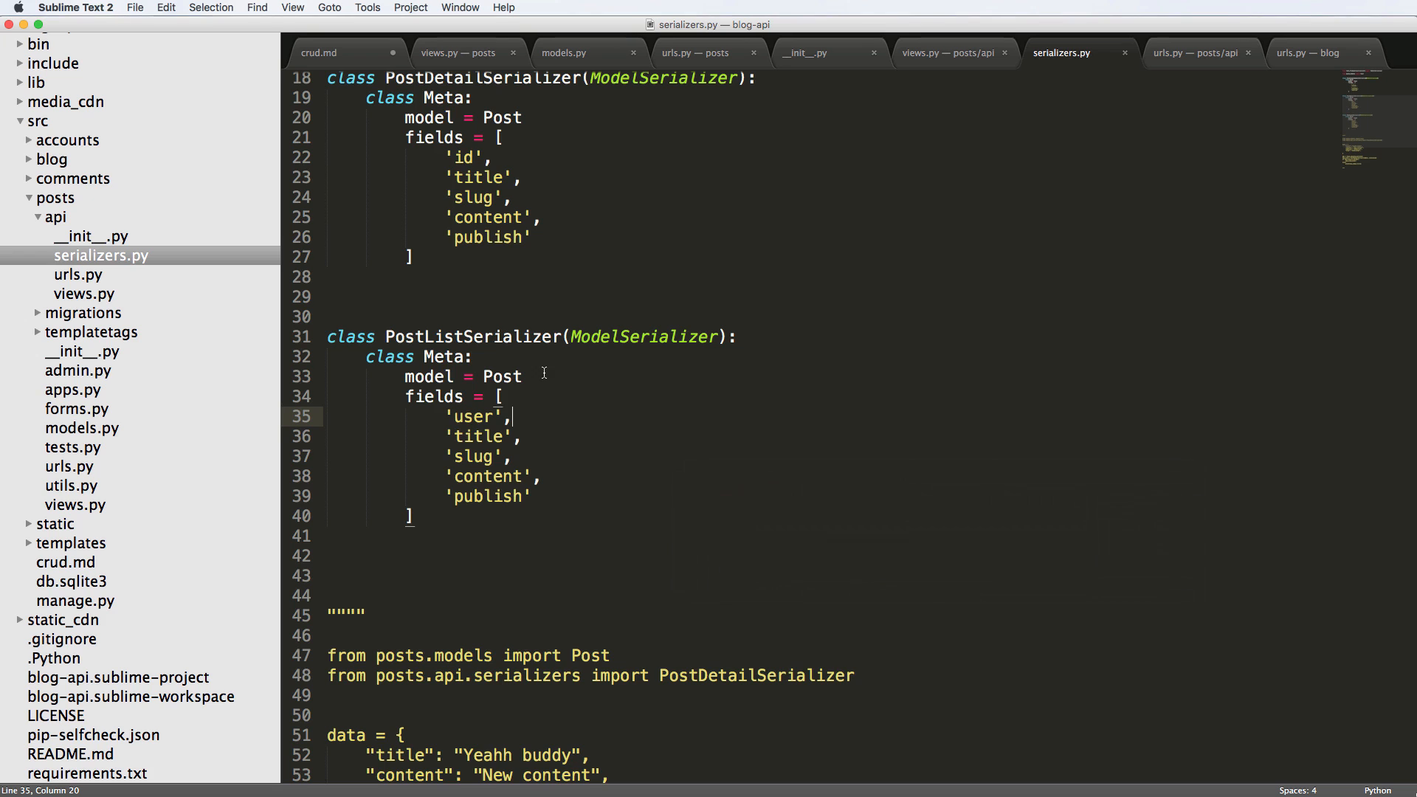
- Add perform_create to PostCreateAPIView calling serializer.save(user=self.request.user)
{"action": "left_click", "coordinate": [945, 53]}
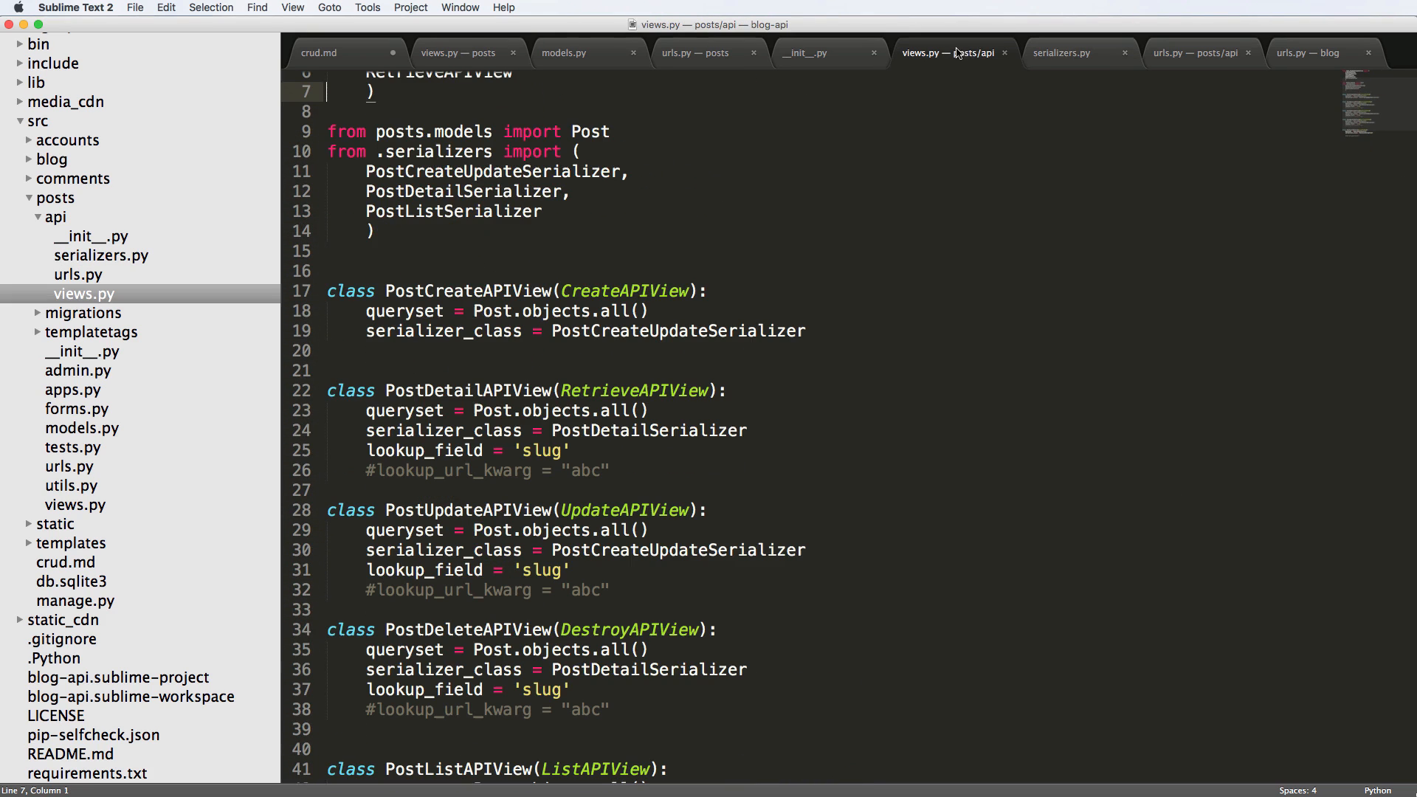
{"action": "left_click", "coordinate": [374, 231]}
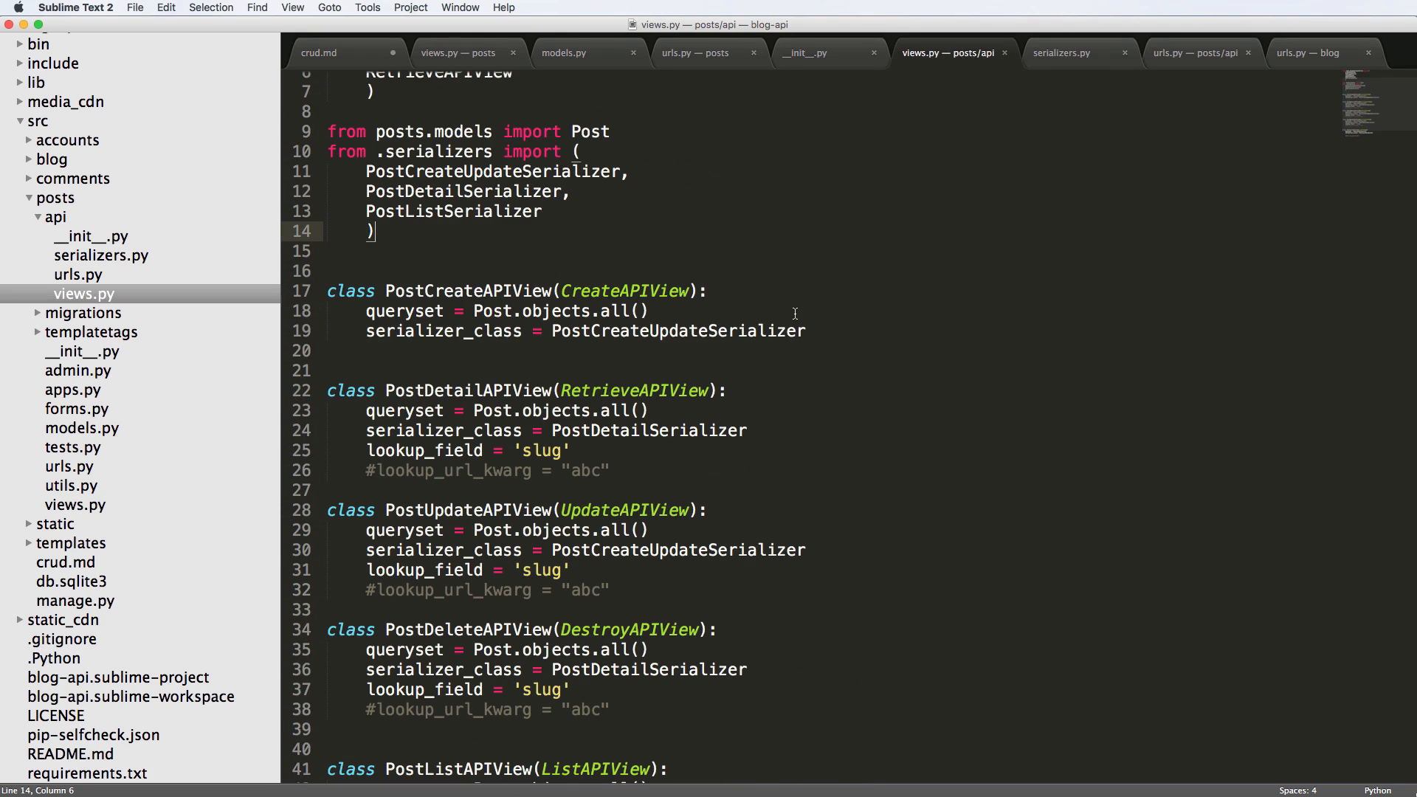
{"action": "key", "text": "enter"}
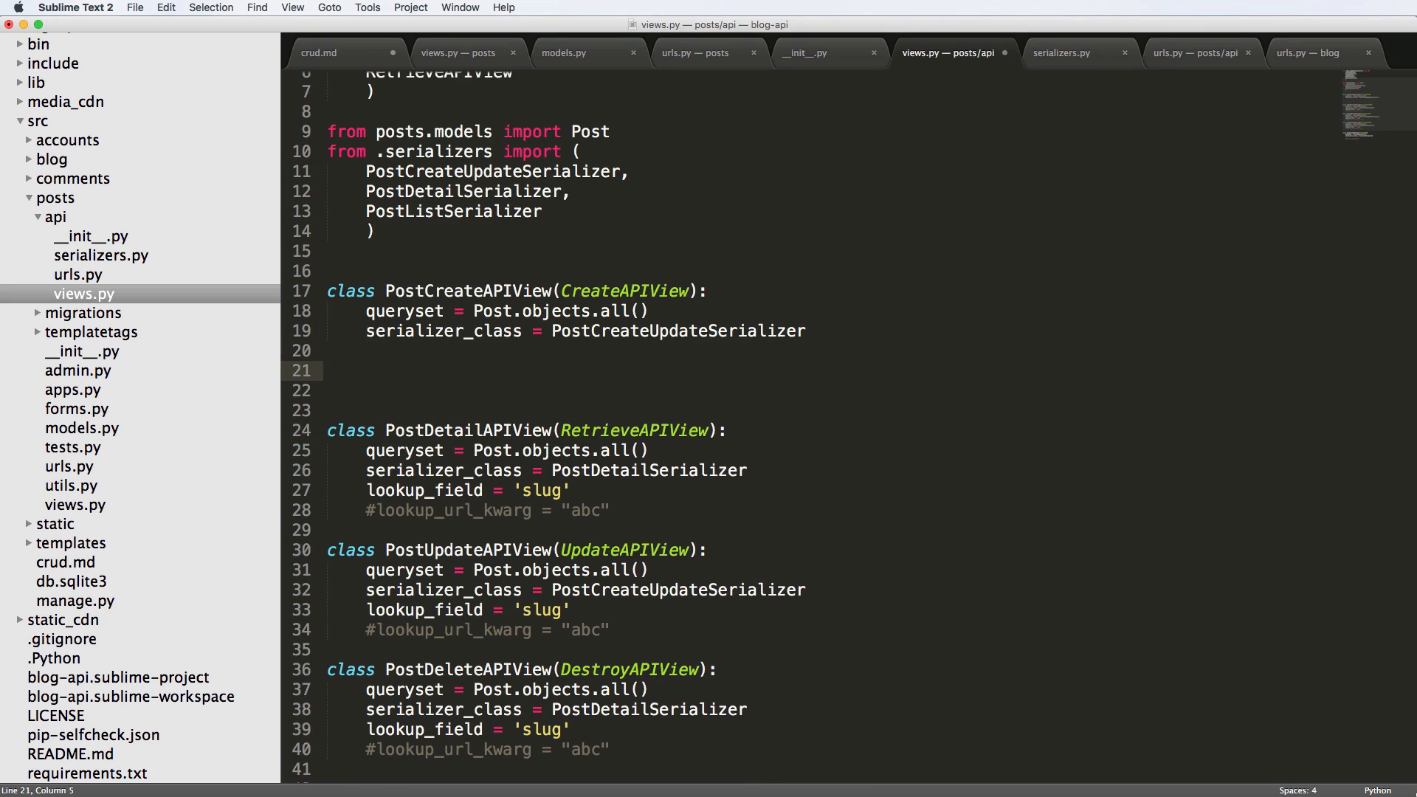
{"action": "type", "text": "def perf"}
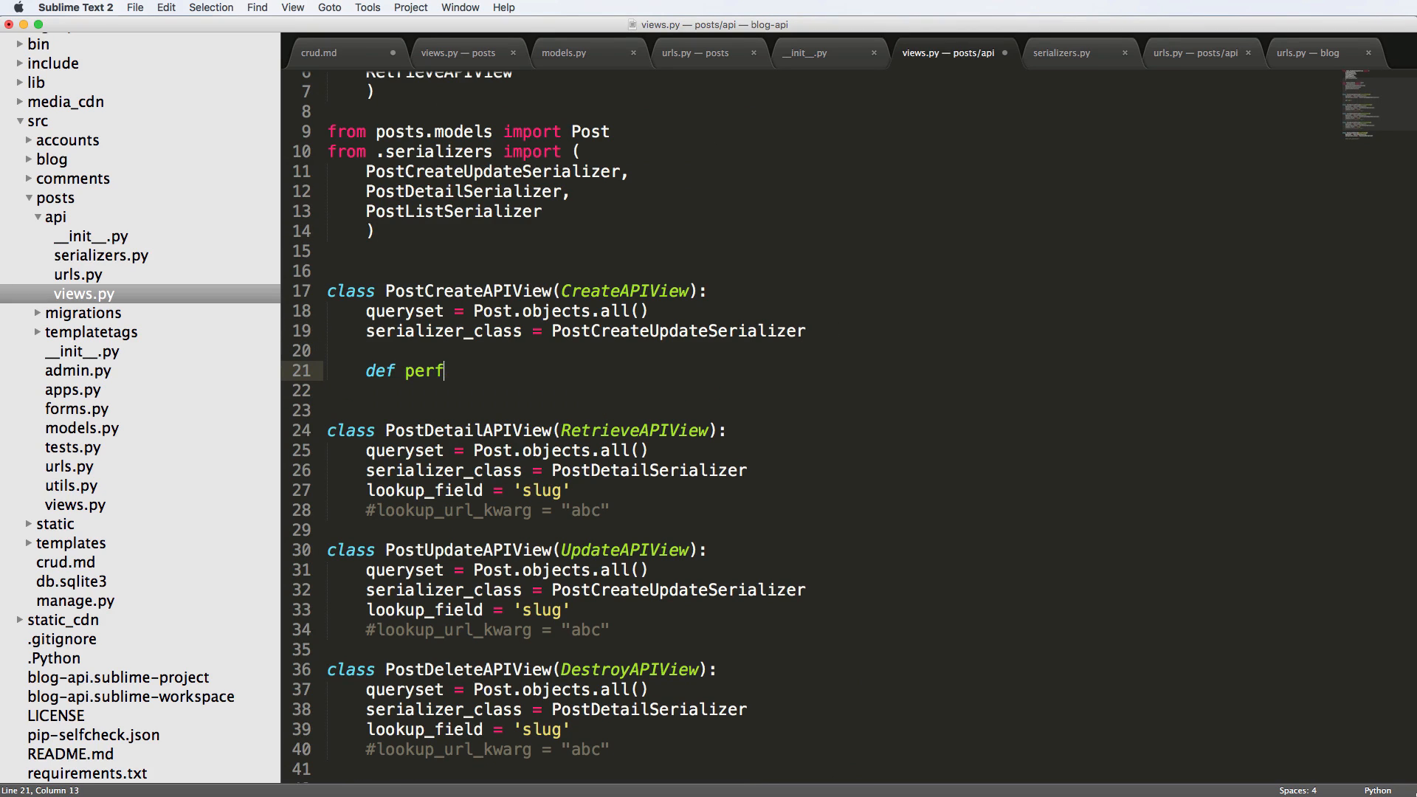
{"action": "type", "text": "orm_create(self, serializers"}
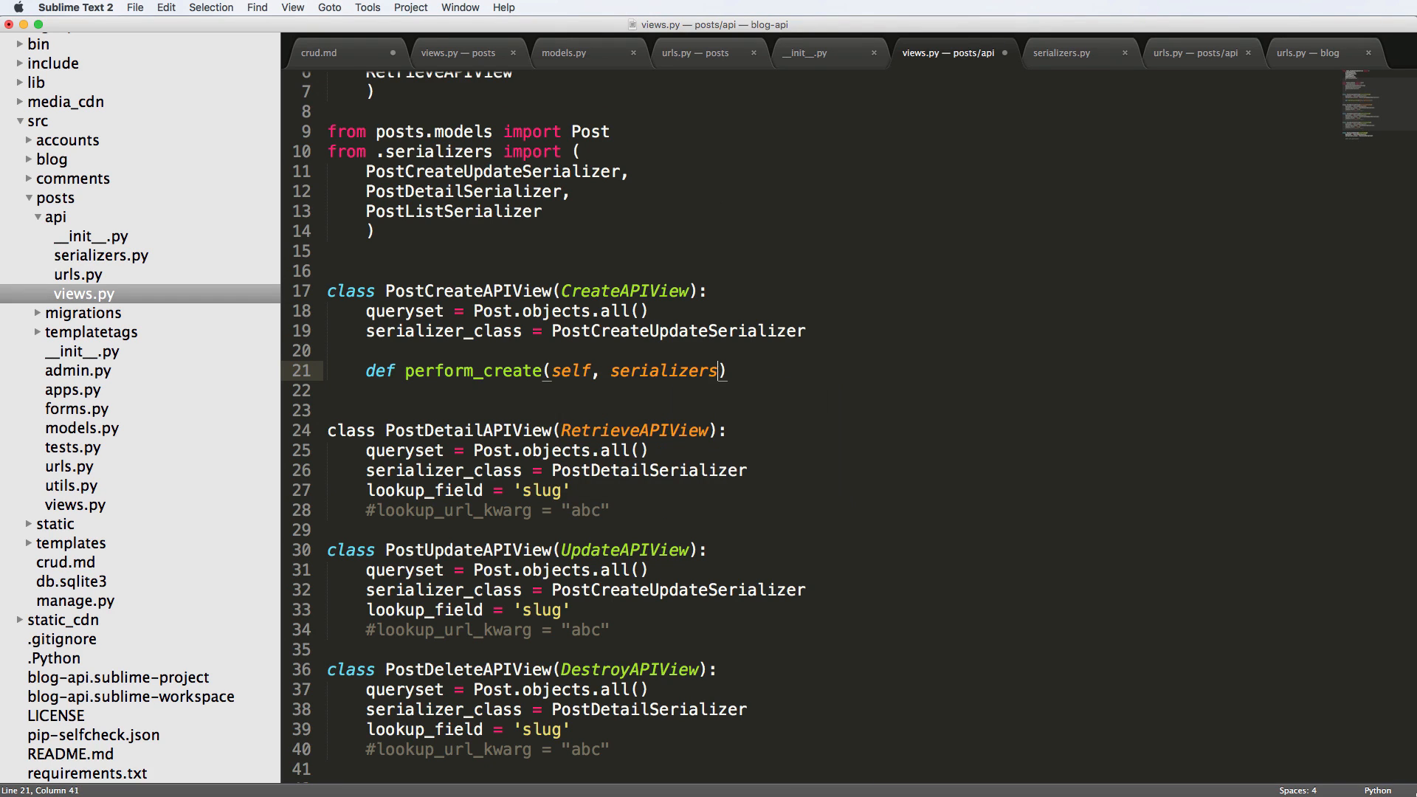
{"action": "type", "text": "r"}
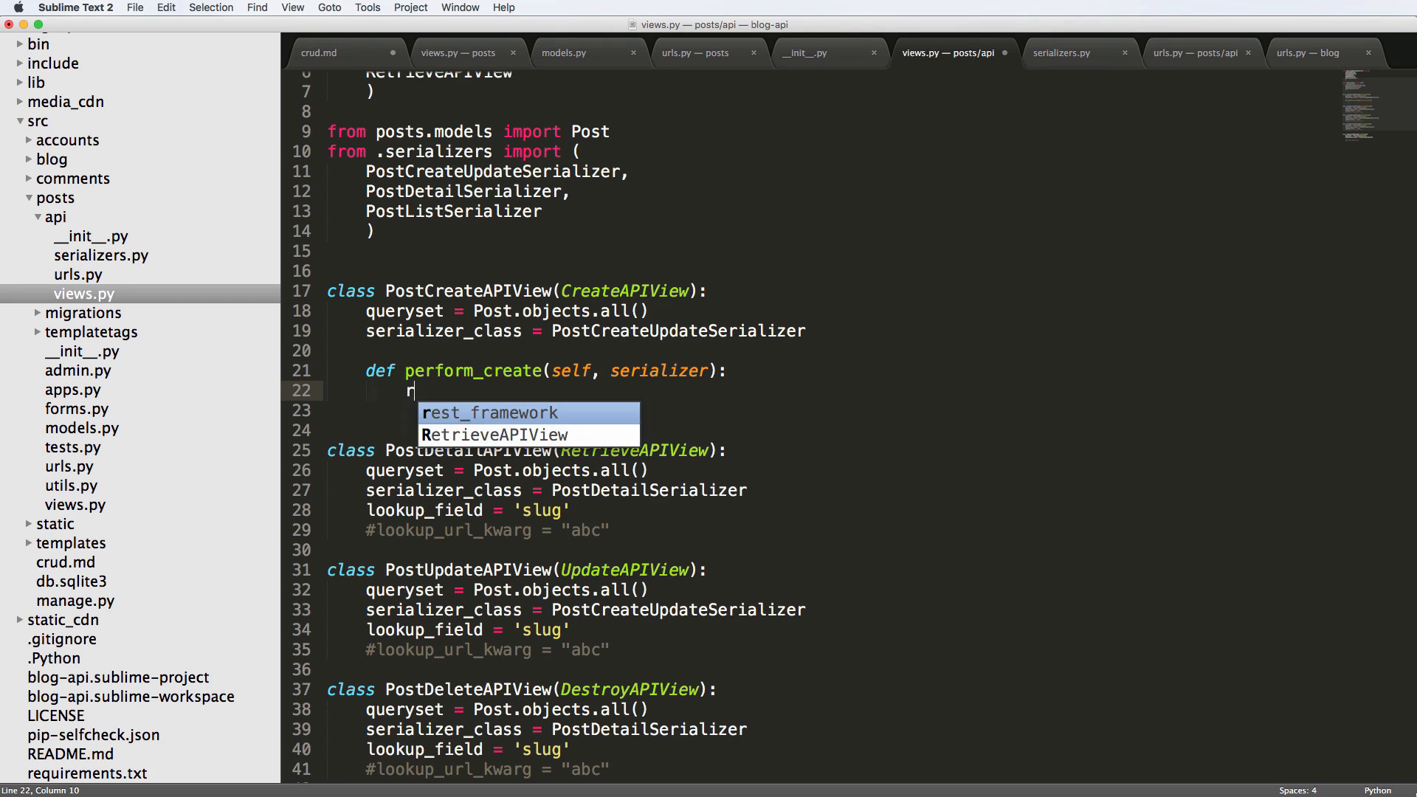
{"action": "type", "text": "erializer.save("}
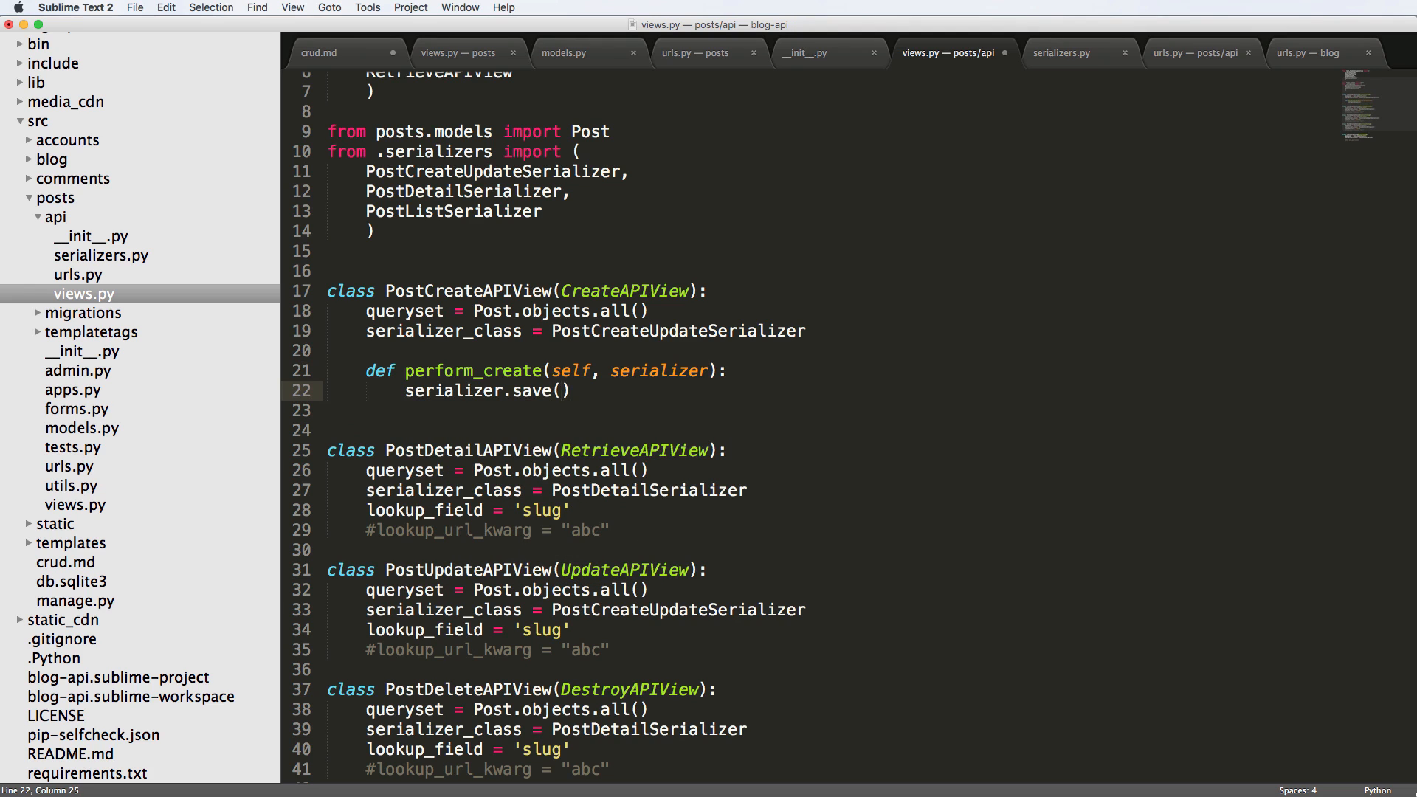
{"action": "type", "text": "user=self.r"}
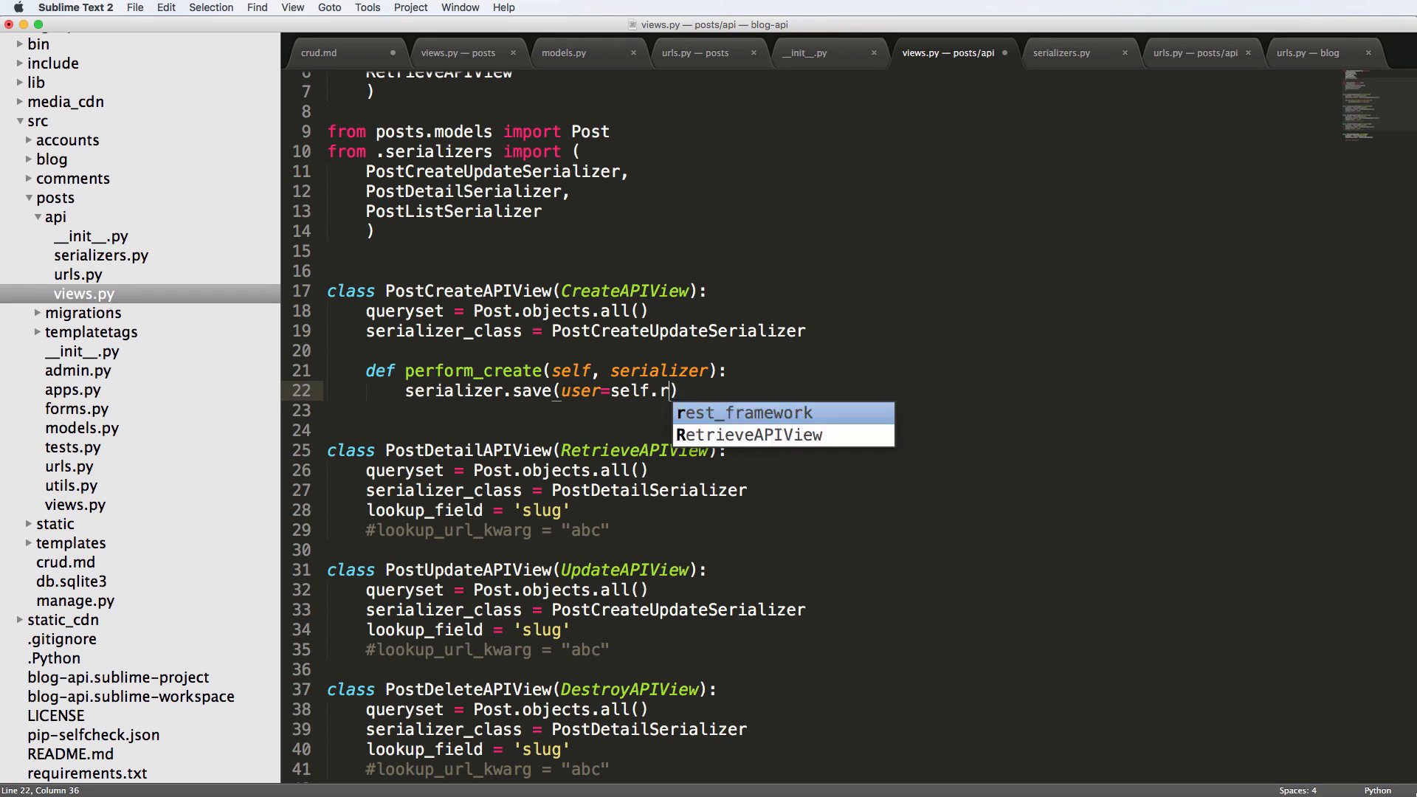
{"action": "type", "text": "equest.user"}
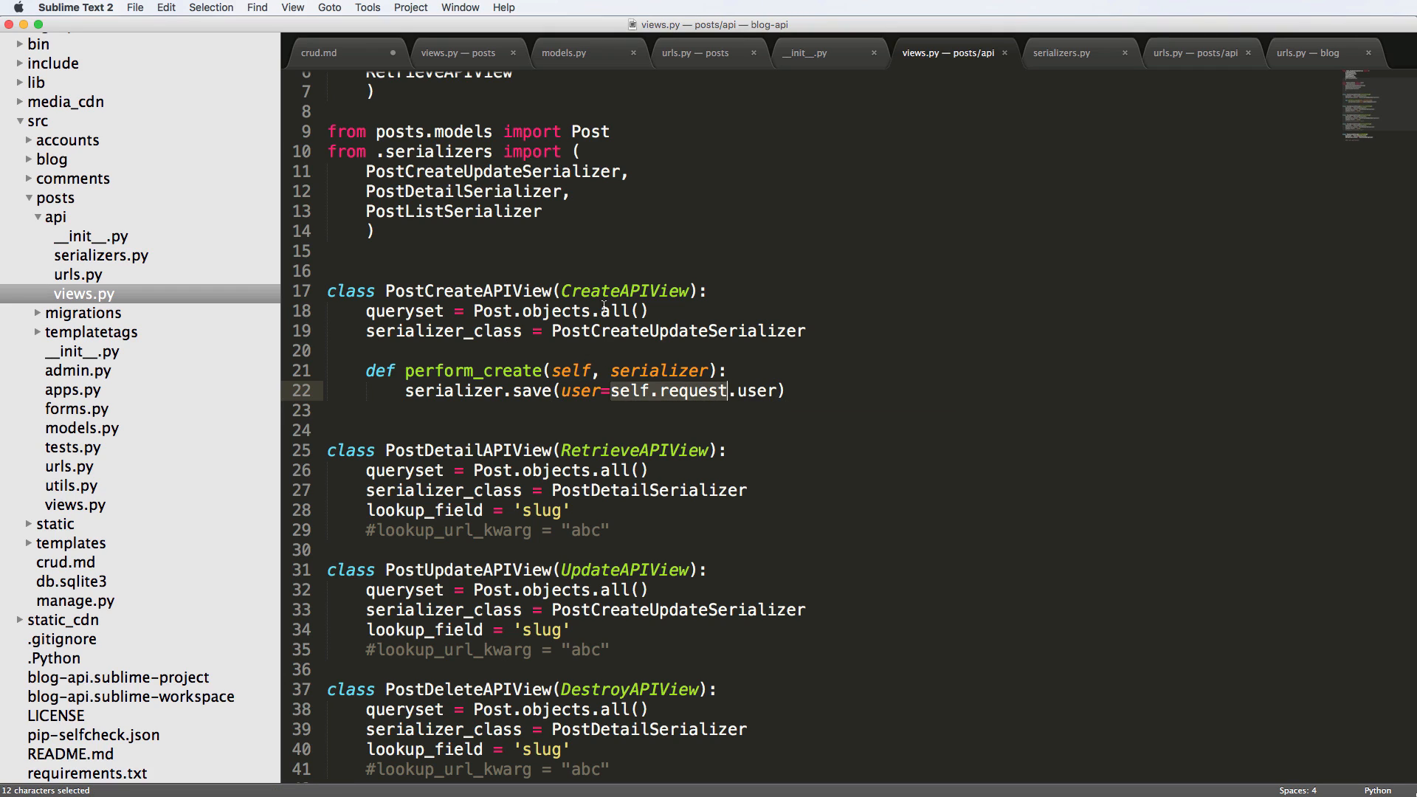
- Type and then remove stray def lines below the save call
{"action": "left_click", "coordinate": [515, 410]}
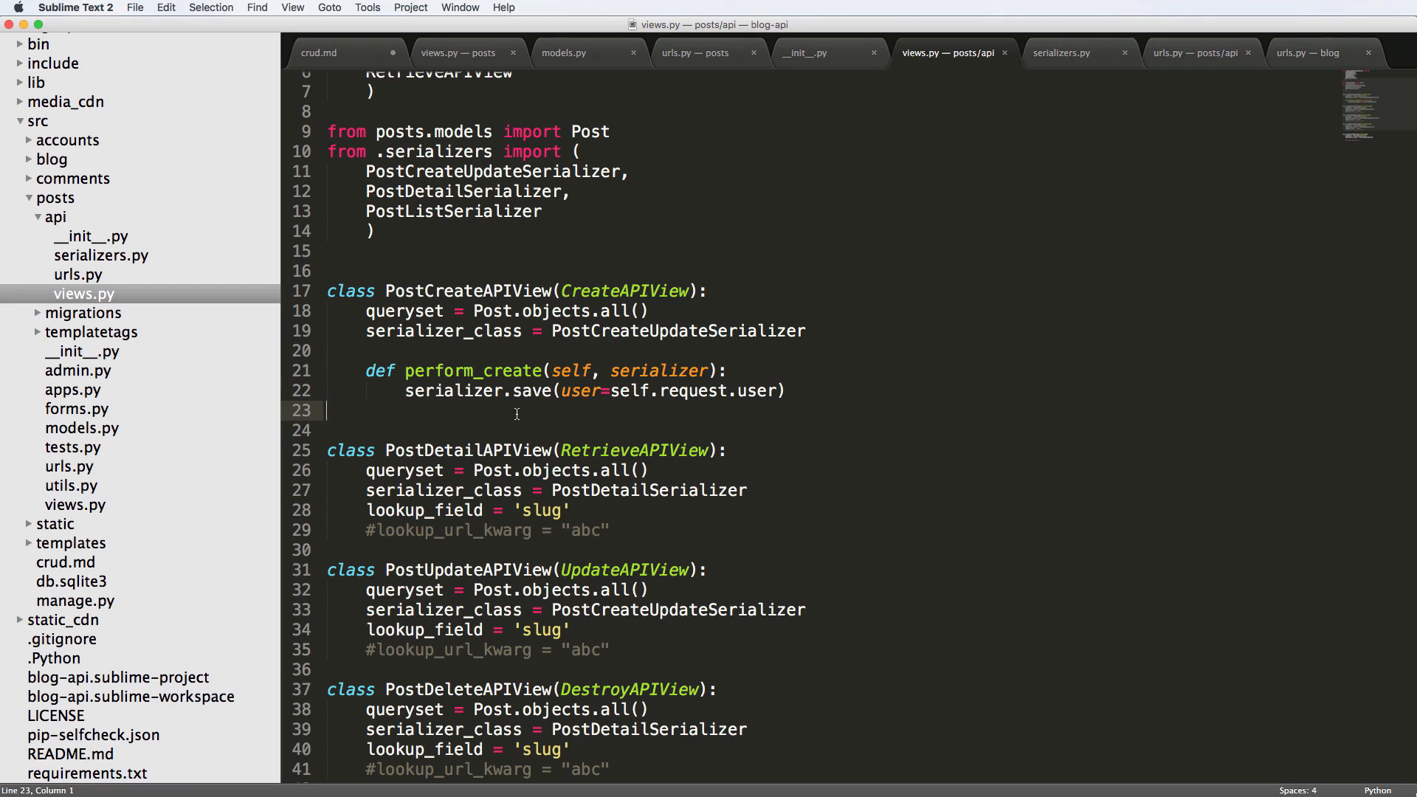
{"action": "type", "text": "def soem_"}
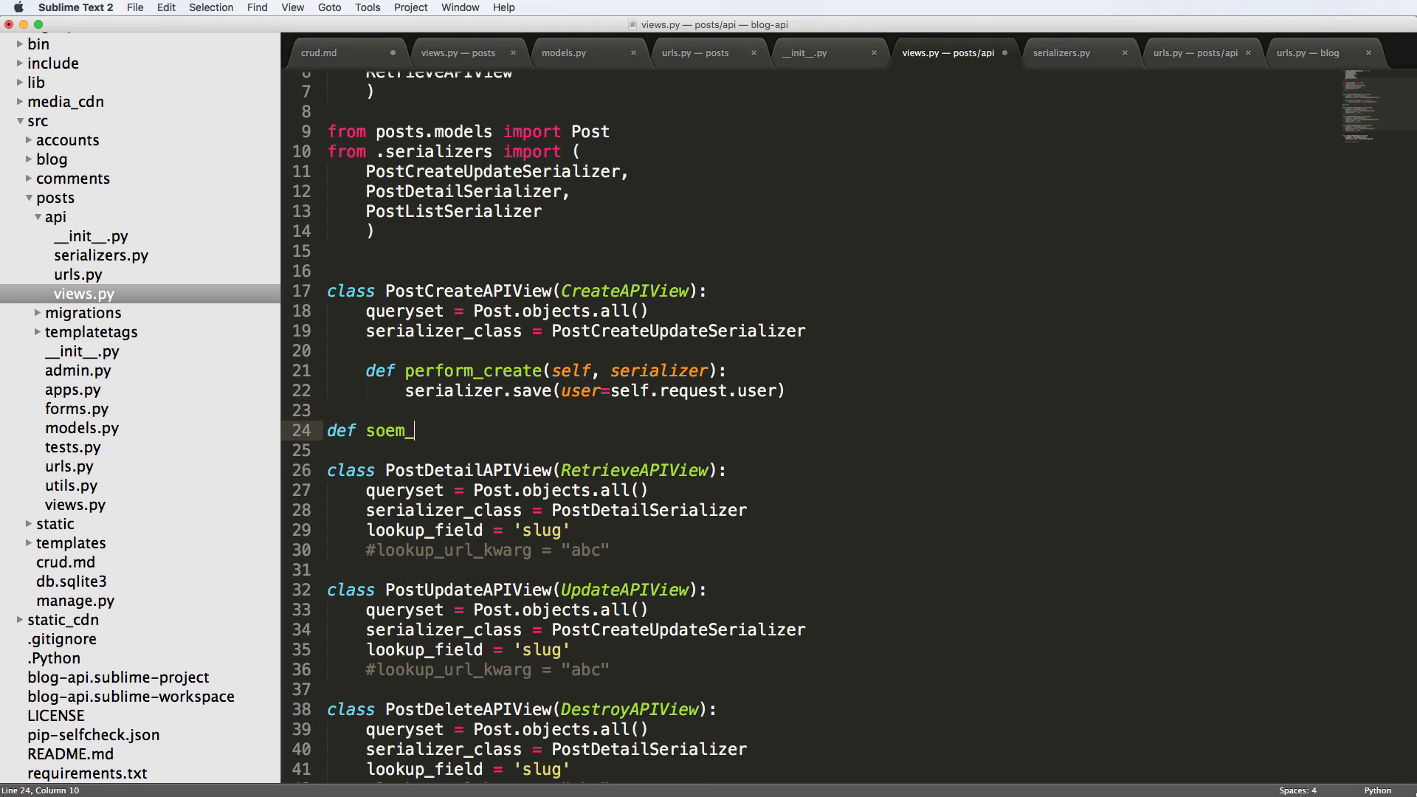
{"action": "type", "text": "(reque"}
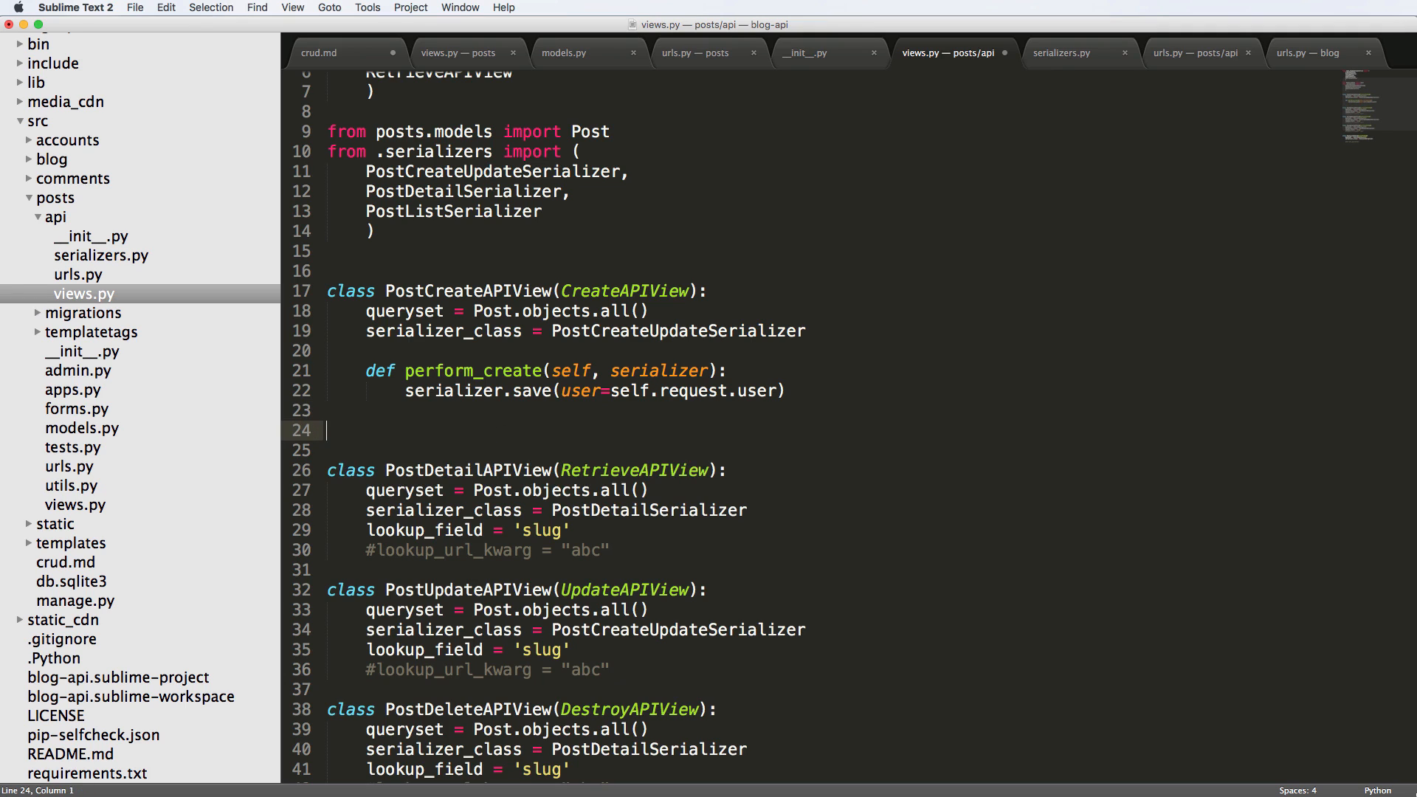
{"action": "double_click", "coordinate": [572, 369]}
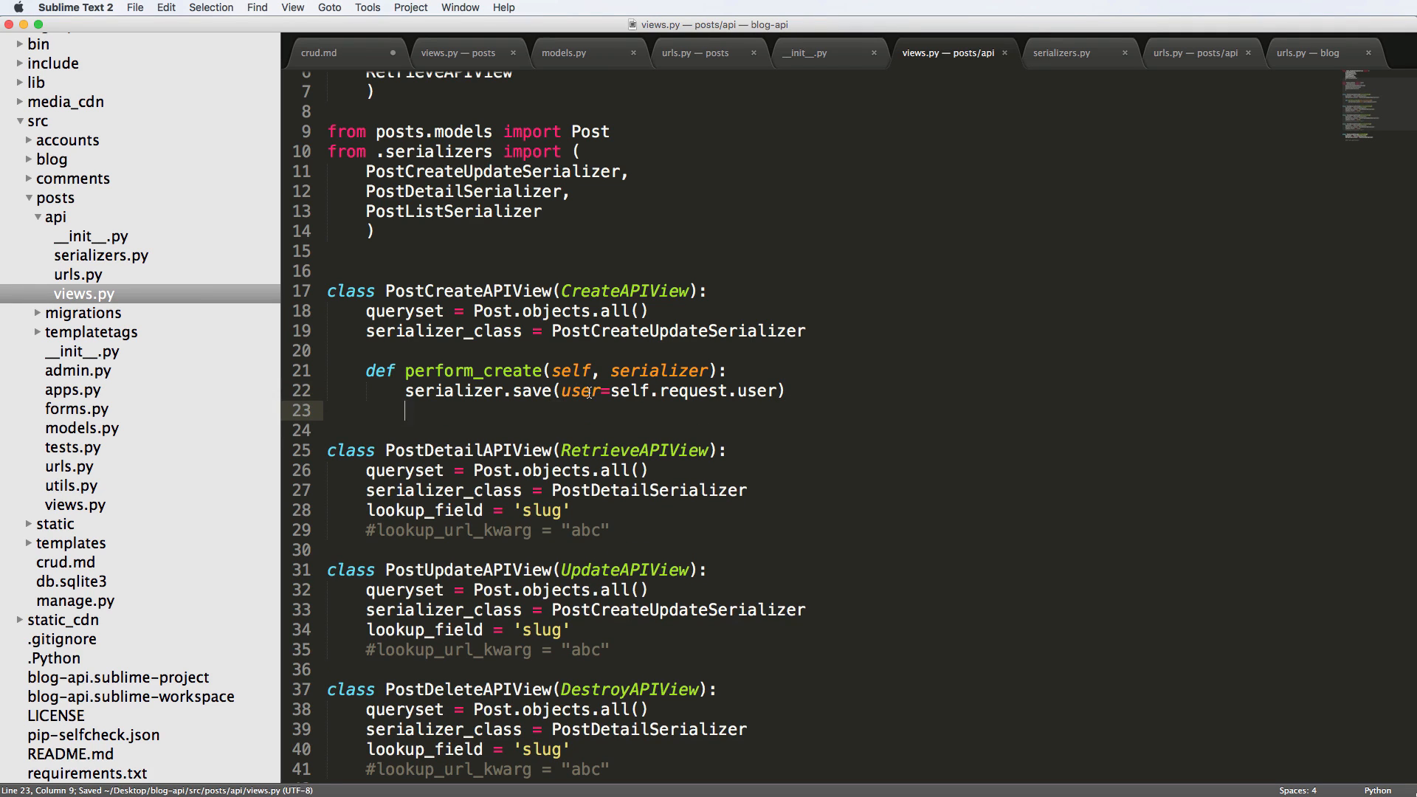
- Review the Post model's user field and the serializer fields before returning to views.py
{"action": "left_click", "coordinate": [564, 53]}
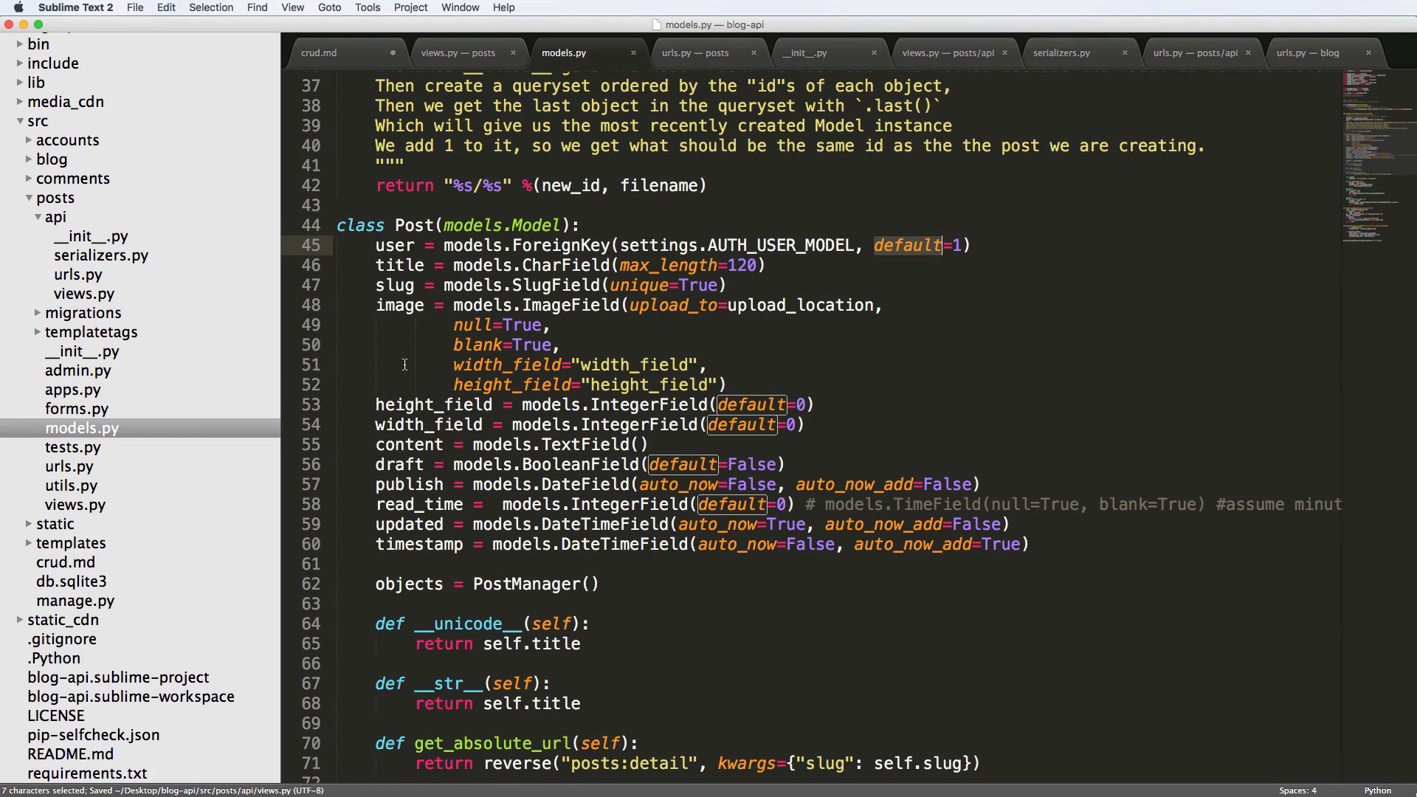
{"action": "left_click", "coordinate": [583, 225]}
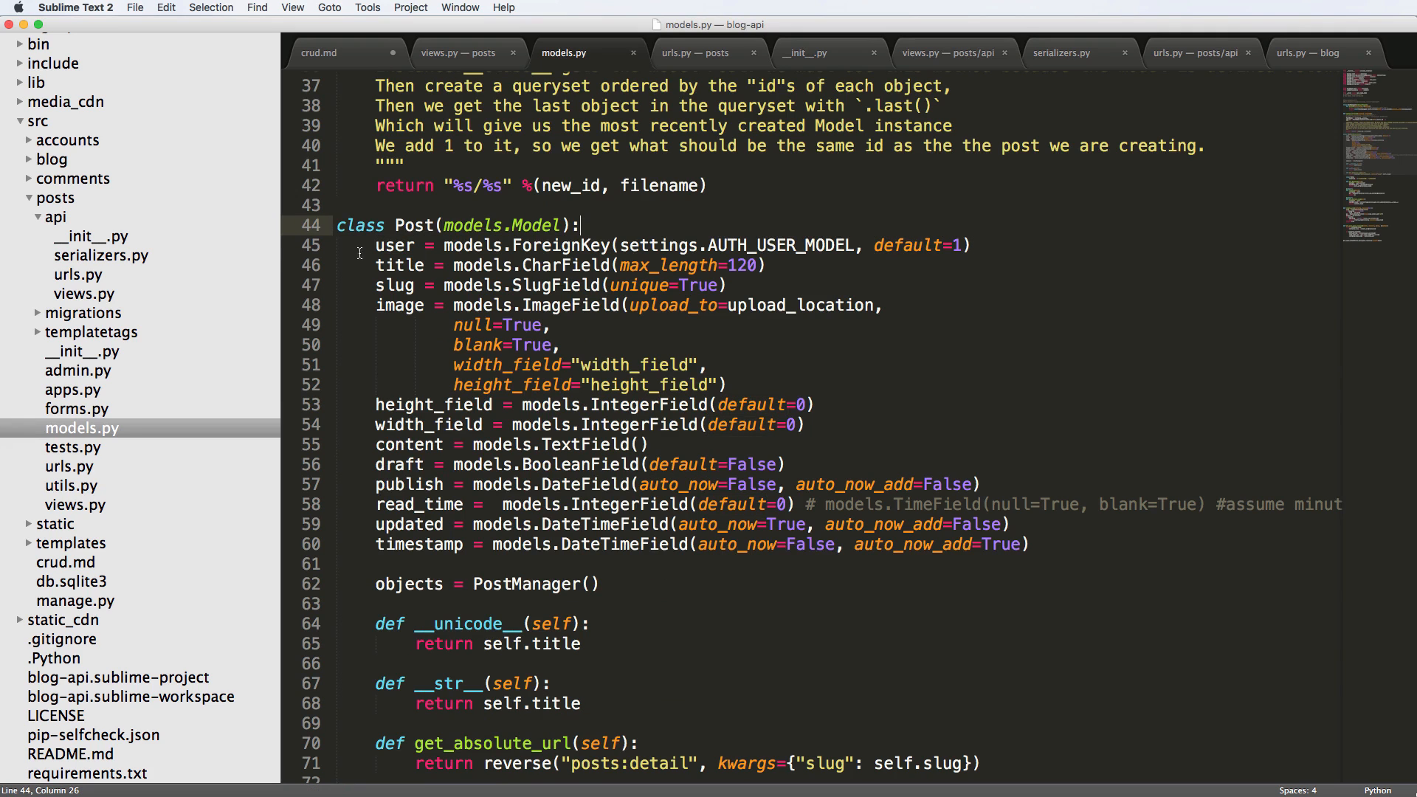
{"action": "left_click", "coordinate": [1062, 53]}
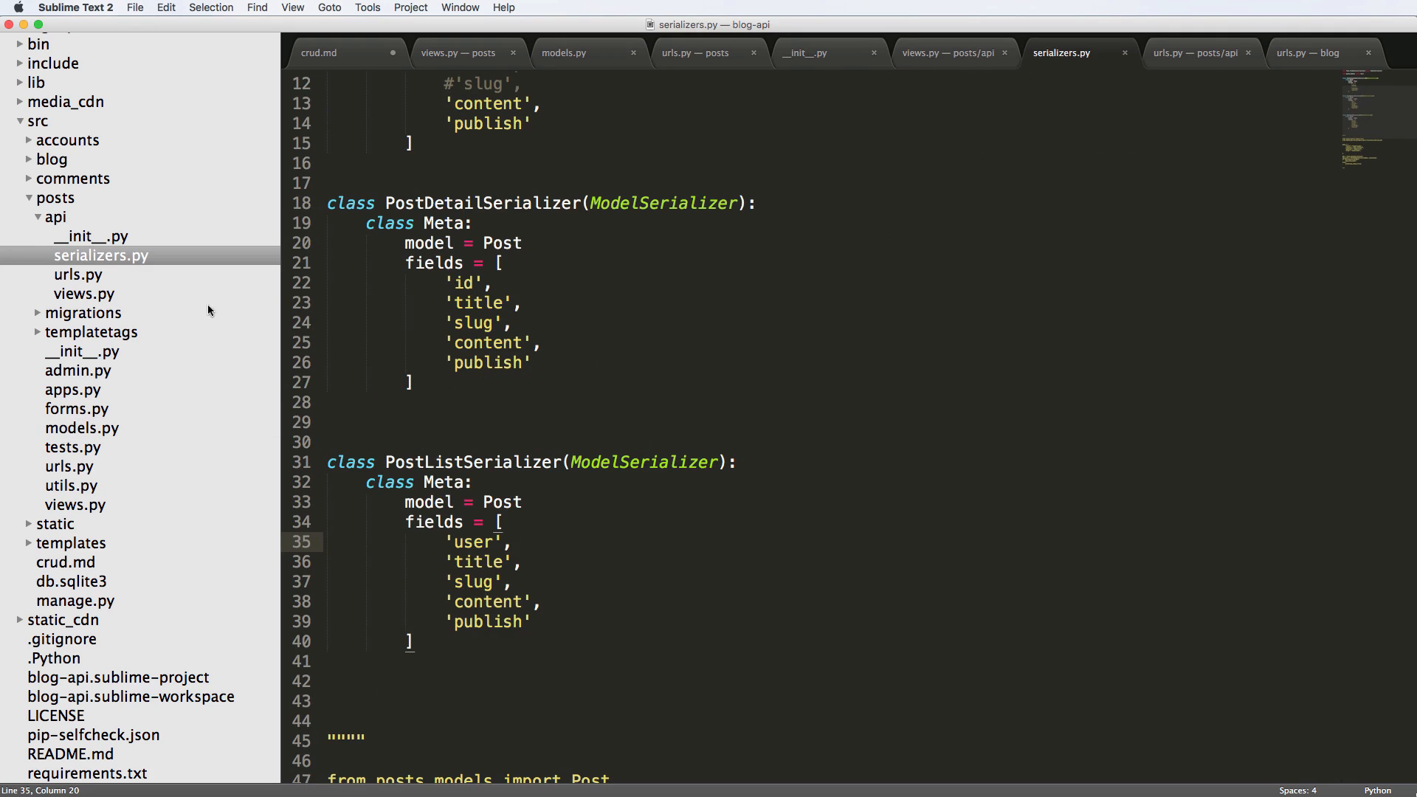
{"action": "left_click", "coordinate": [946, 53]}
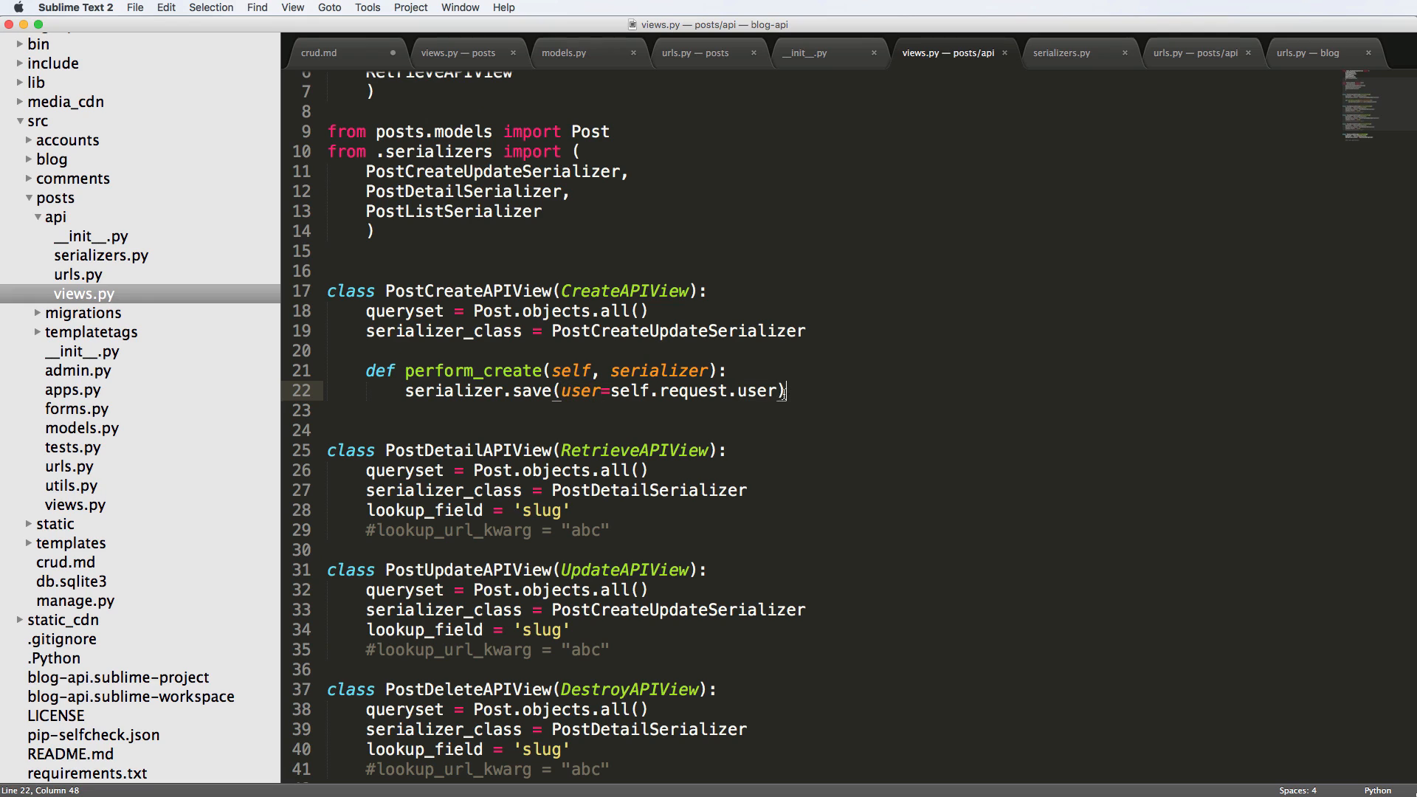
- Add title='my title' to the serializer.save call in perform_create
{"action": "type", "text": ", tit"}
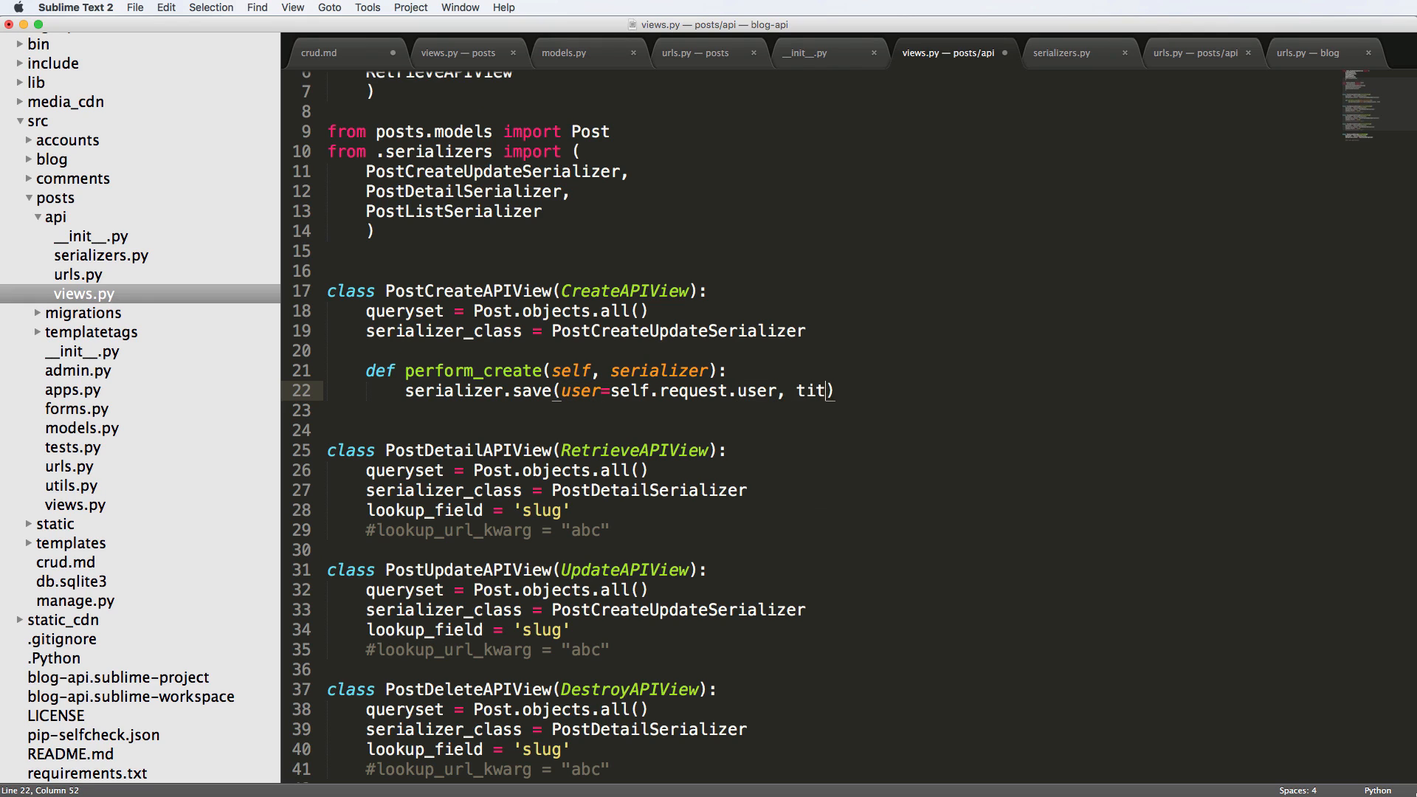
{"action": "type", "text": "le='m'"}
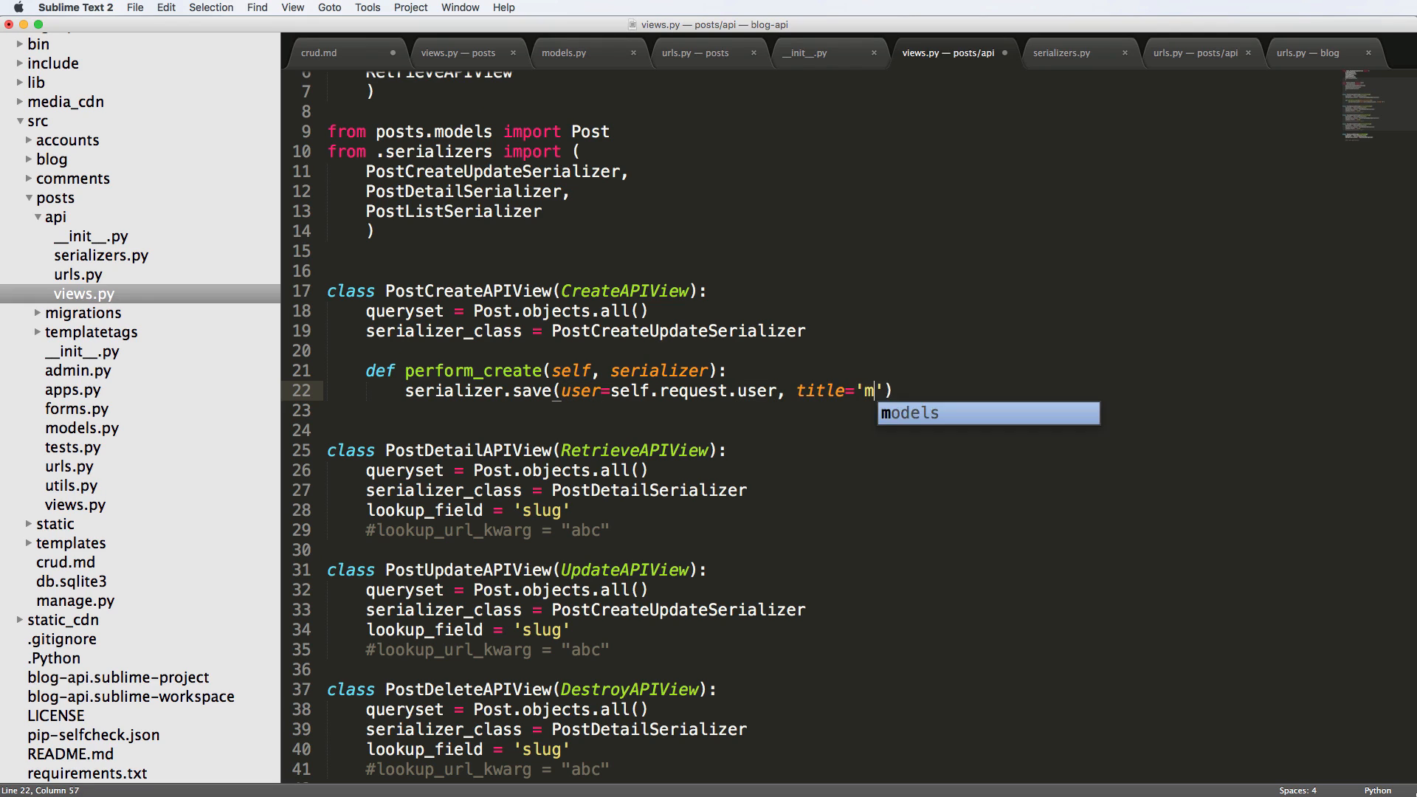
{"action": "type", "text": "y title"}
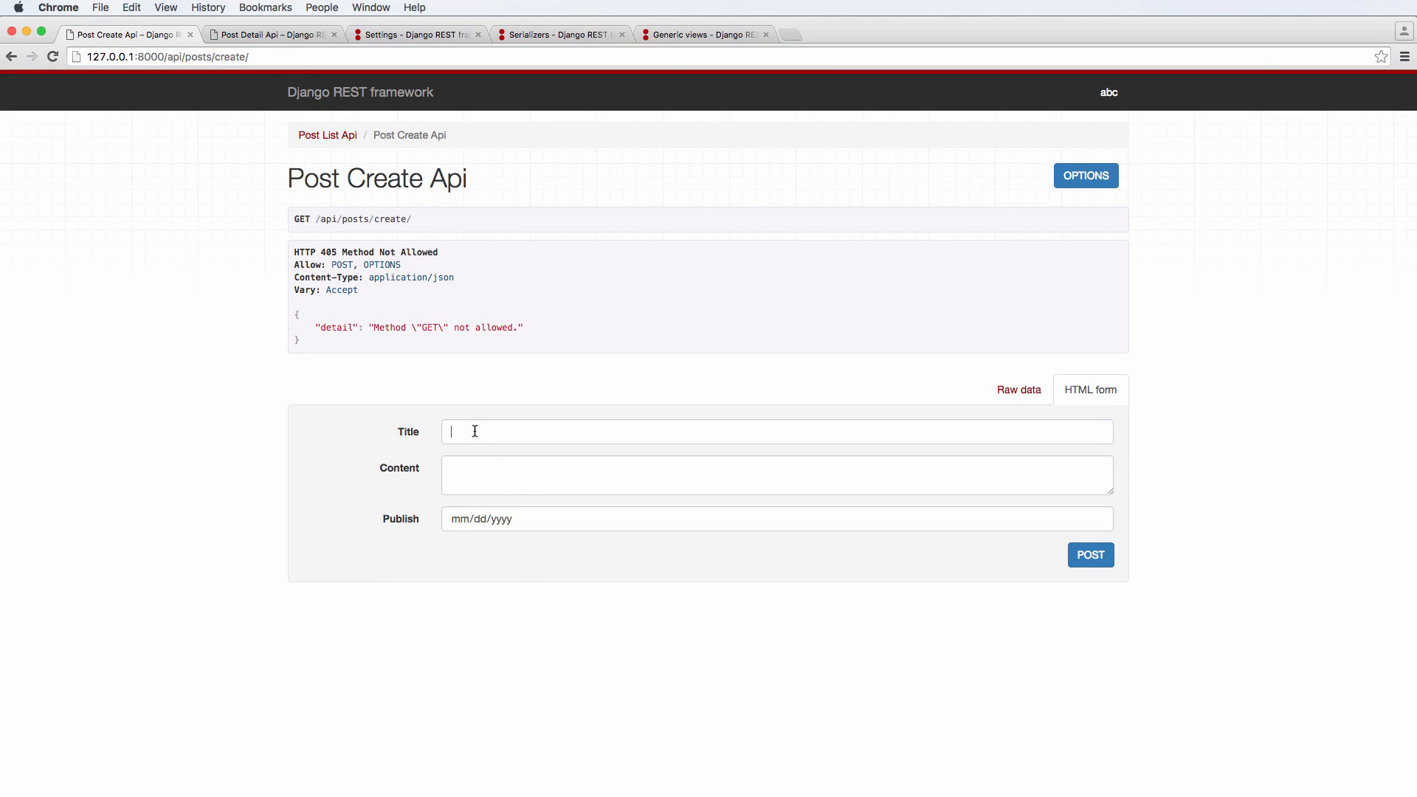
- Post content 'Abcasd' dated April 1, 2016, getting 201 Created titled 'my title'
{"action": "type", "text": "Abcasdflkajsd;fk lajs;fdl jasdfasd"}
{"action": "left_click", "coordinate": [778, 474]}
{"action": "type", "text": "asdfasdfasd"}
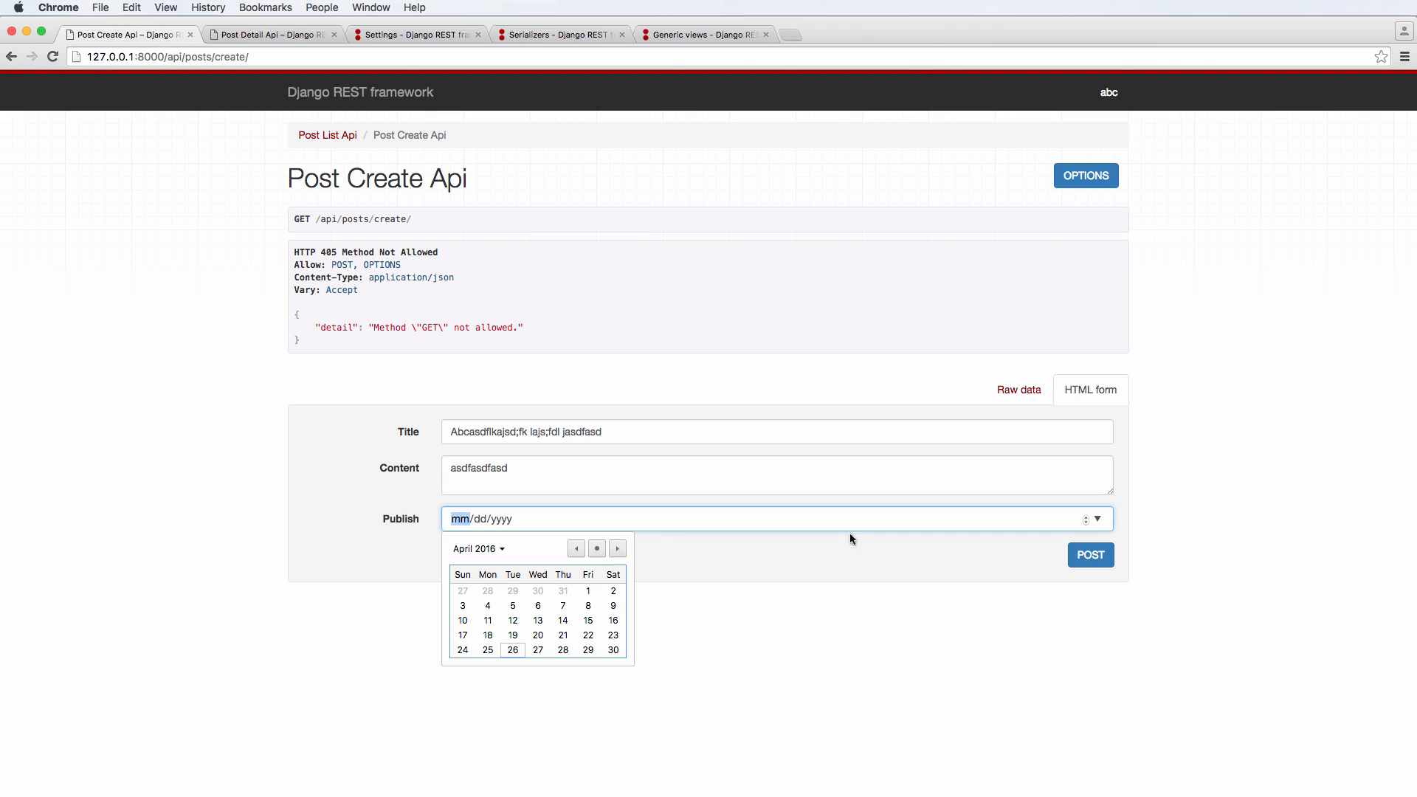
{"action": "left_click", "coordinate": [1090, 555]}
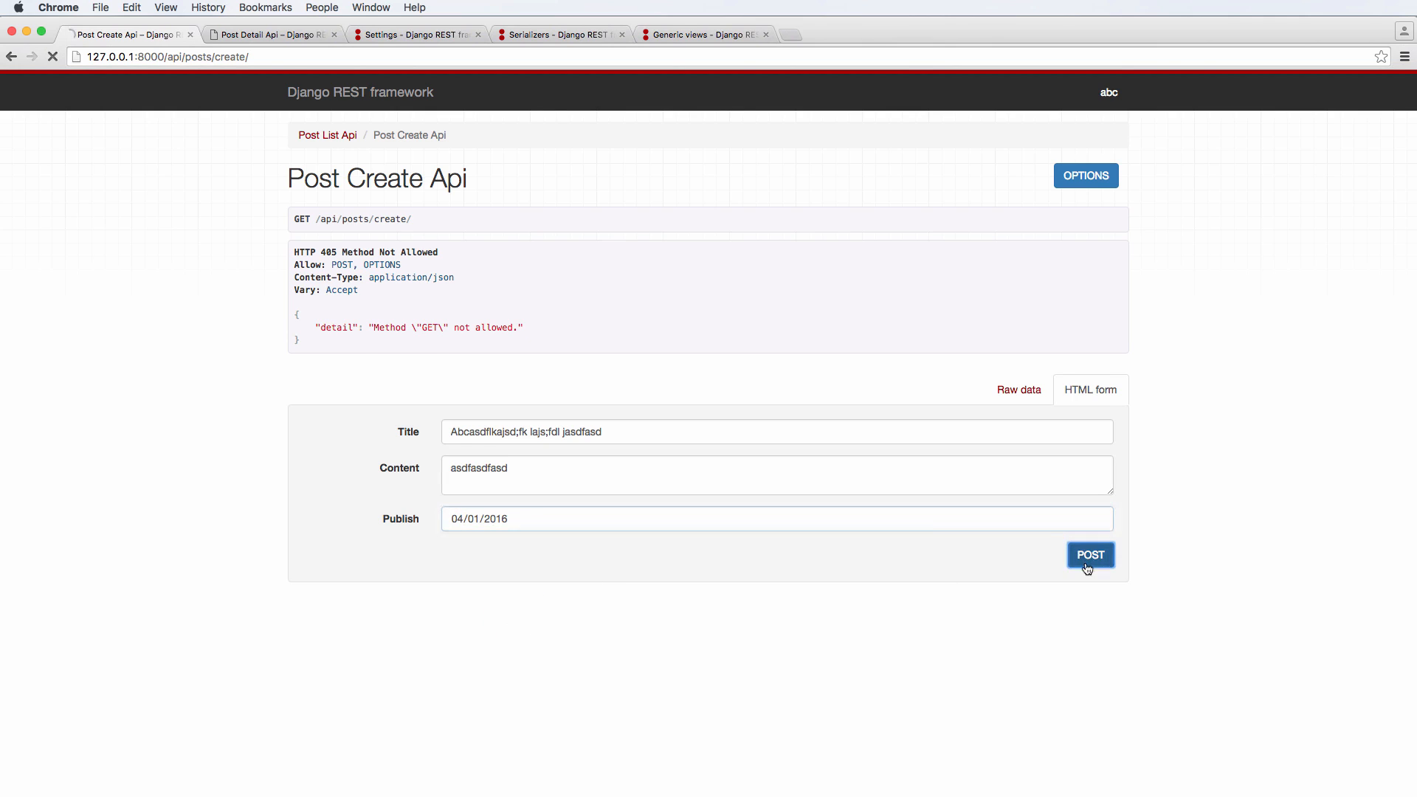
{"action": "left_click", "coordinate": [1090, 554]}
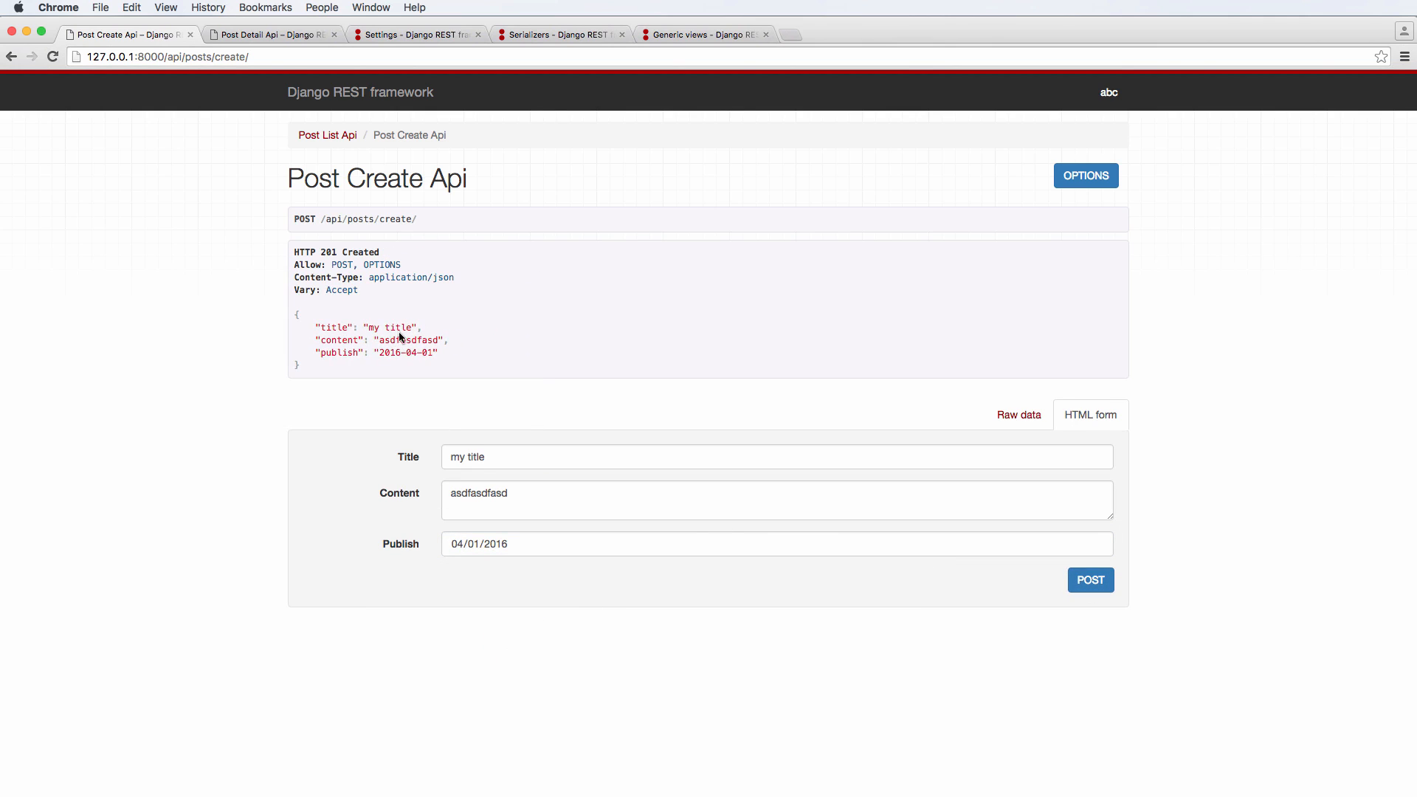
{"action": "left_click", "coordinate": [326, 134]}
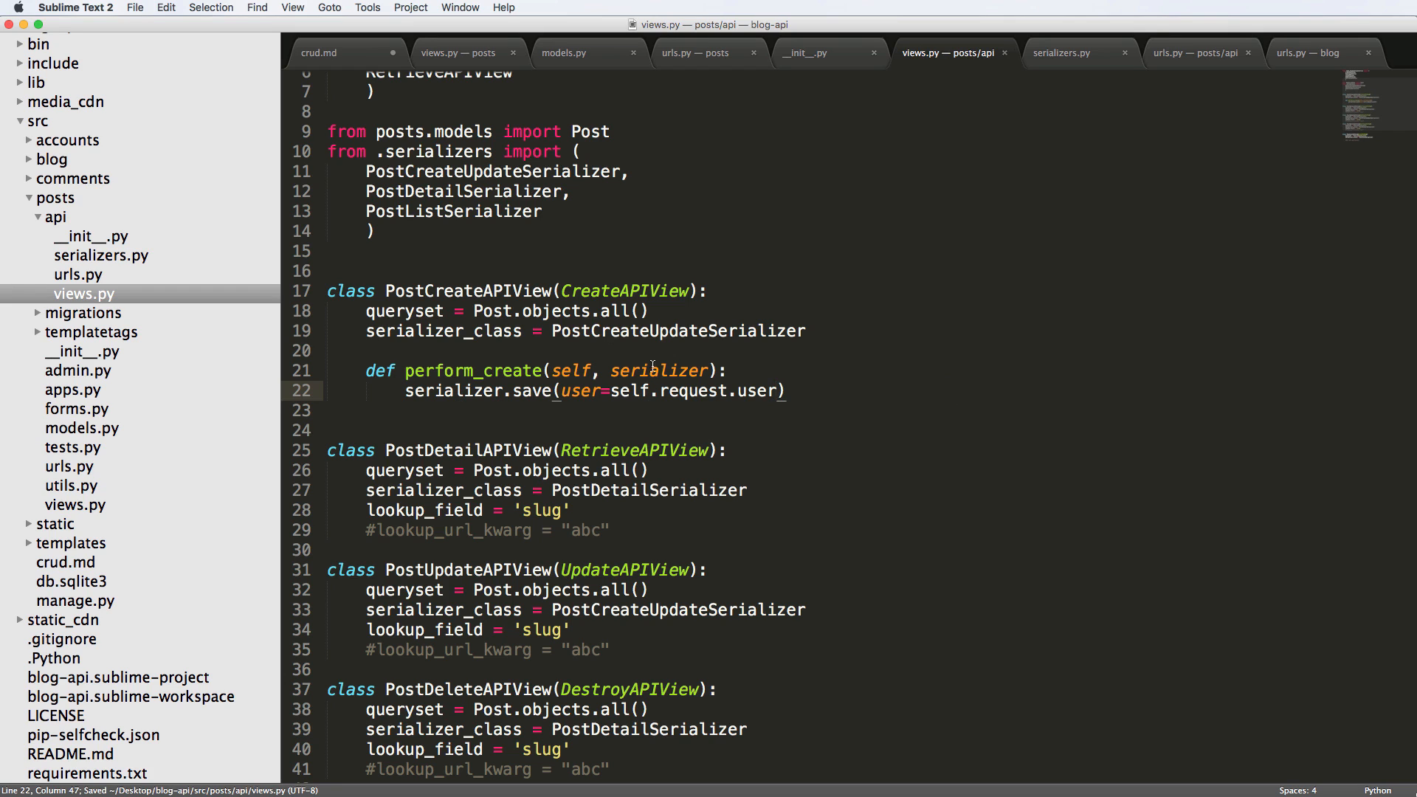
- Paste the copied perform_create method inside PostUpdateAPIView
{"action": "scroll", "scroll_direction": "down", "scroll_amount": 3}
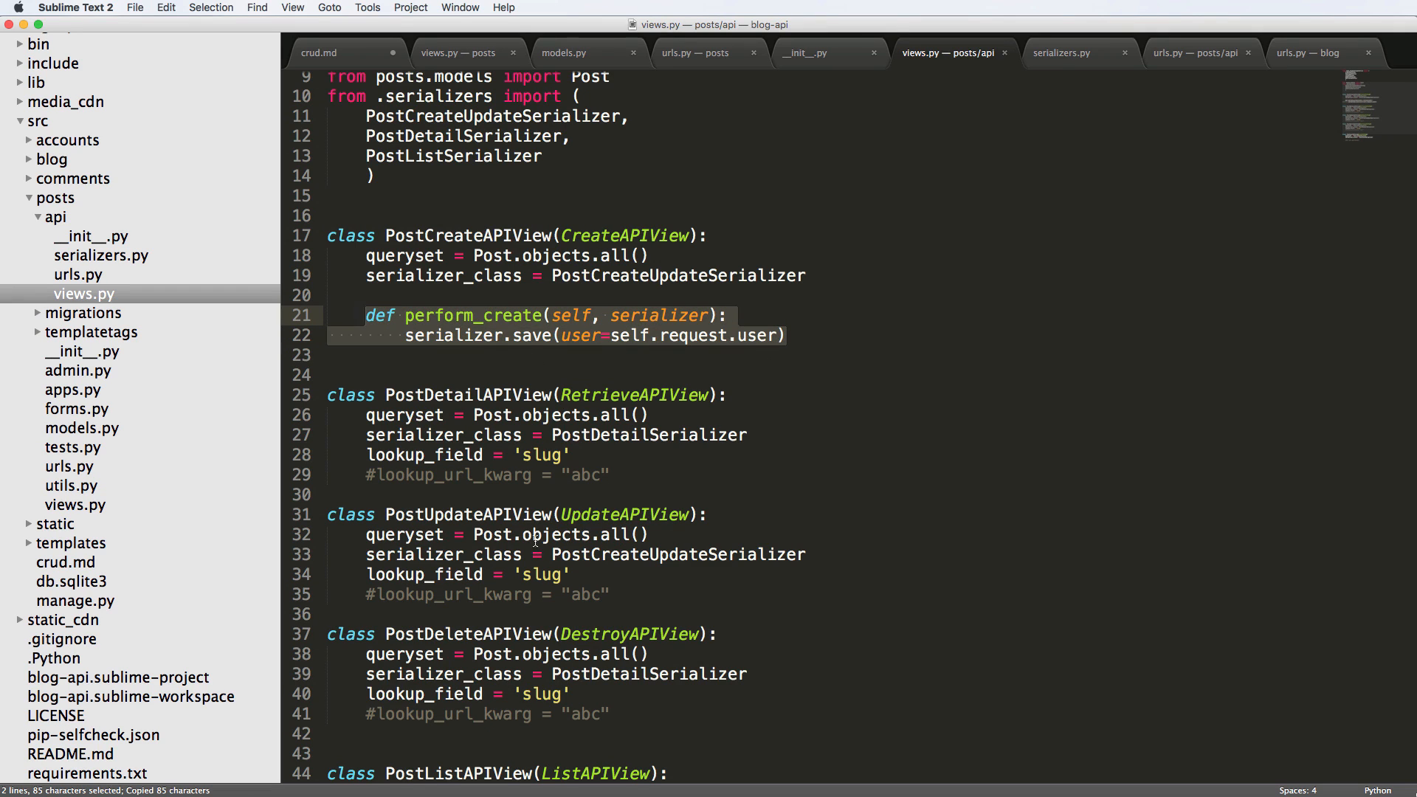
{"action": "left_click", "coordinate": [611, 595]}
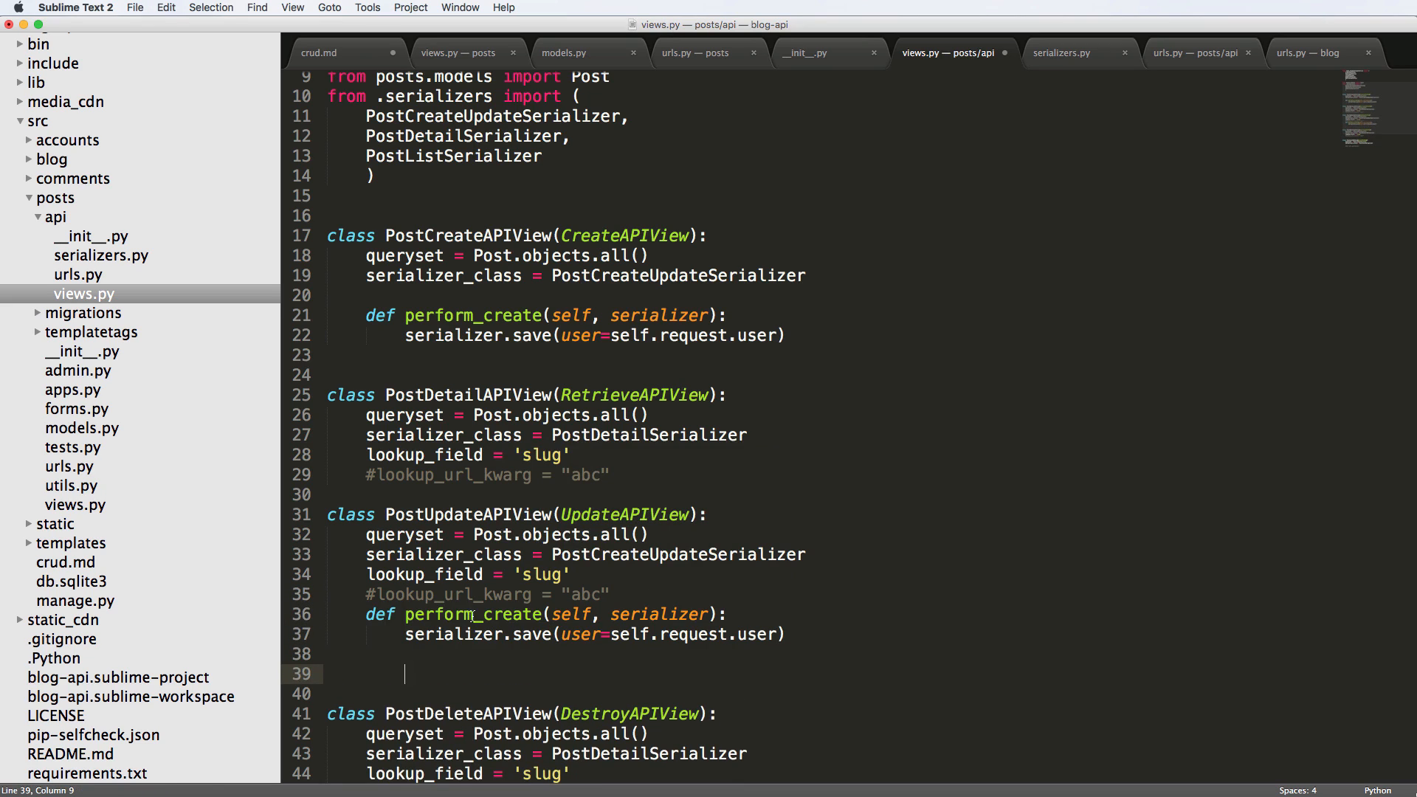
{"action": "double_click", "coordinate": [502, 615]}
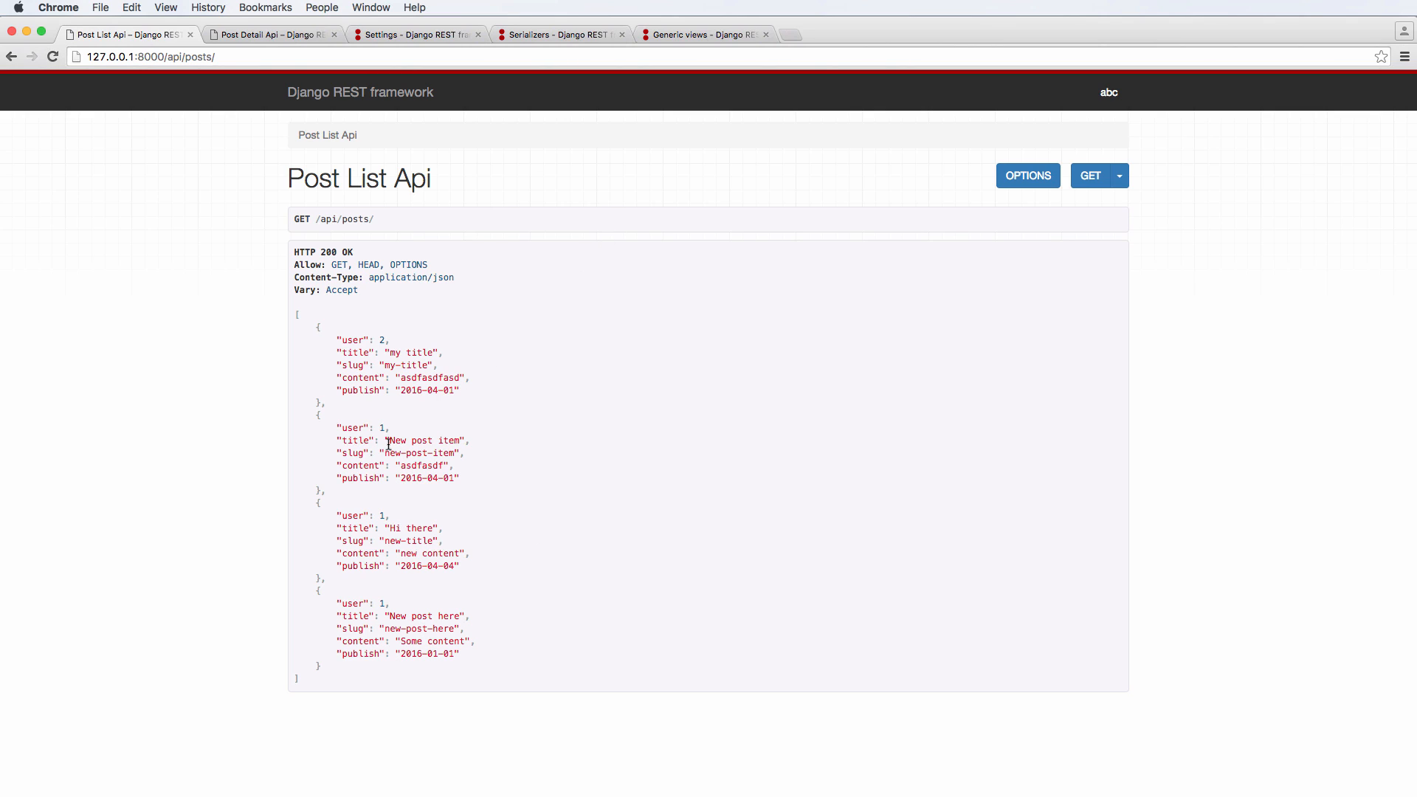
- Copy the new-post-item slug and go to /api/posts/new-post-item/edit/, which rejects GET
{"action": "double_click", "coordinate": [419, 452]}
{"action": "type", "text": "new-post-item/edit/"}
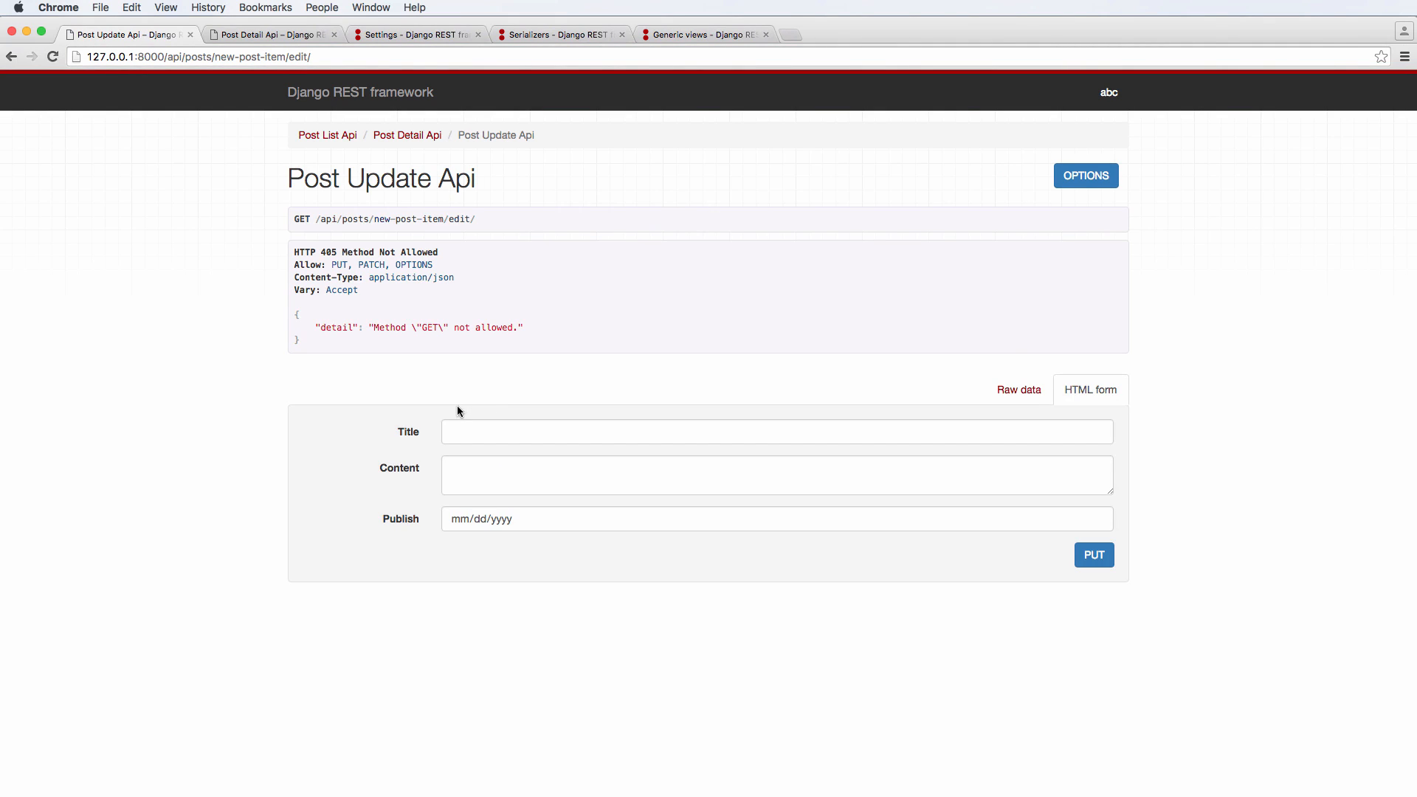
{"action": "mouse_move", "coordinate": [377, 163]}
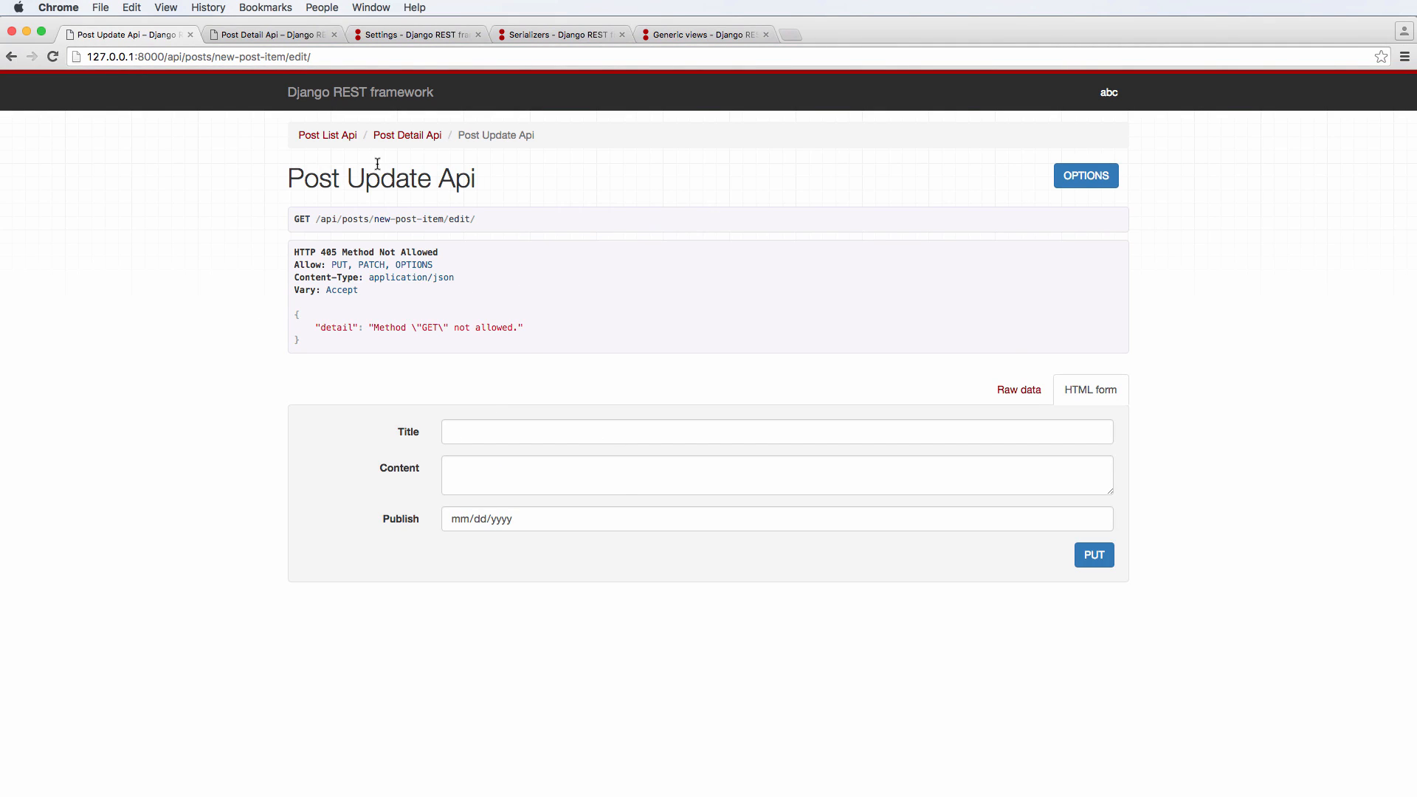
{"action": "mouse_move", "coordinate": [379, 325]}
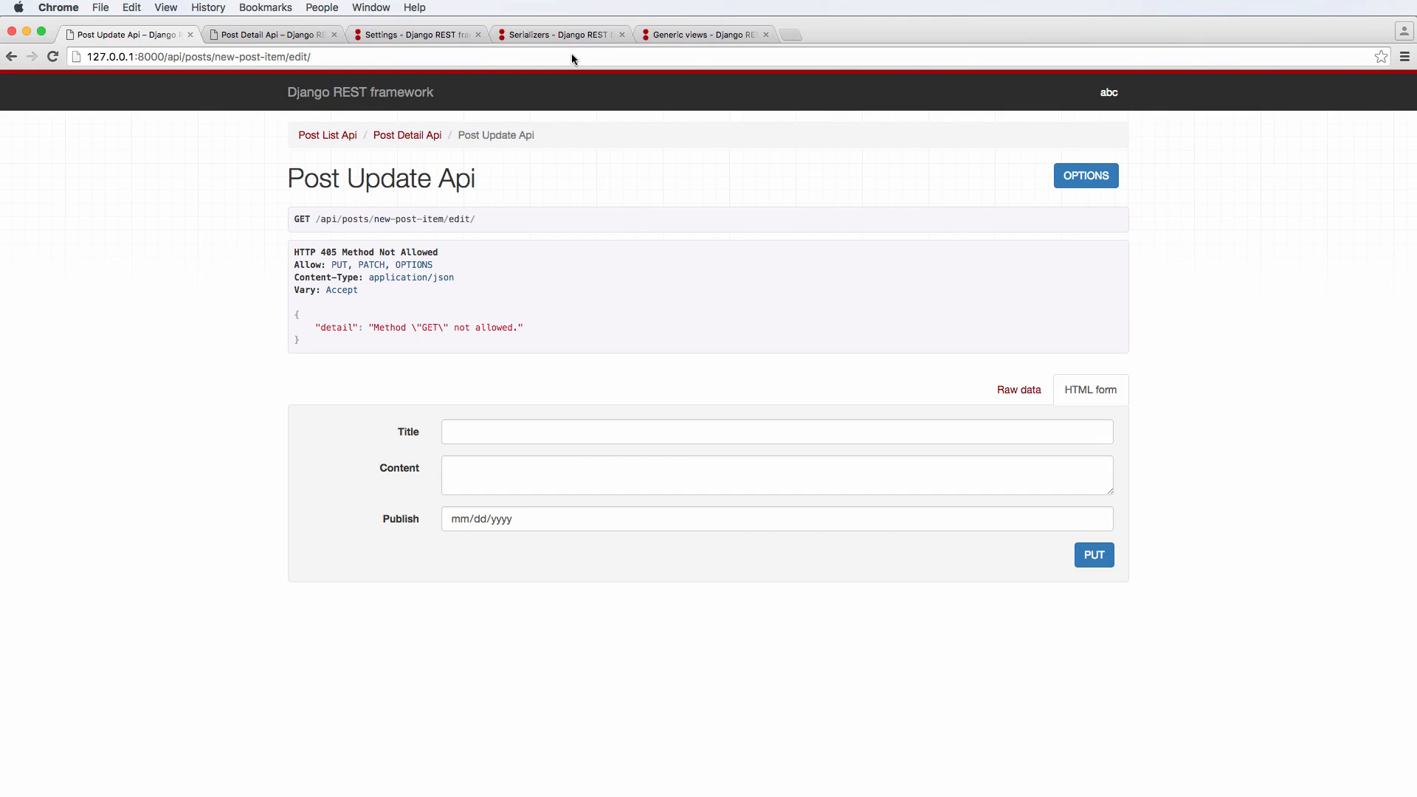
{"action": "left_click", "coordinate": [704, 35]}
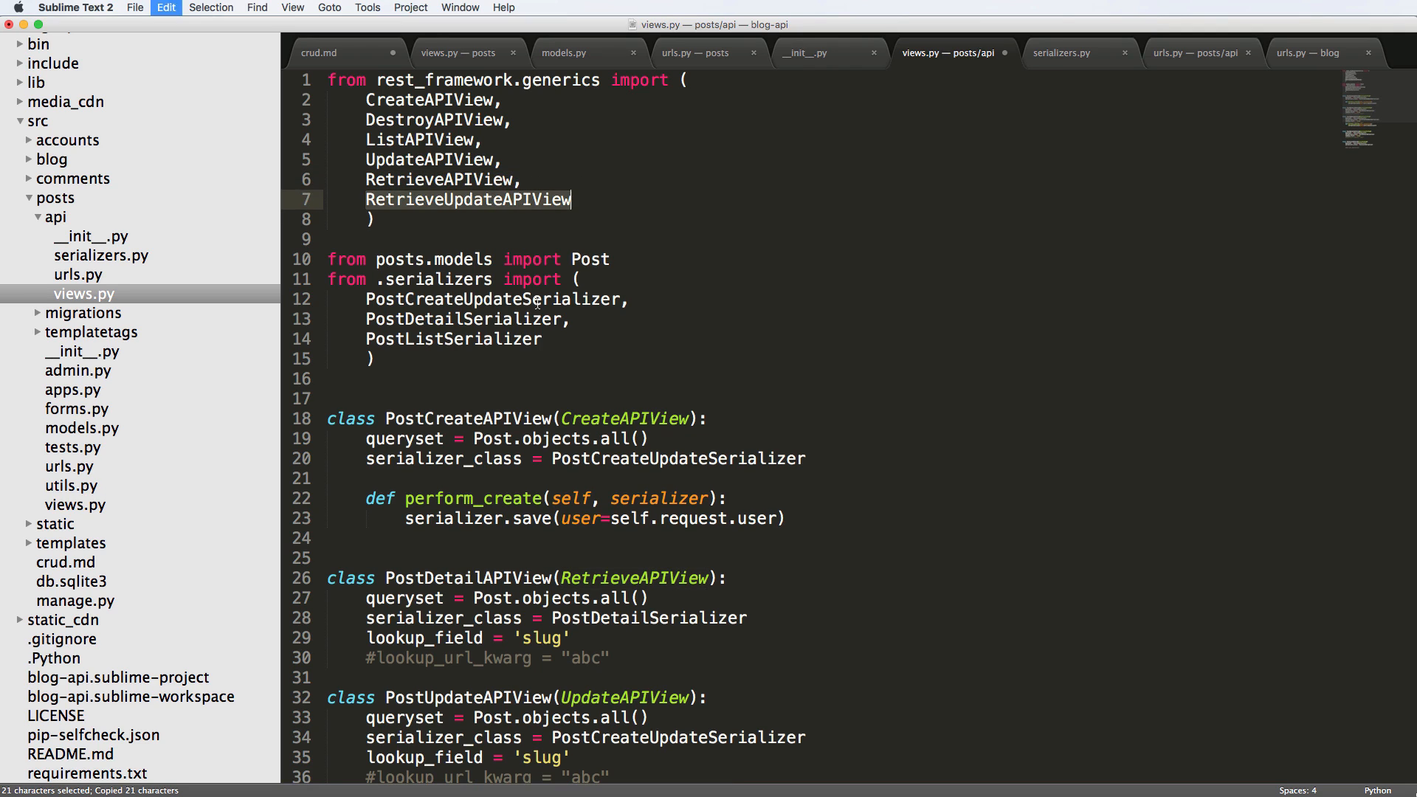
- Scroll down through views.py past the generics import list
{"action": "scroll", "scroll_direction": "down", "scroll_amount": 3}
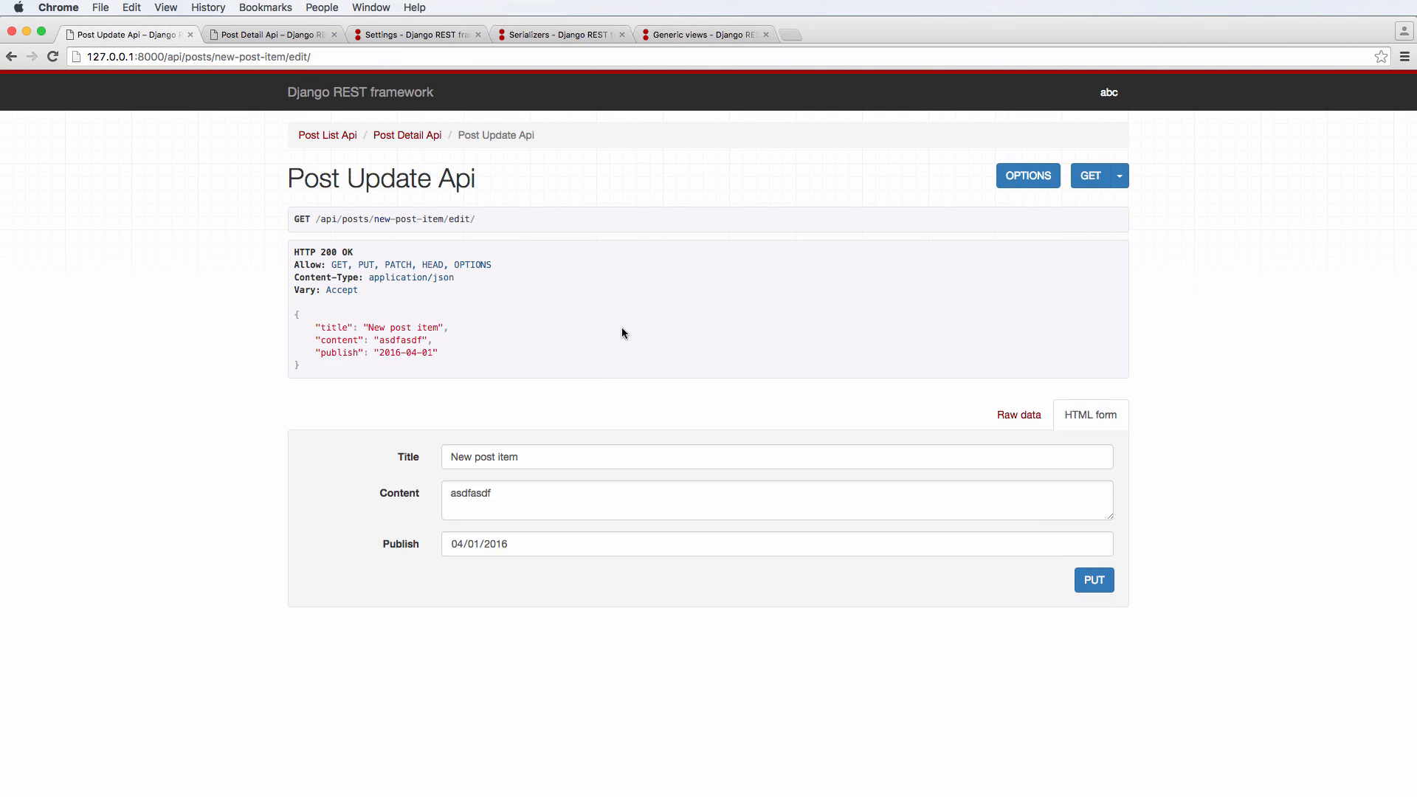
{"action": "mouse_move", "coordinate": [400, 355]}
{"action": "type", "text": "New Pos"}
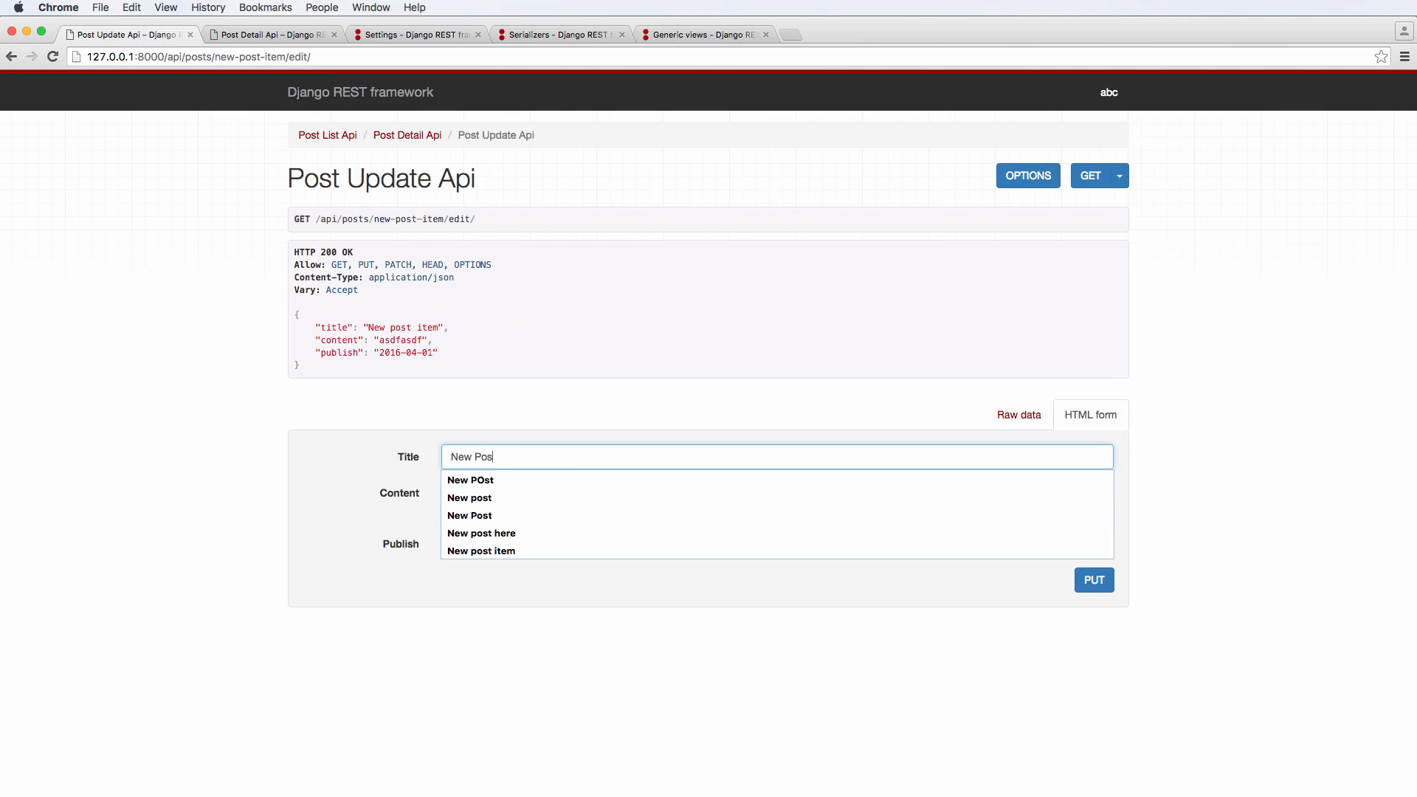
- Save the 'New Post' title, then load /api/posts/ to inspect each post's user id
{"action": "left_click", "coordinate": [470, 515]}
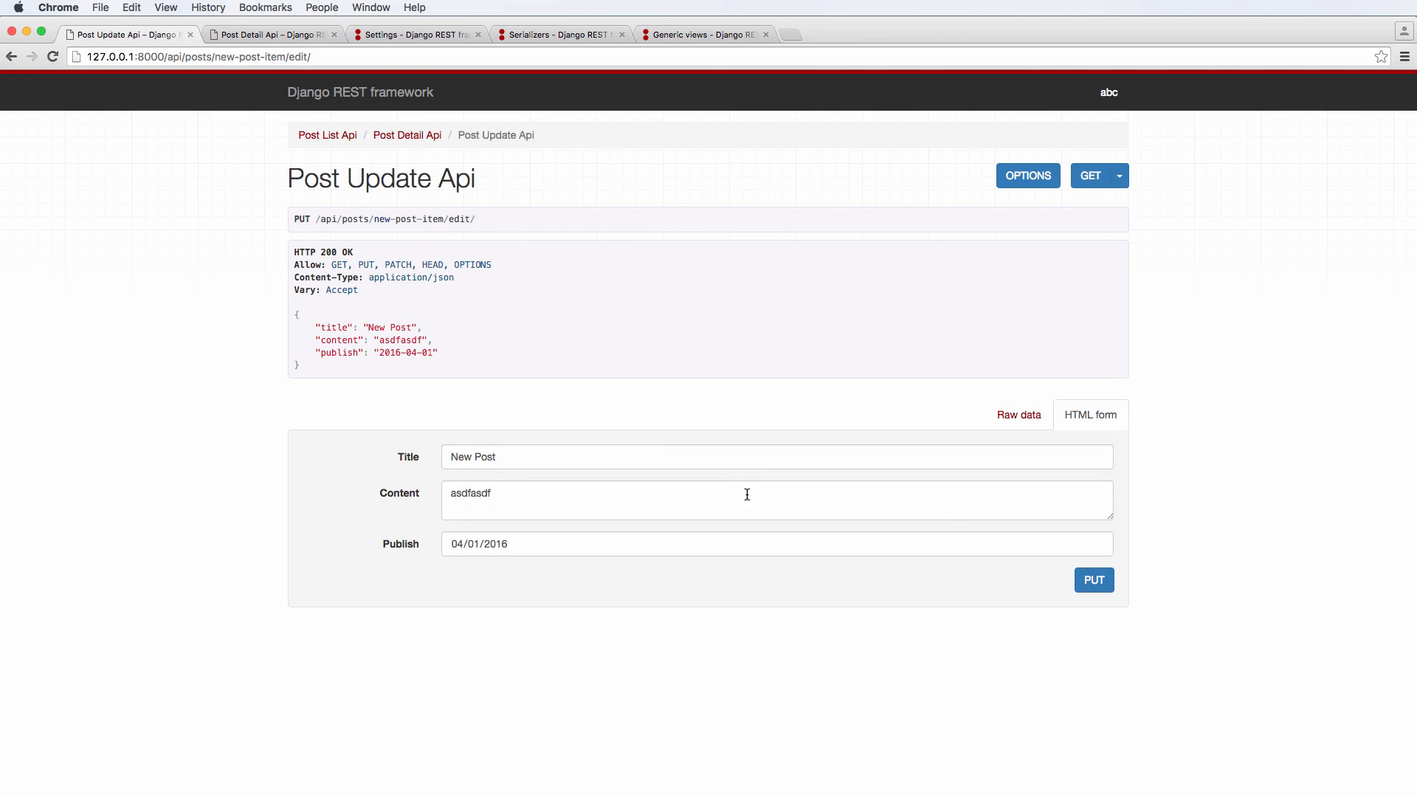
{"action": "left_click", "coordinate": [326, 135]}
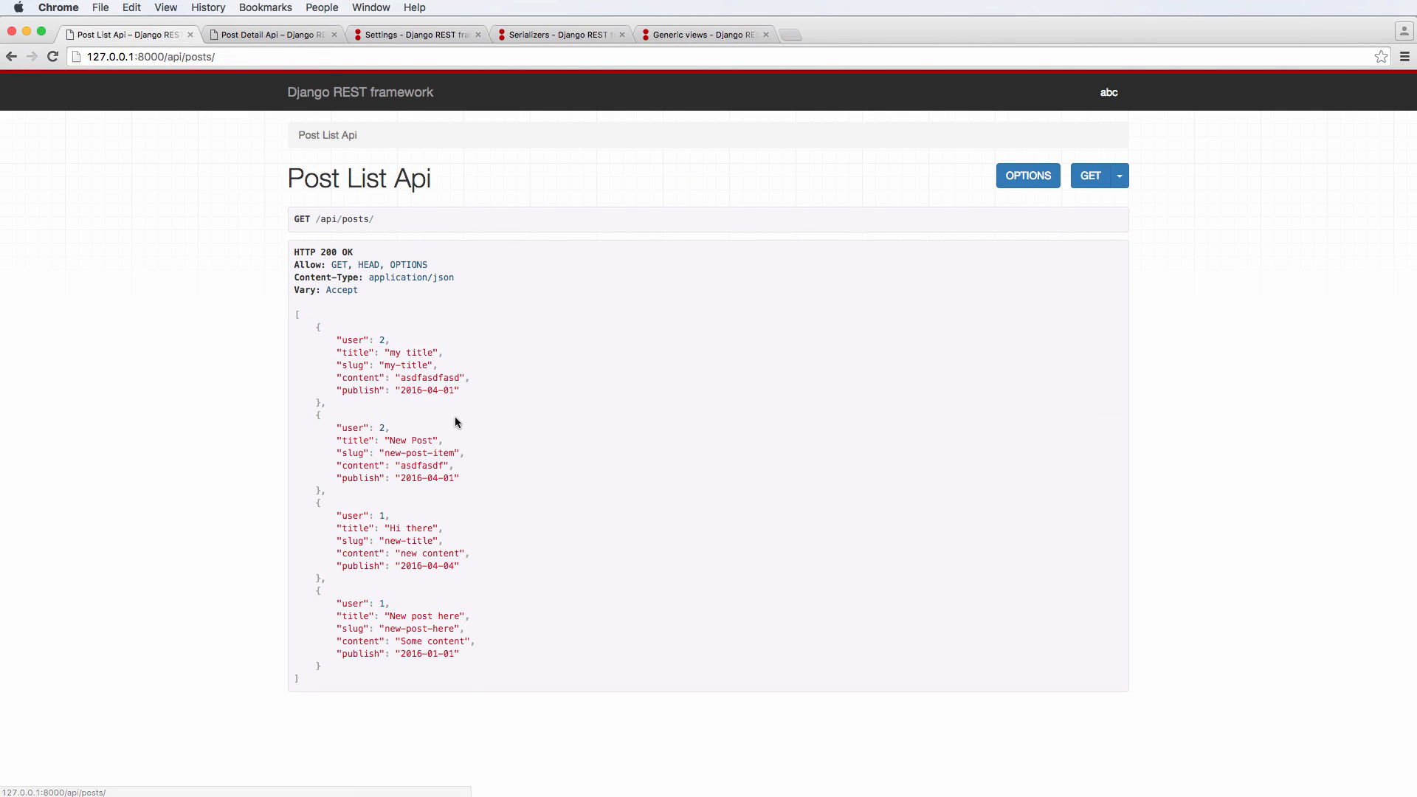
{"action": "double_click", "coordinate": [348, 427]}
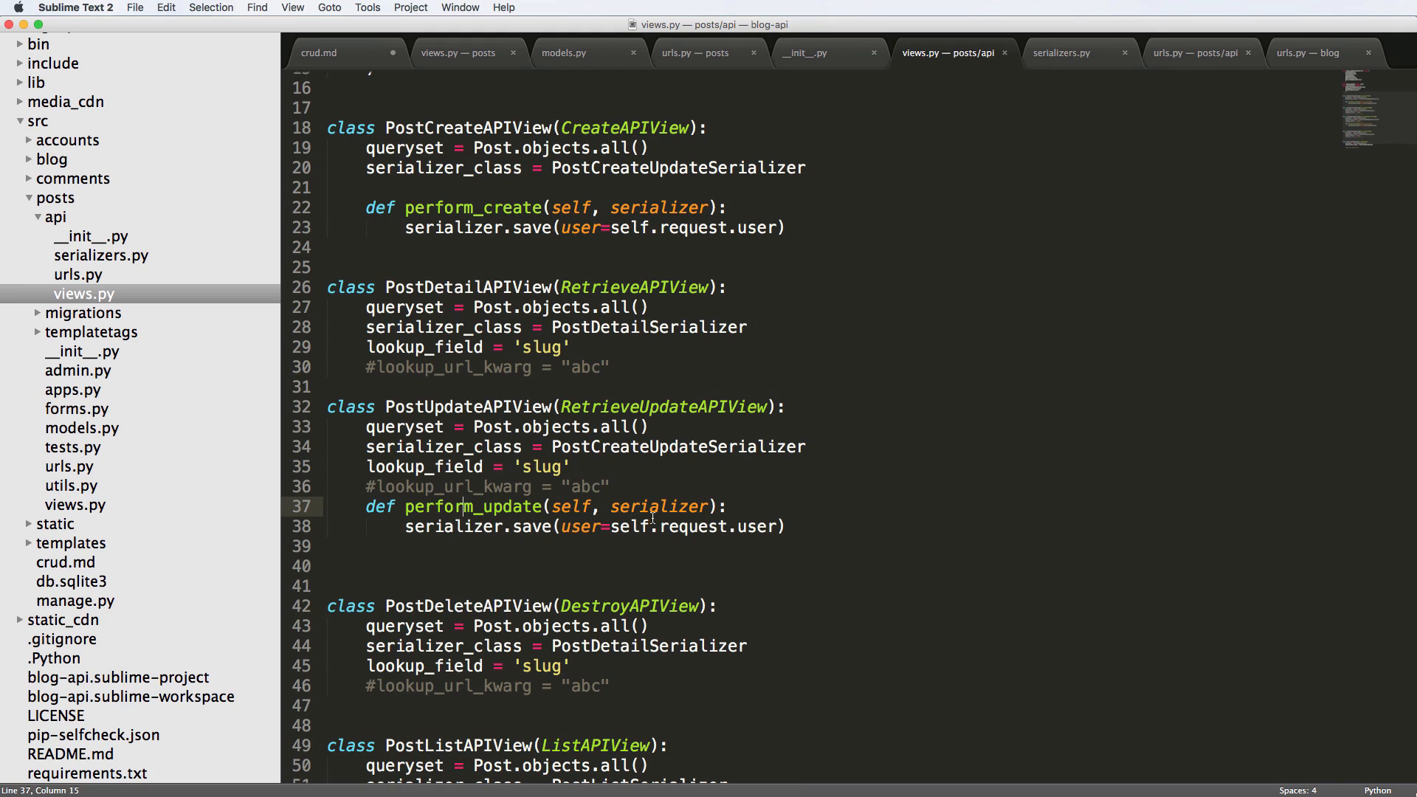
- Add a '#email send_email' comment below perform_update's save call, then switch to models.py
{"action": "key", "text": "enter"}
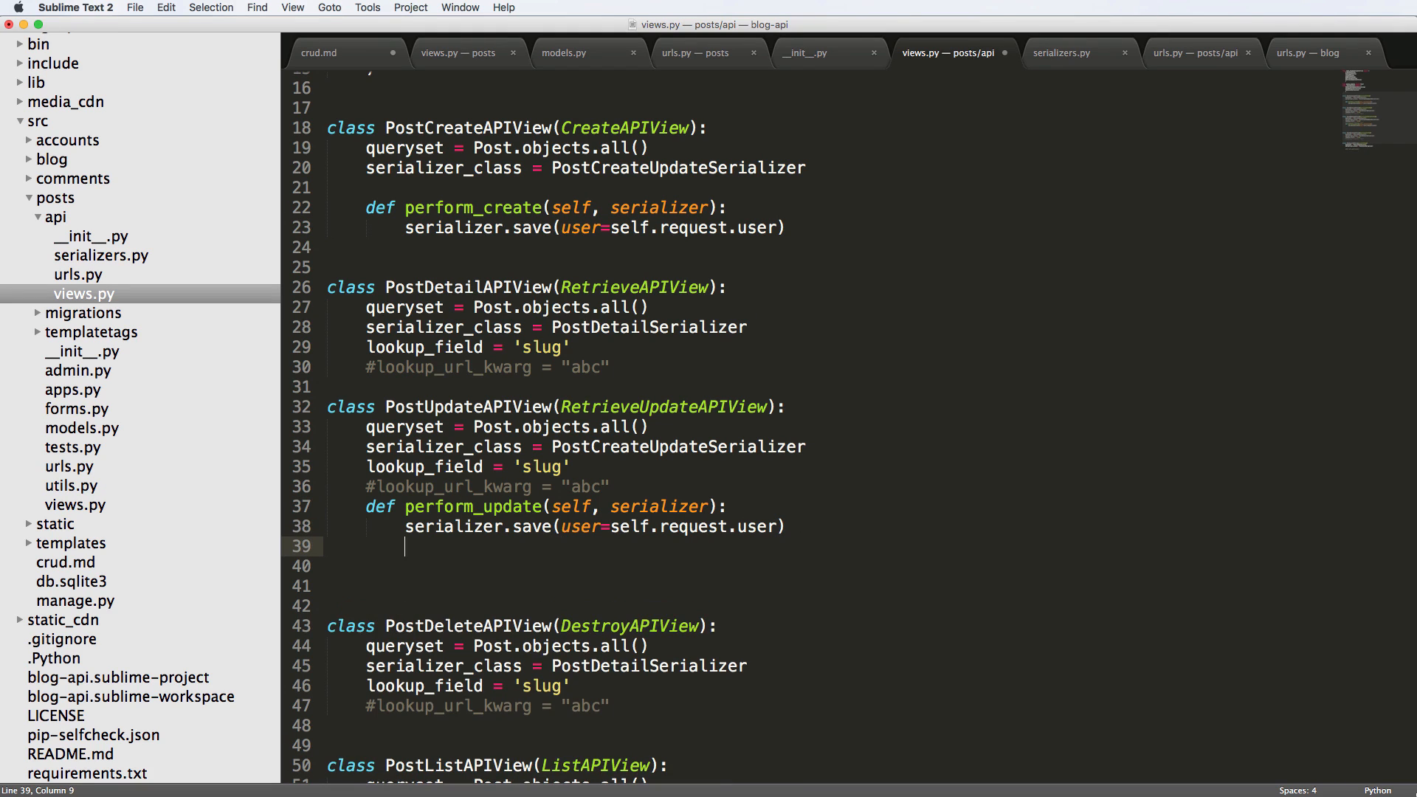
{"action": "type", "text": "#email"}
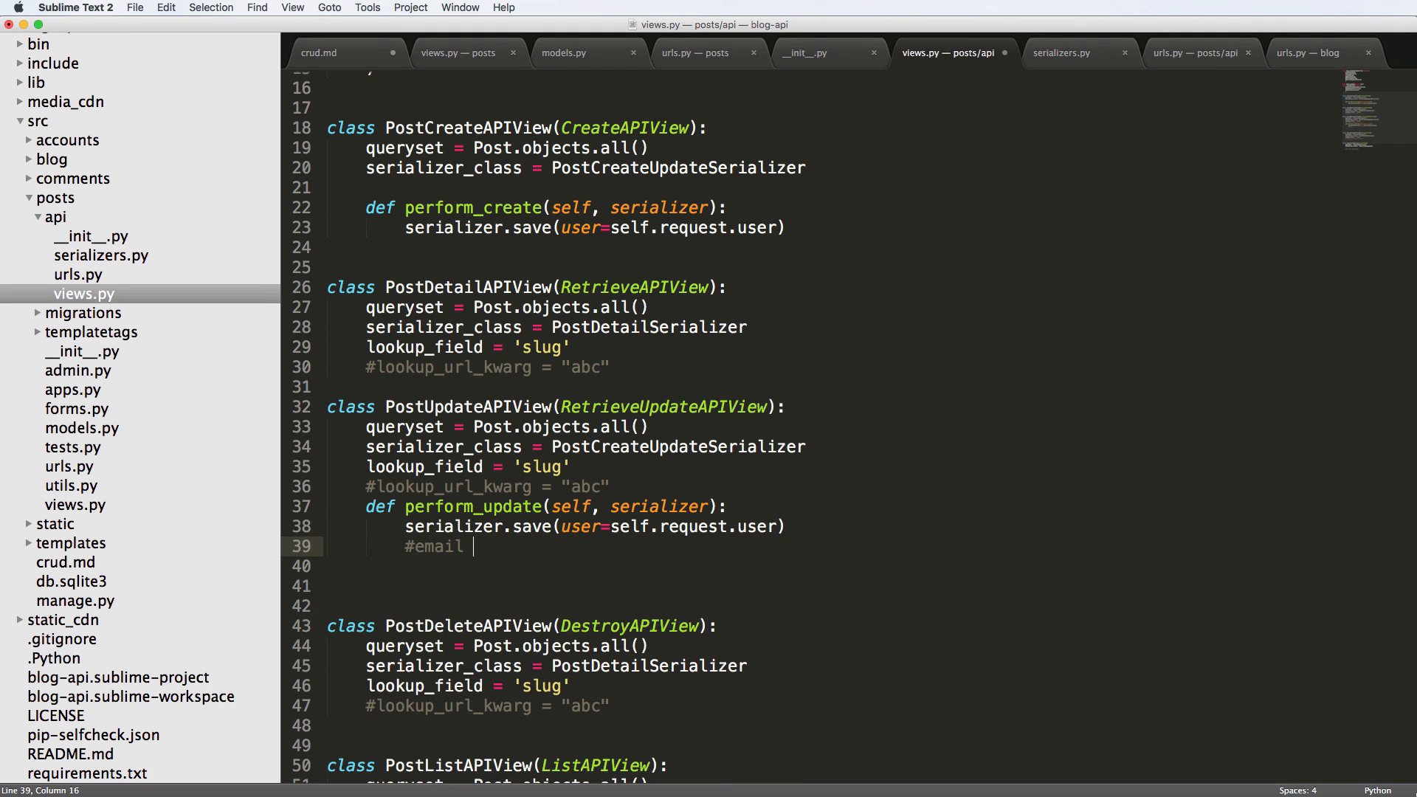
{"action": "type", "text": "send_email"}
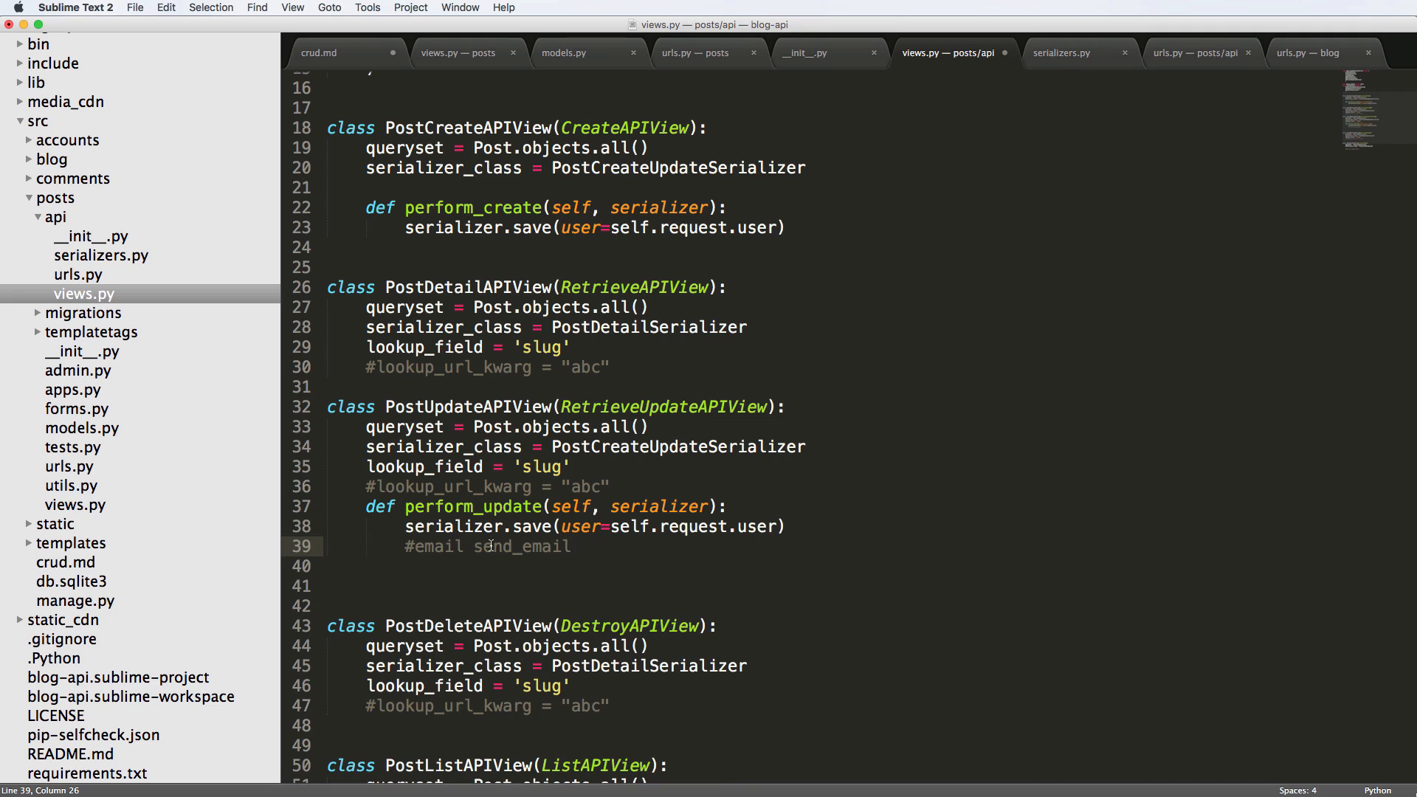
{"action": "mouse_move", "coordinate": [539, 583]}
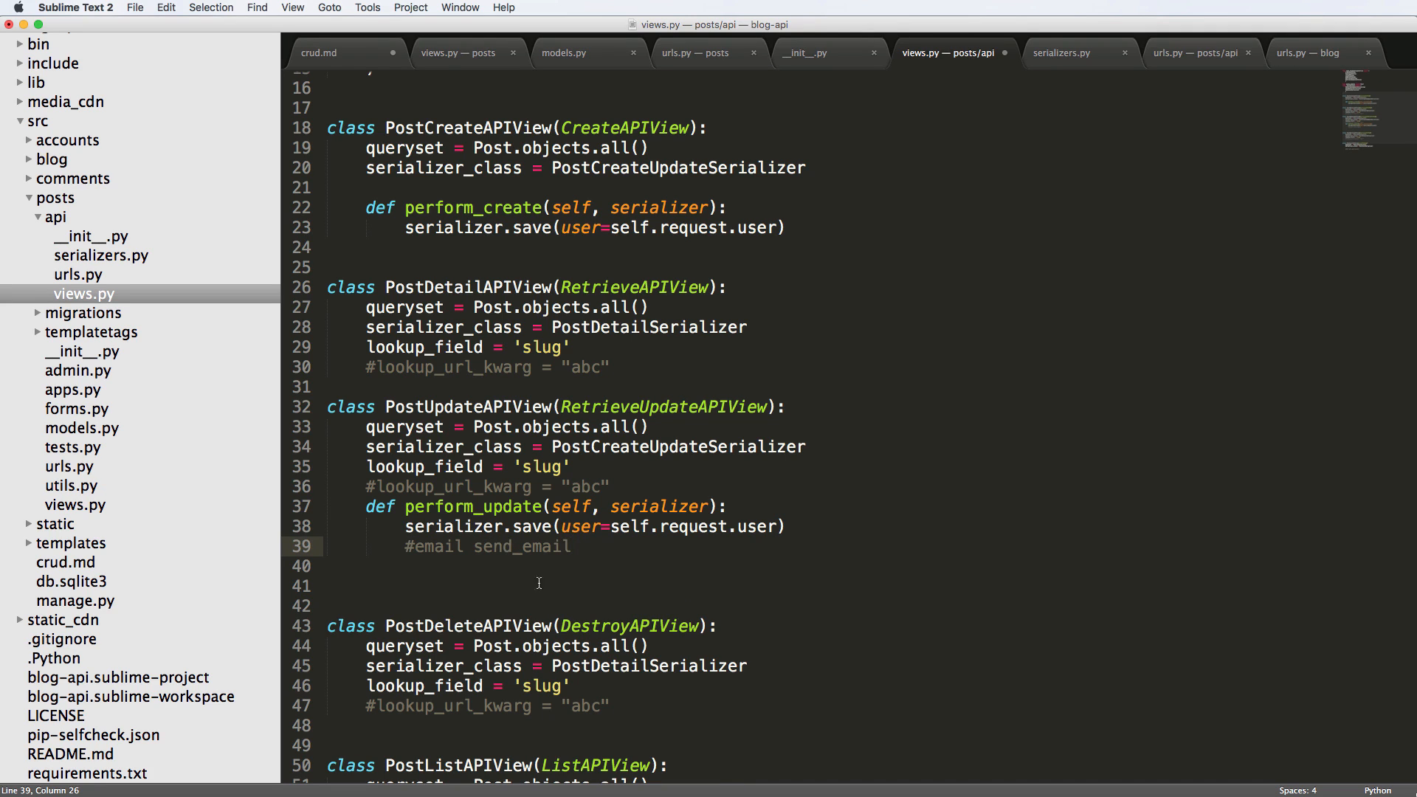
{"action": "mouse_move", "coordinate": [503, 524]}
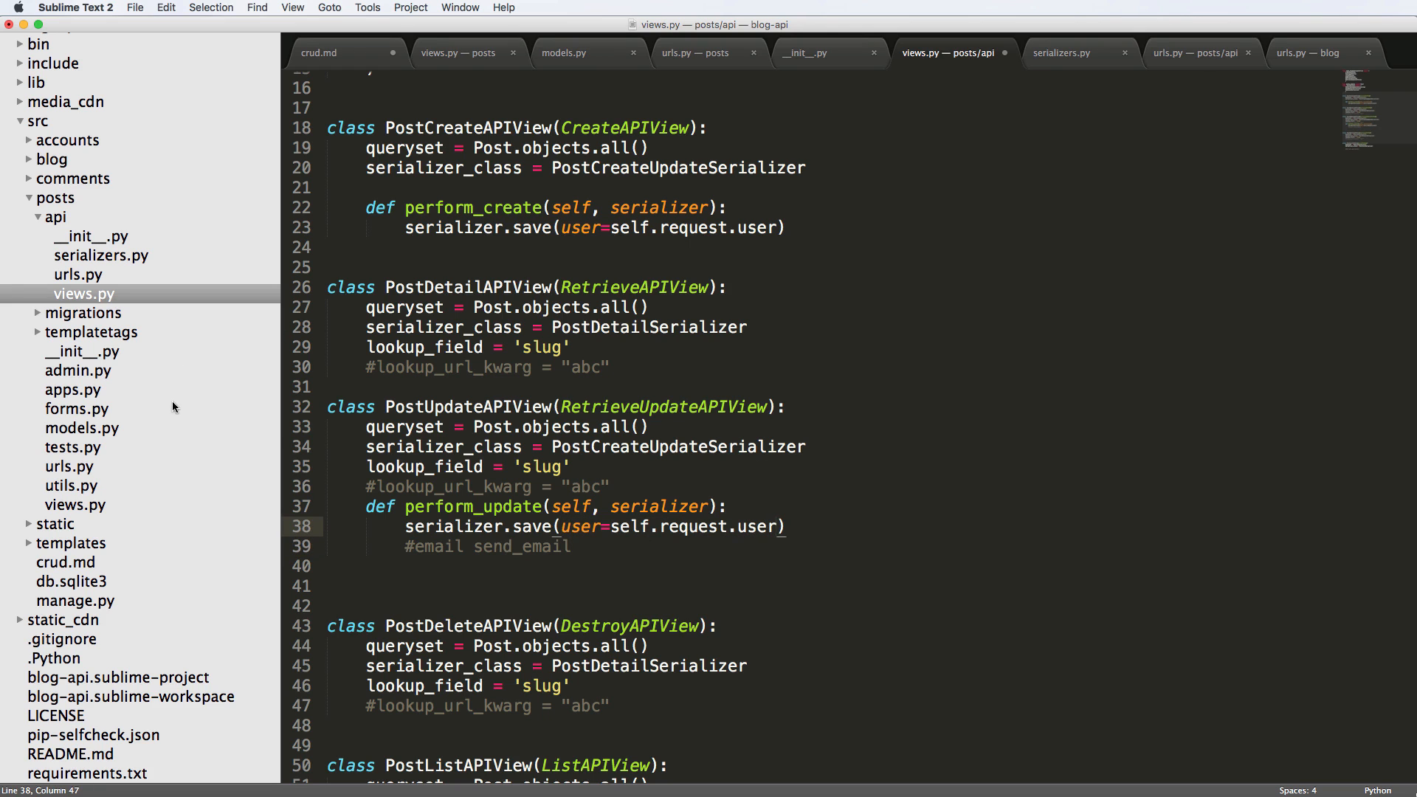
{"action": "left_click", "coordinate": [563, 52]}
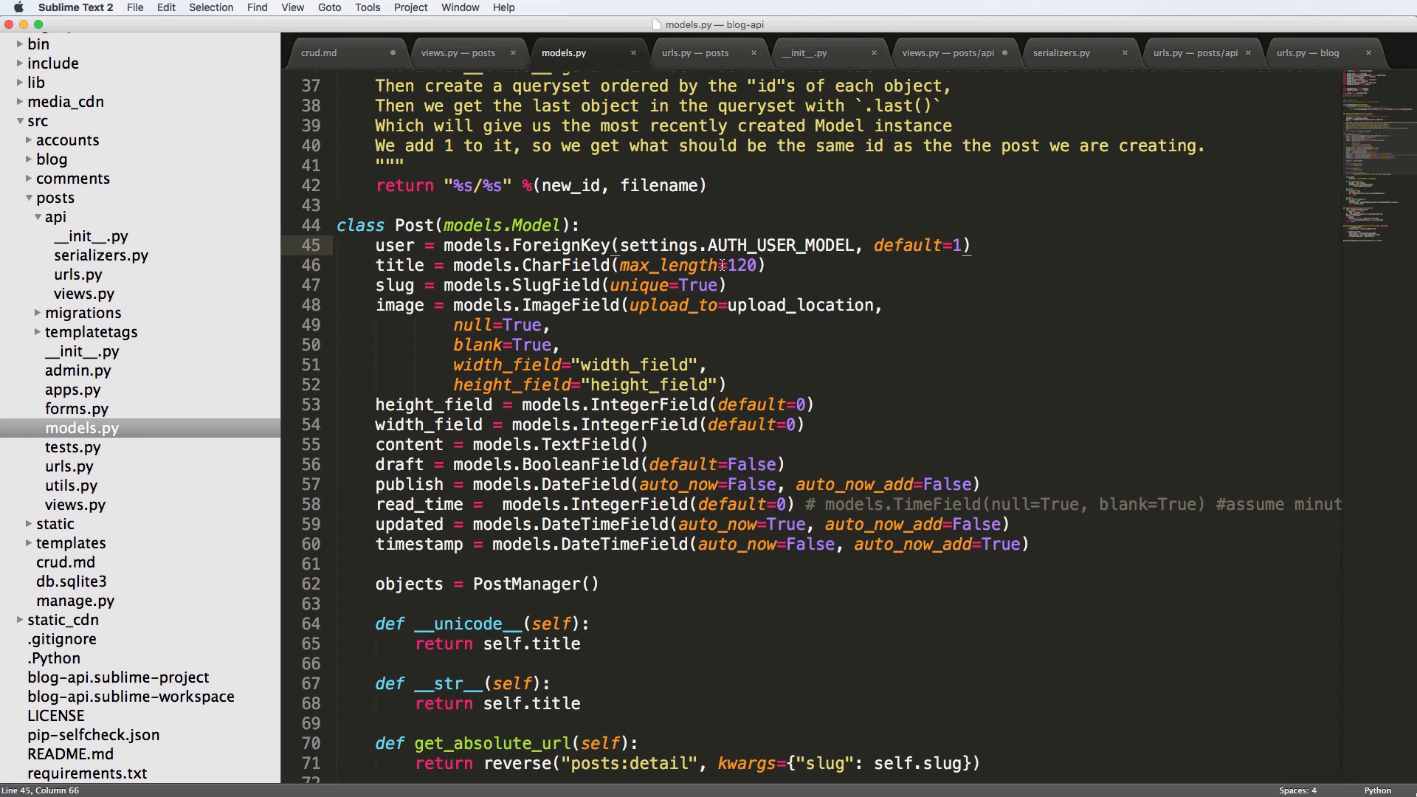
- Highlight Post's user field, check request.user saves in views.py, then view serializers.py
{"action": "double_click", "coordinate": [393, 245]}
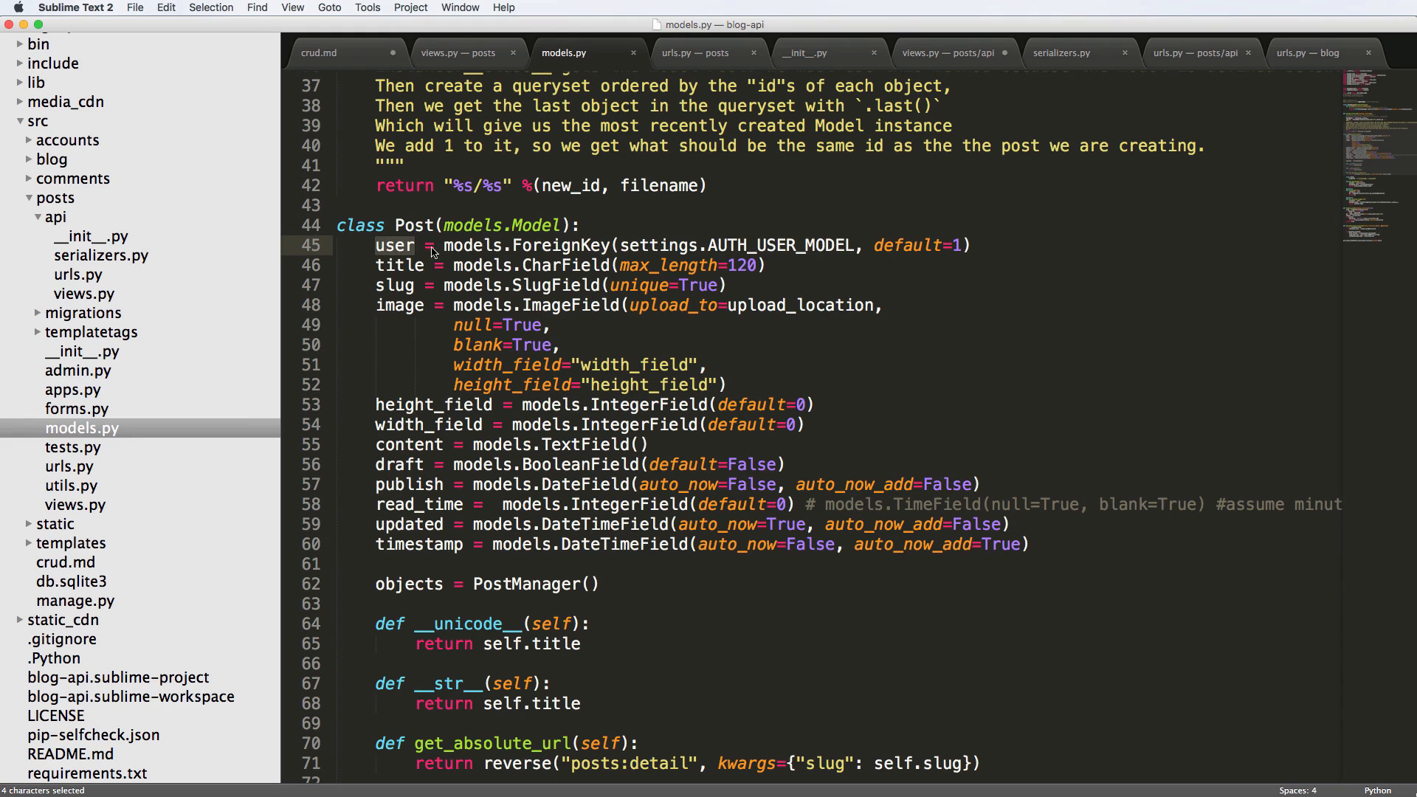
{"action": "mouse_move", "coordinate": [102, 507]}
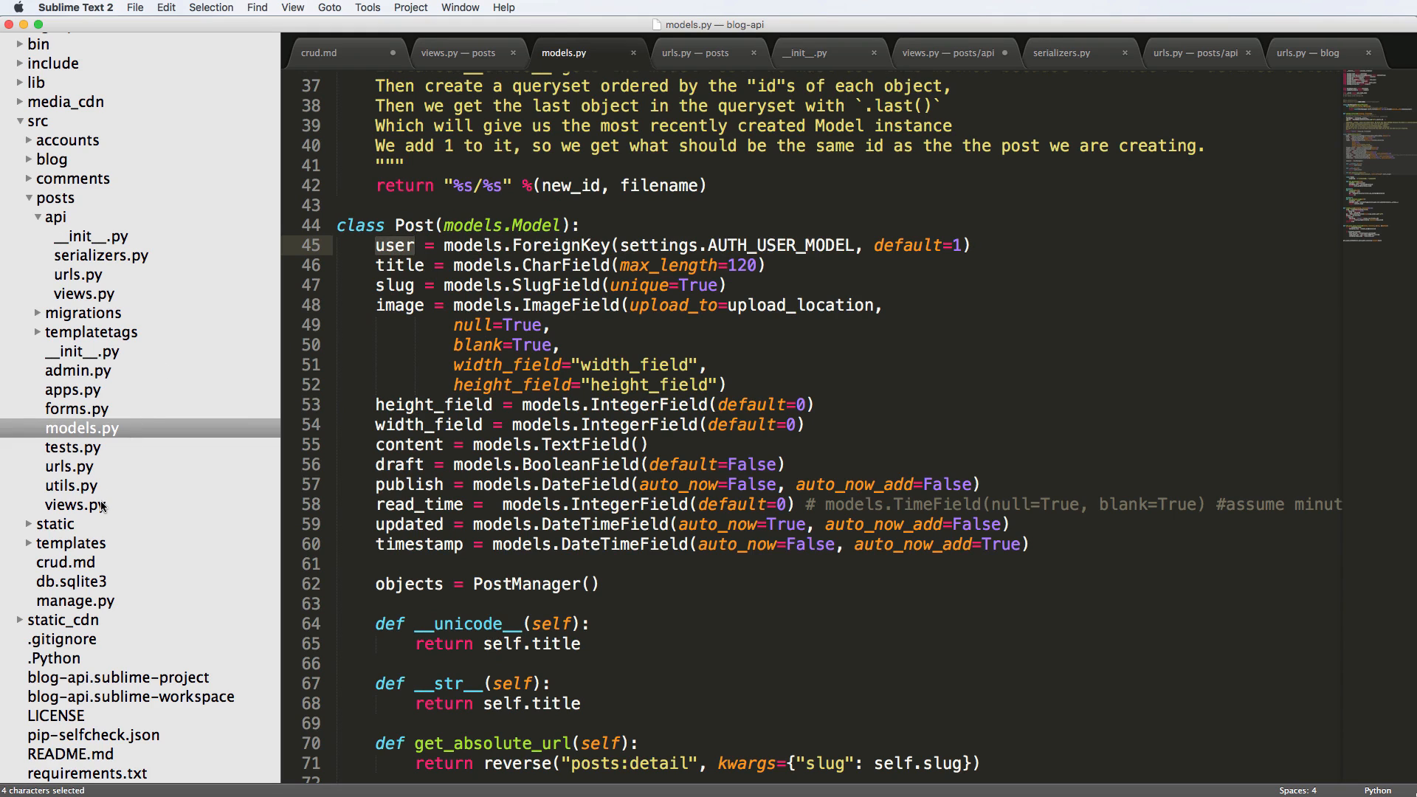
{"action": "mouse_move", "coordinate": [110, 315]}
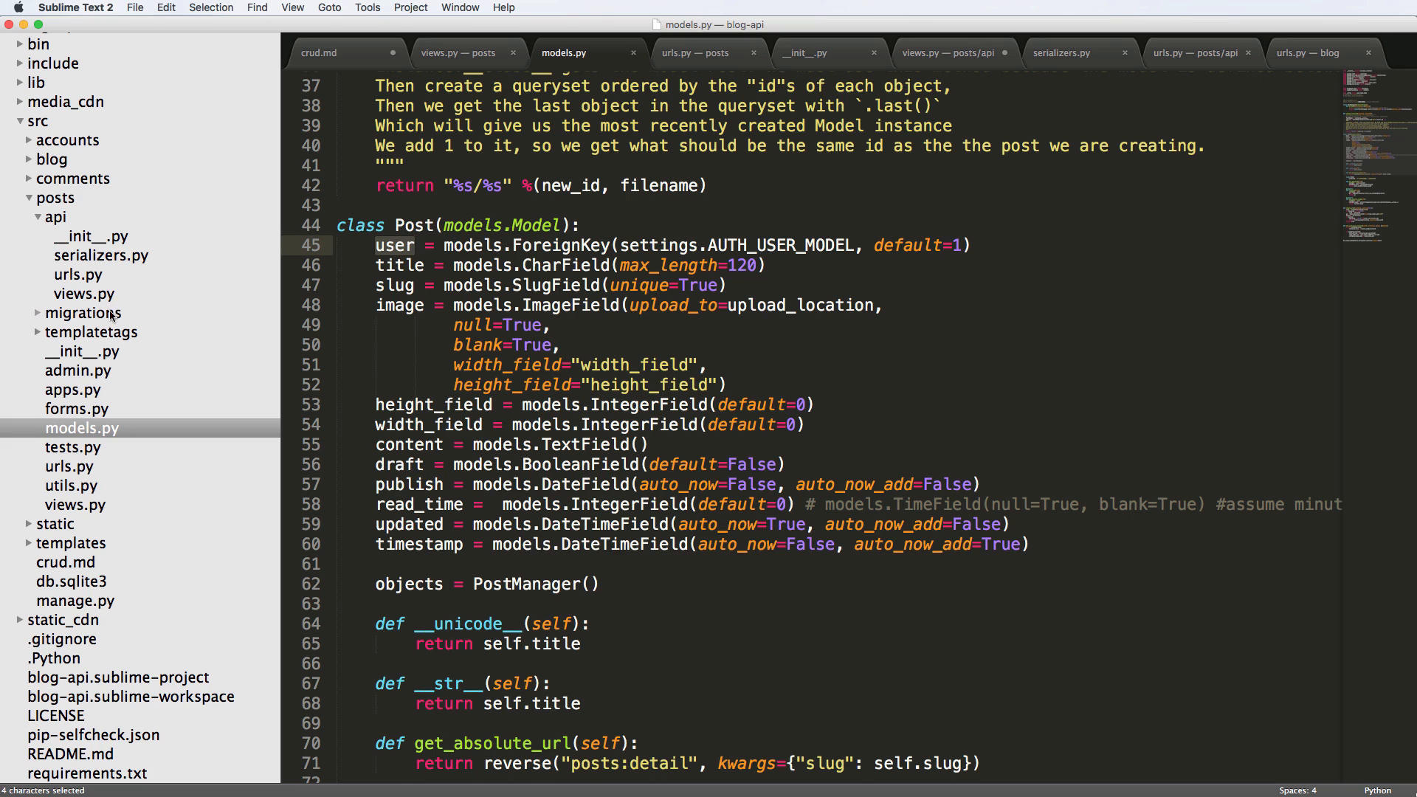
{"action": "left_click", "coordinate": [946, 53]}
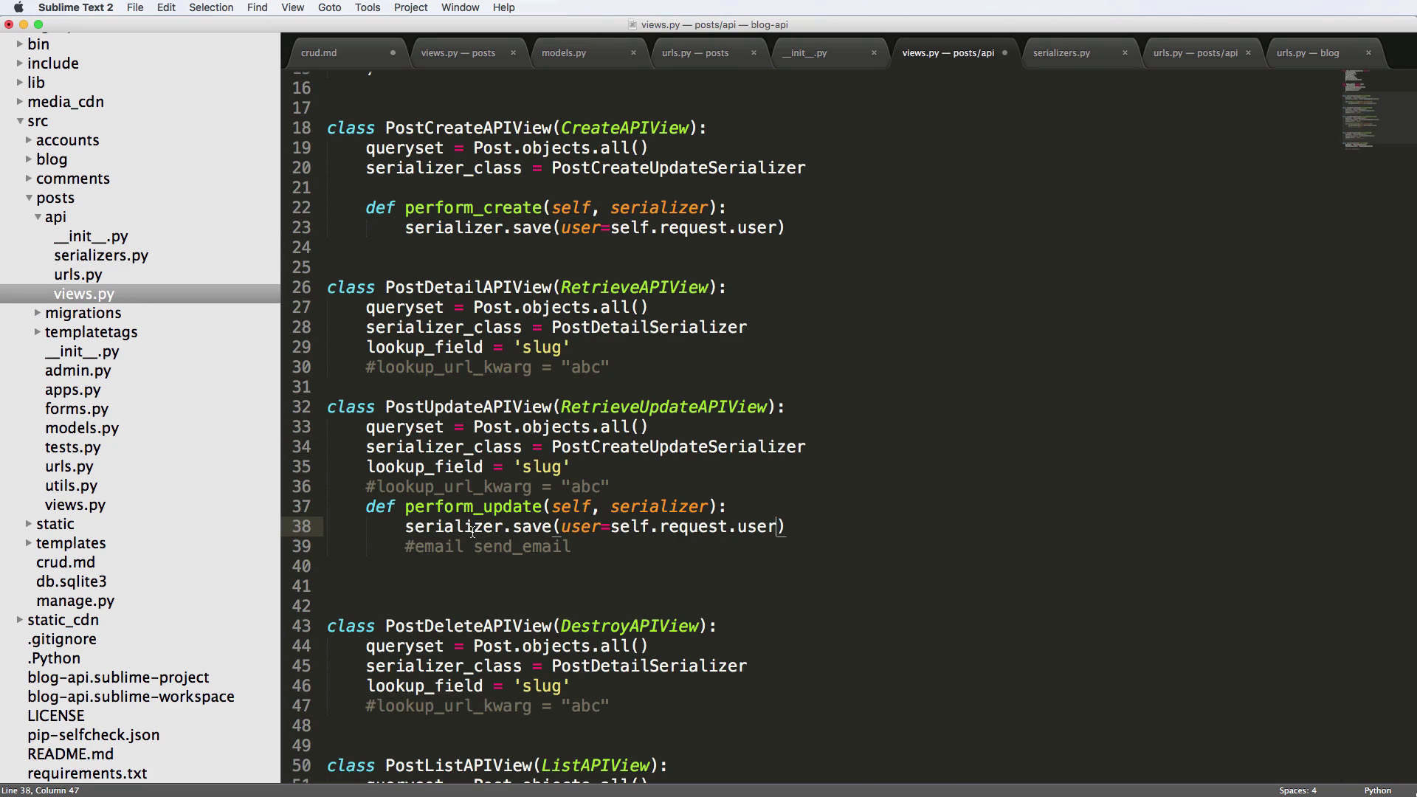
{"action": "scroll", "scroll_direction": "up", "scroll_amount": 3}
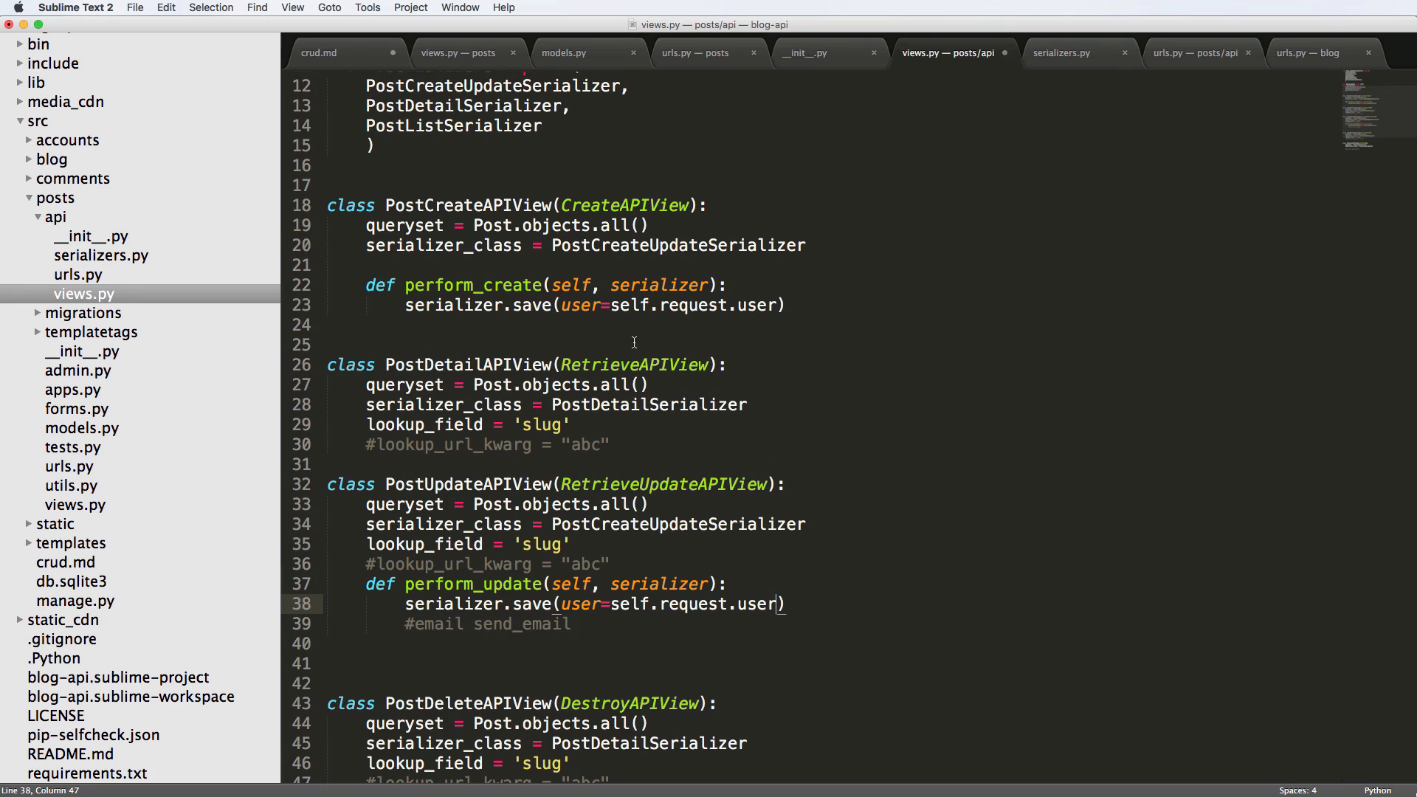
{"action": "mouse_move", "coordinate": [502, 548]}
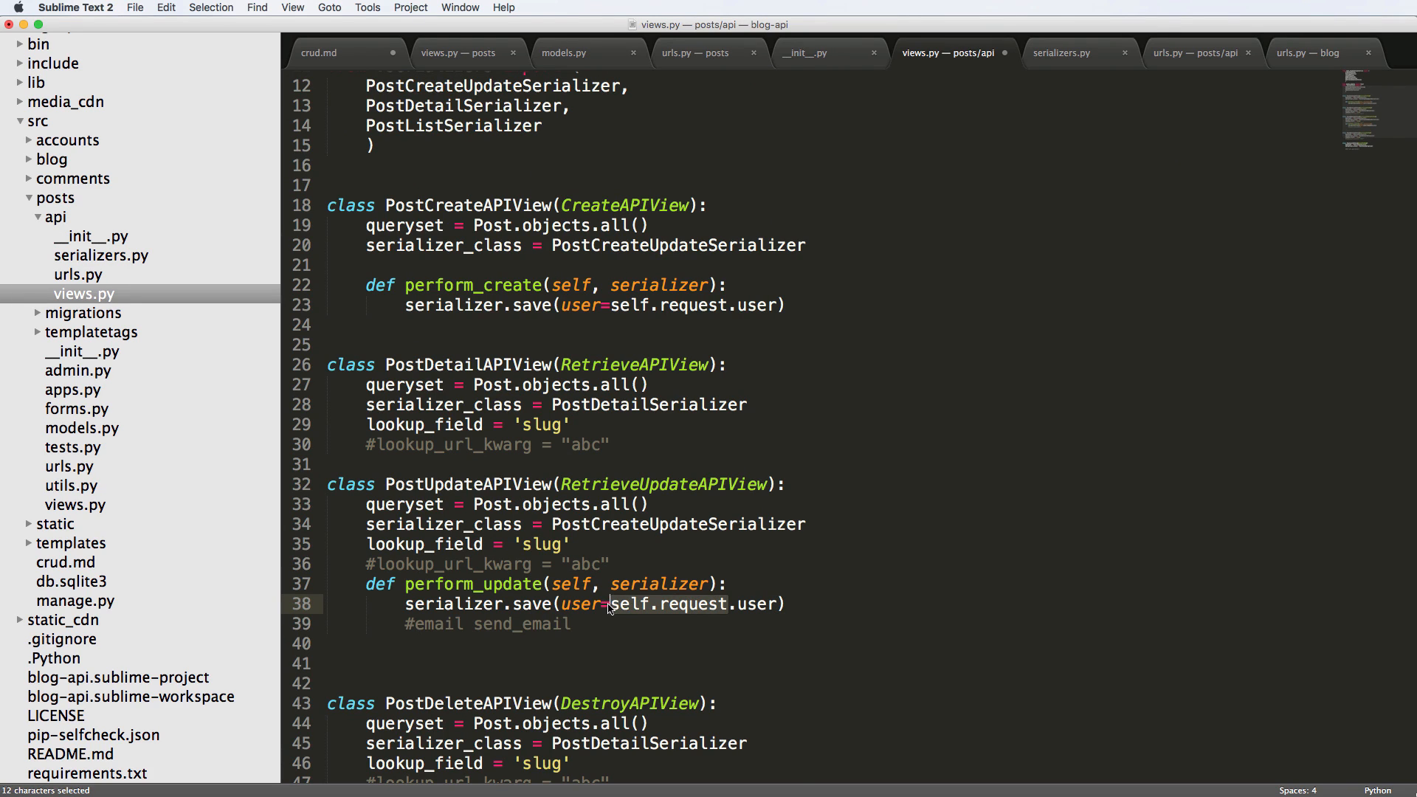
{"action": "left_click", "coordinate": [630, 604]}
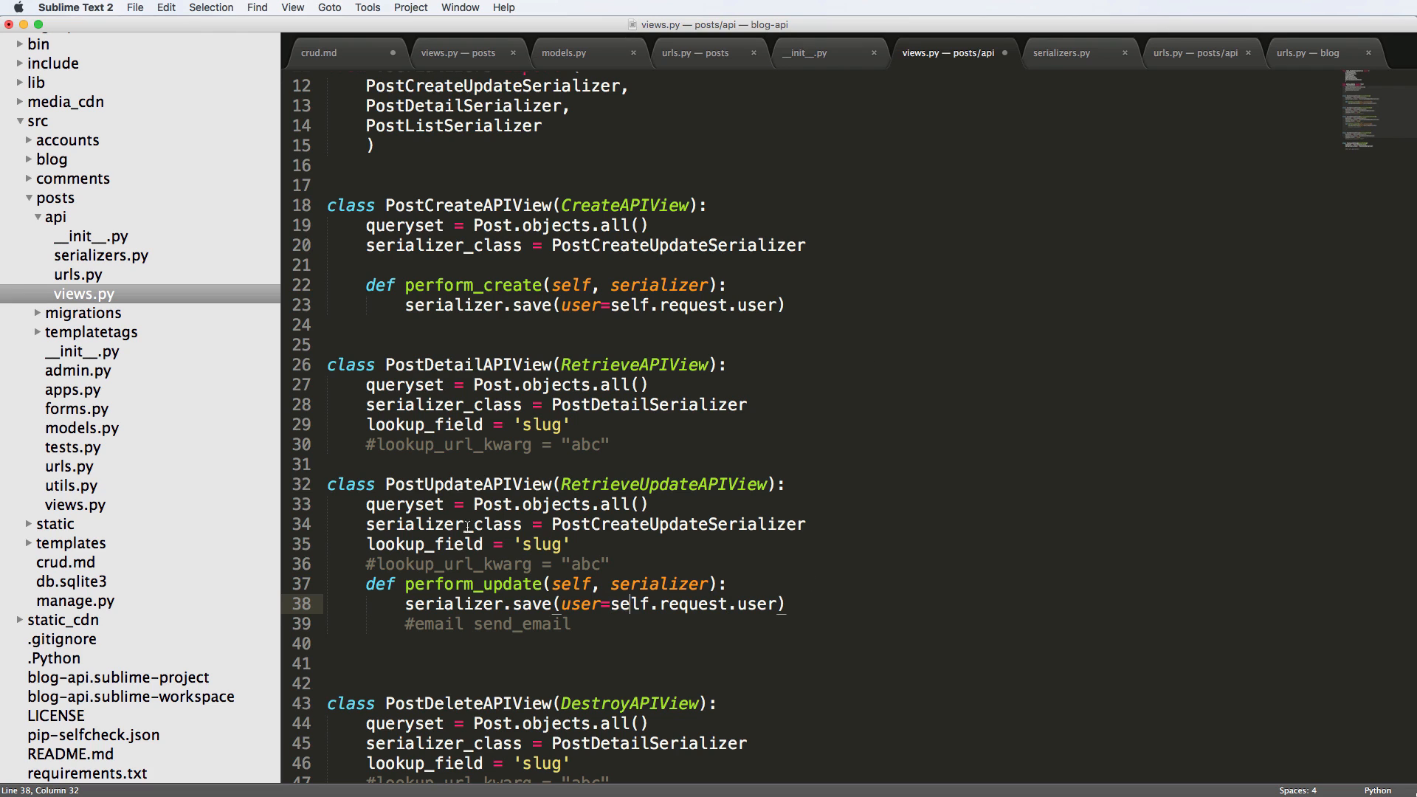
{"action": "left_click", "coordinate": [1078, 52]}
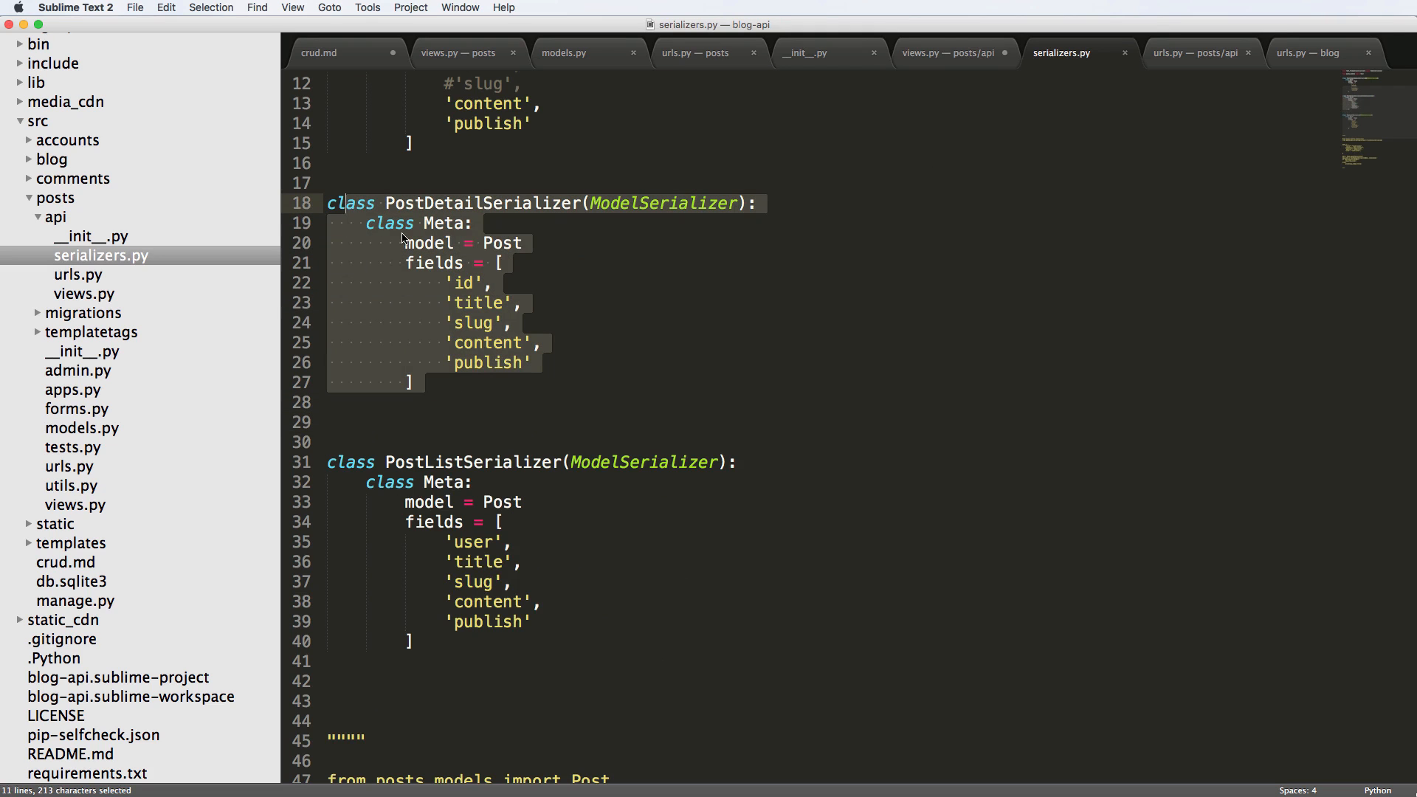
- Scroll to the top of serializers.py and return to the api views.py tab
{"action": "scroll", "scroll_direction": "up", "scroll_amount": 3}
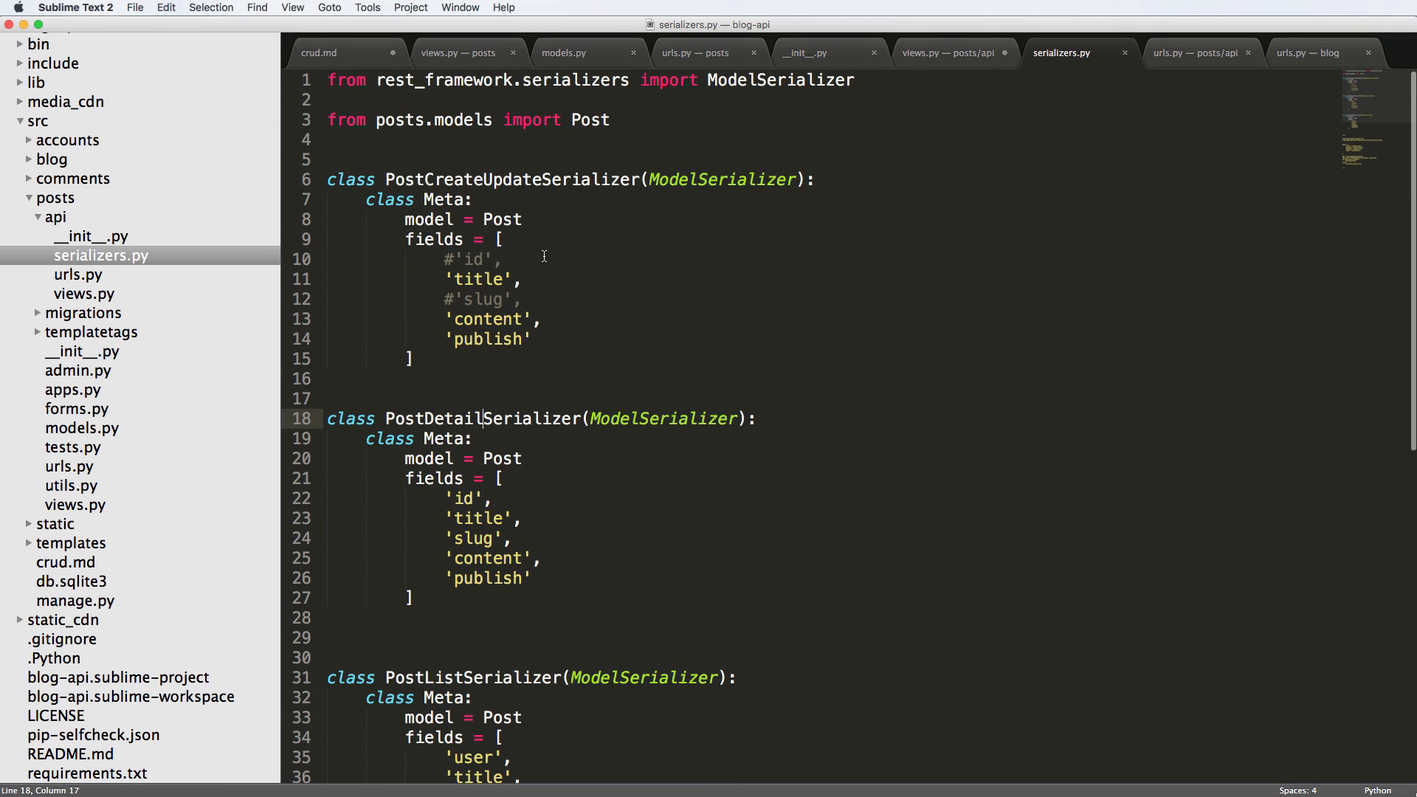
{"action": "mouse_move", "coordinate": [587, 287]}
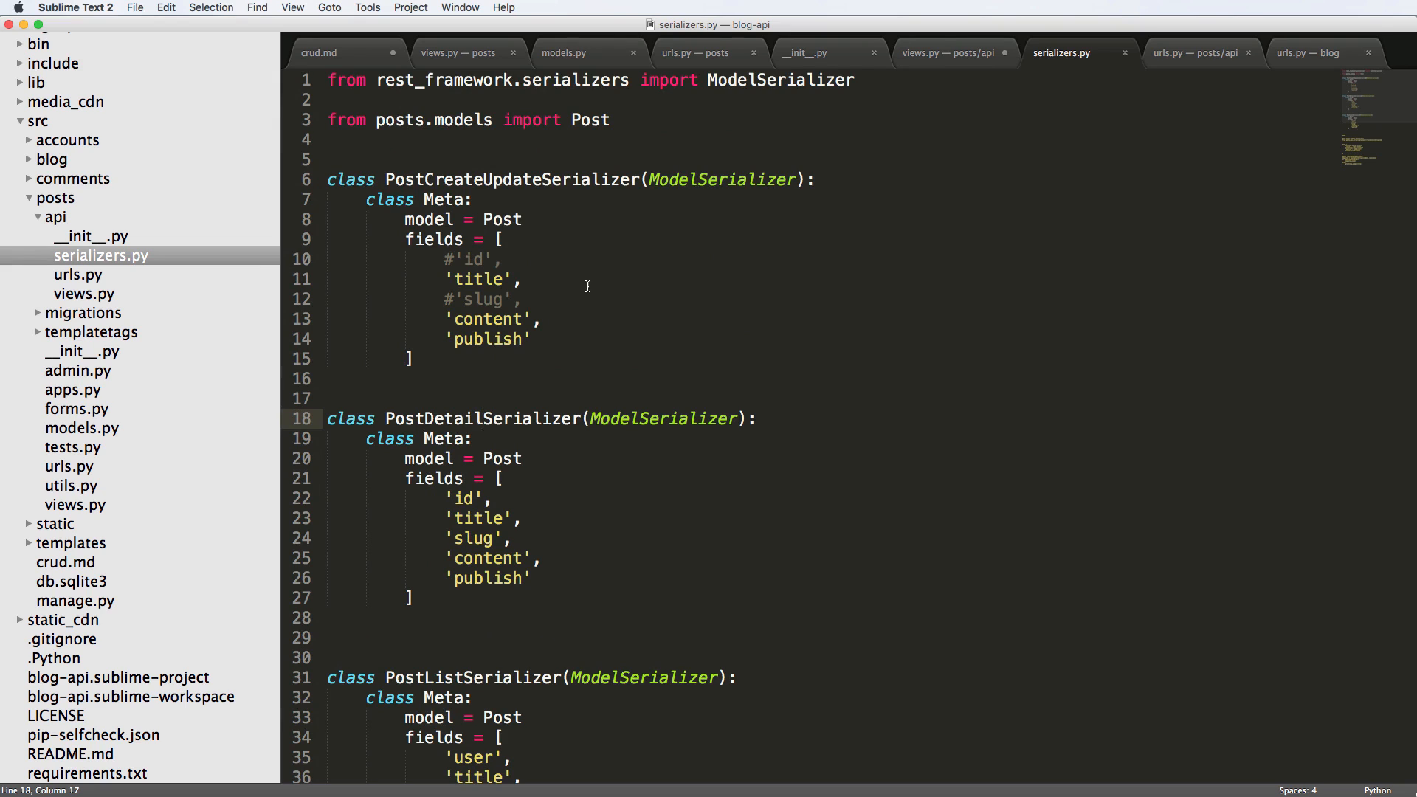
{"action": "mouse_move", "coordinate": [508, 326]}
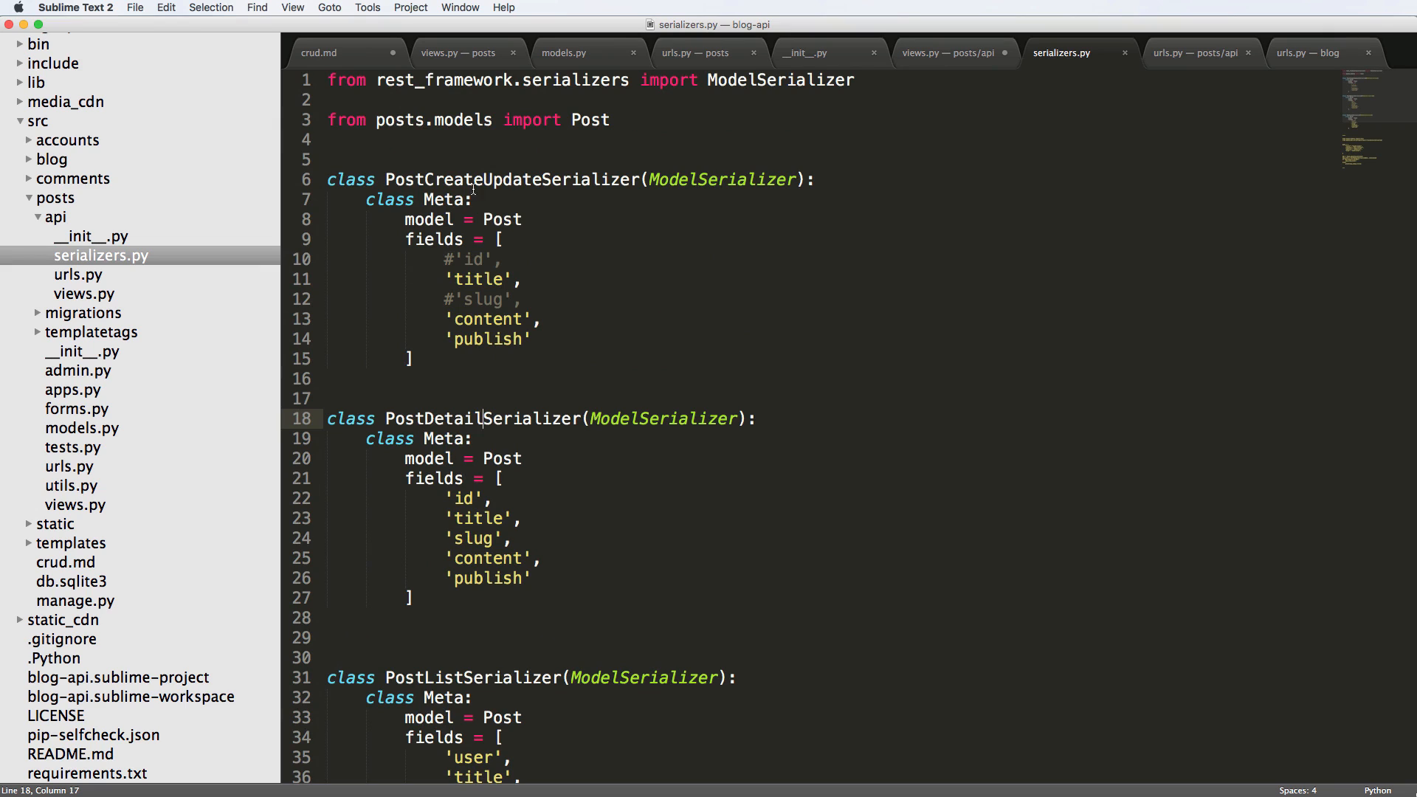
{"action": "mouse_move", "coordinate": [482, 126]}
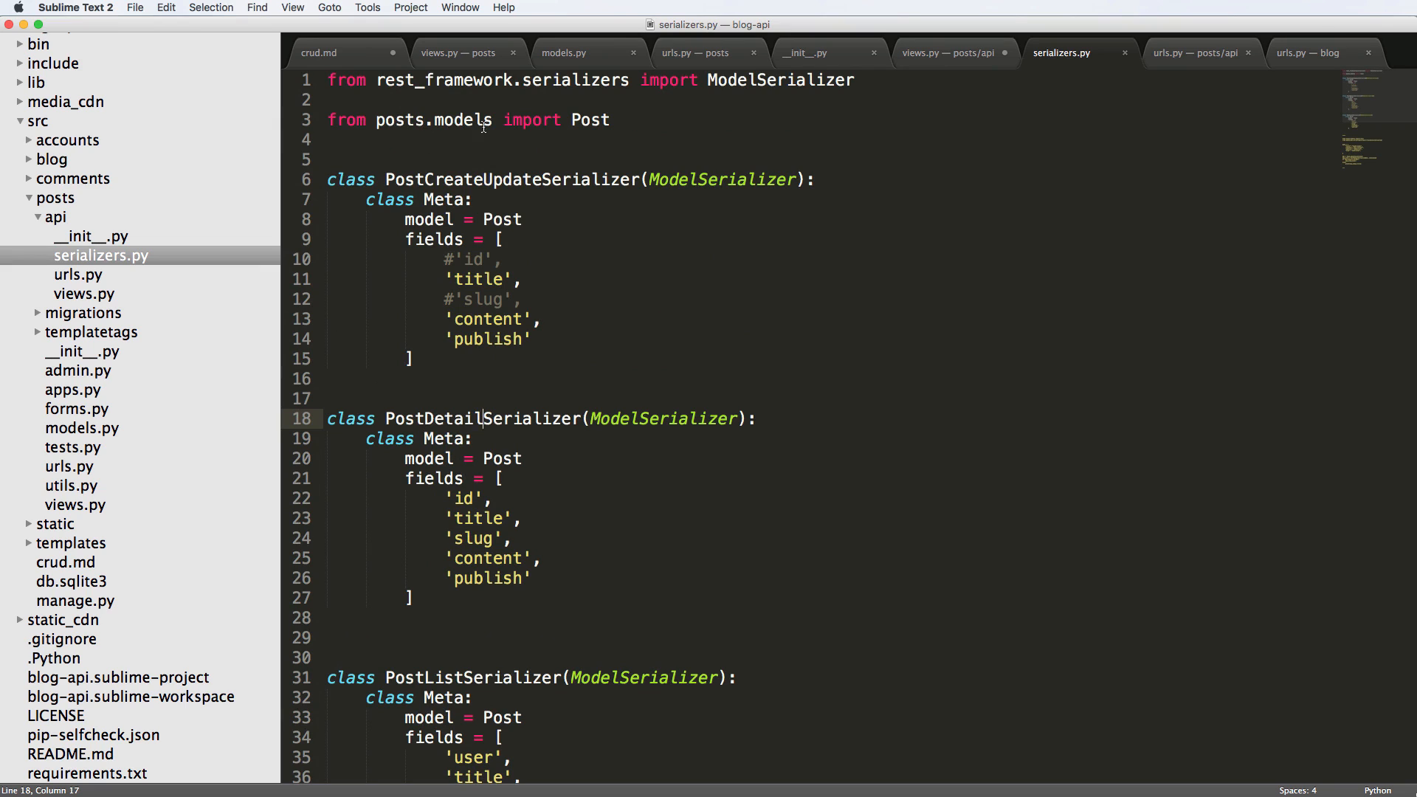
{"action": "mouse_move", "coordinate": [605, 235]}
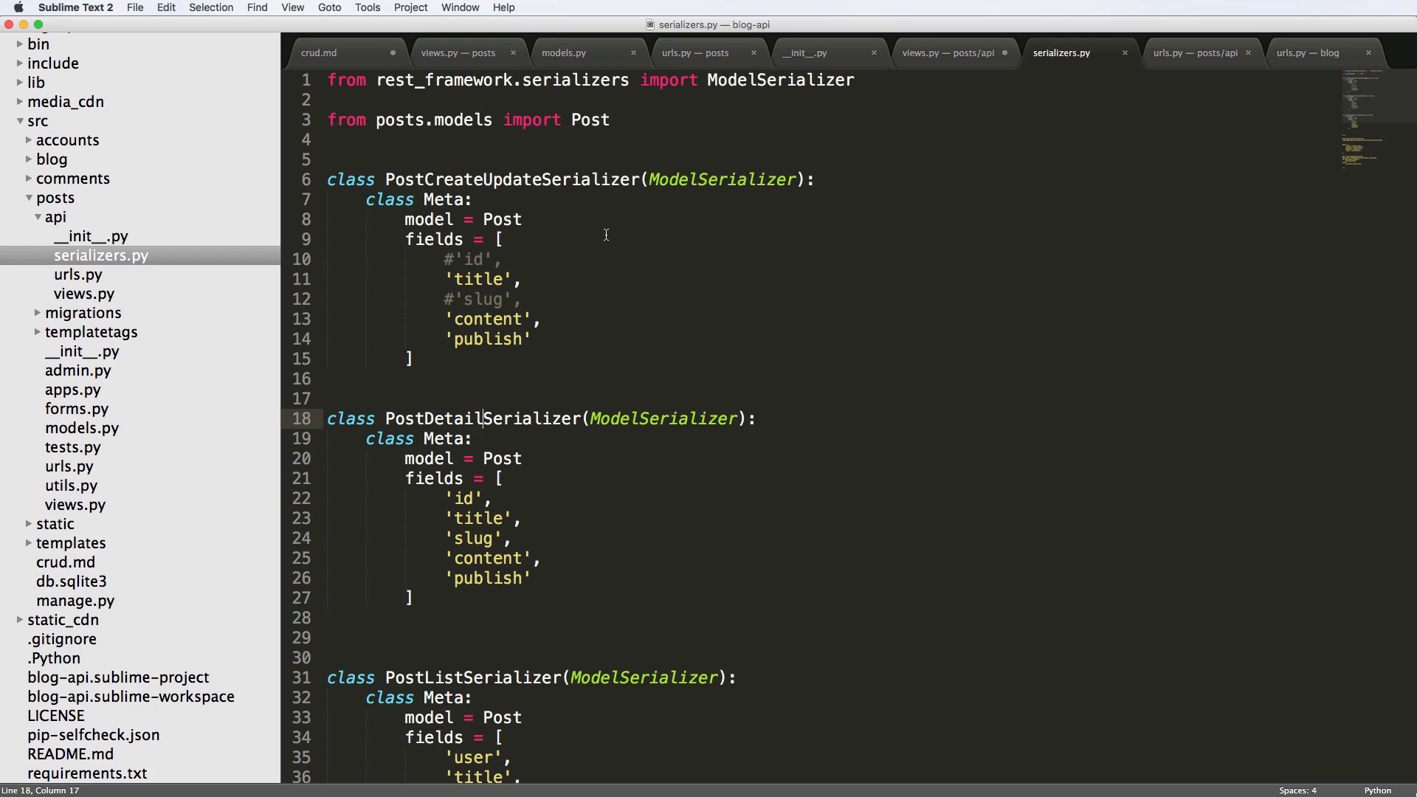
{"action": "left_click", "coordinate": [944, 53]}
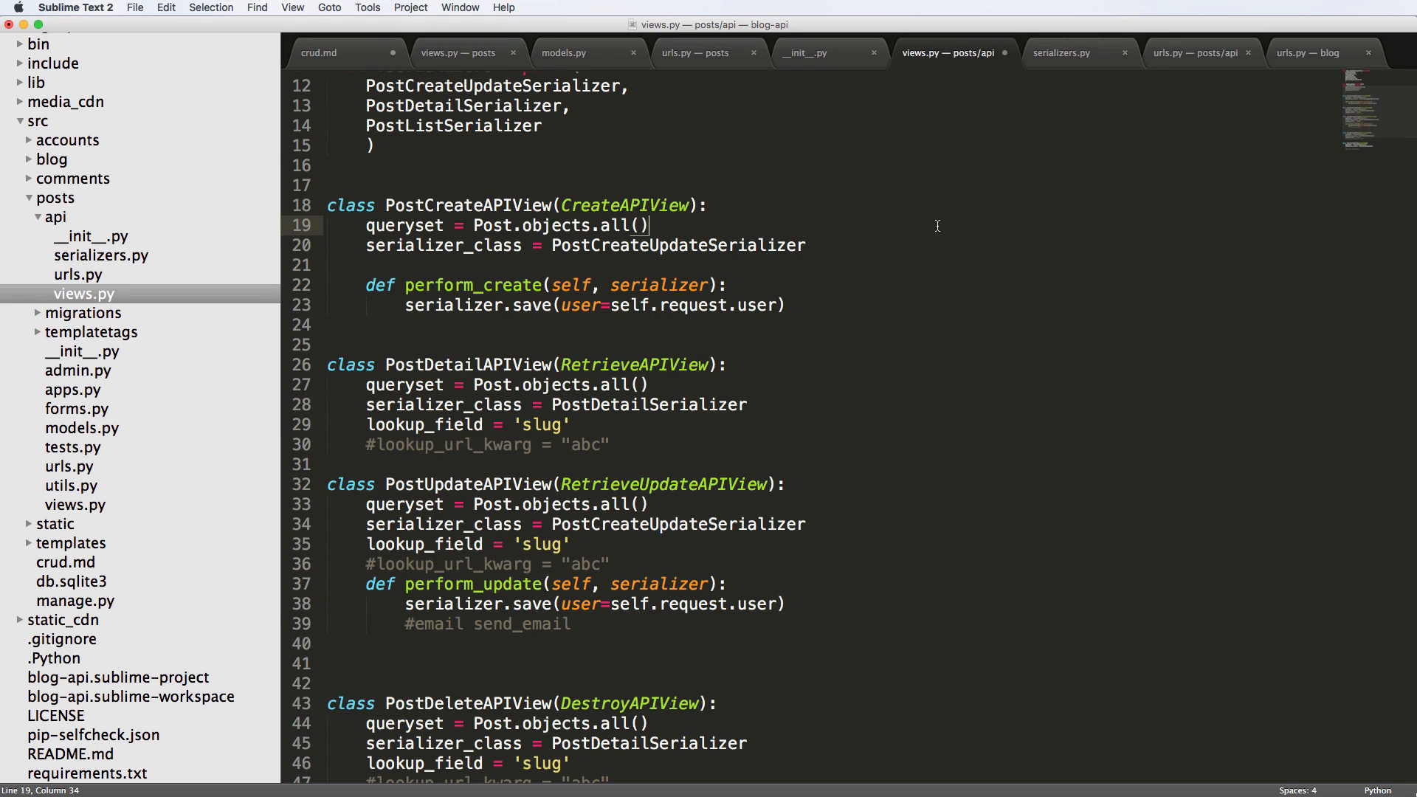
{"action": "mouse_move", "coordinate": [921, 233]}
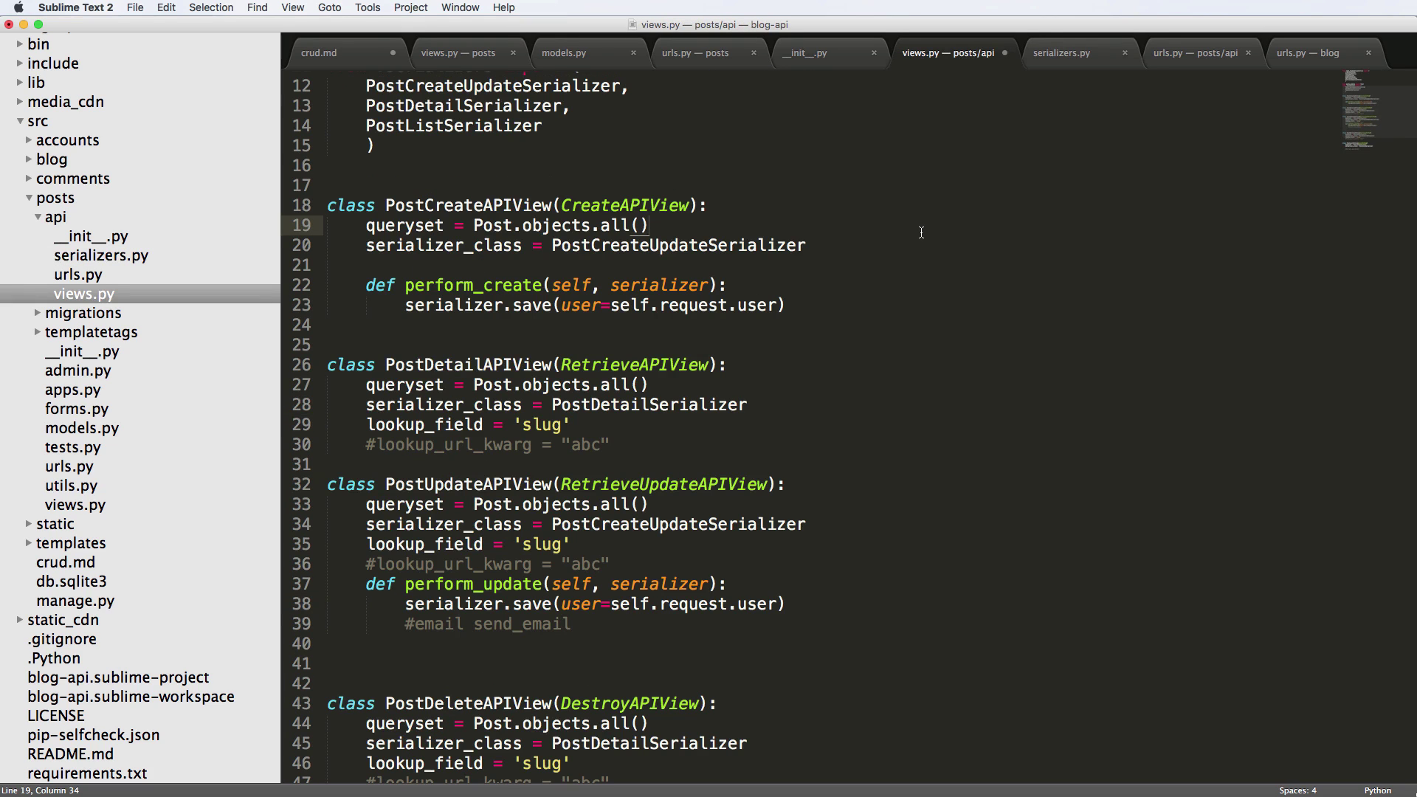